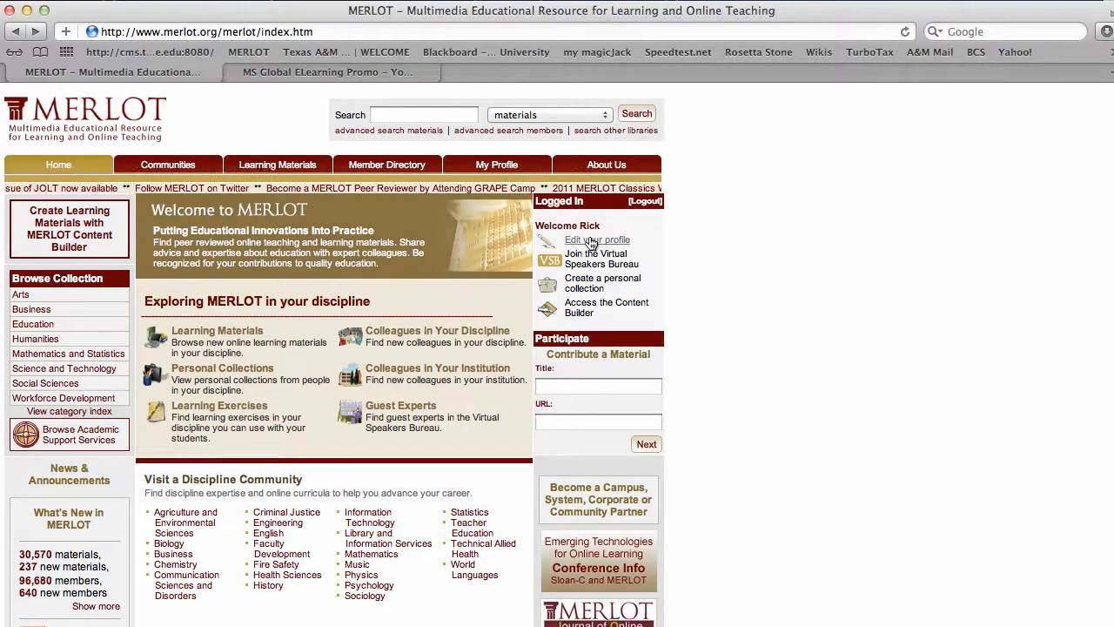
# Open your own member profile page from the Logged In box.
pyautogui.click(599, 241)
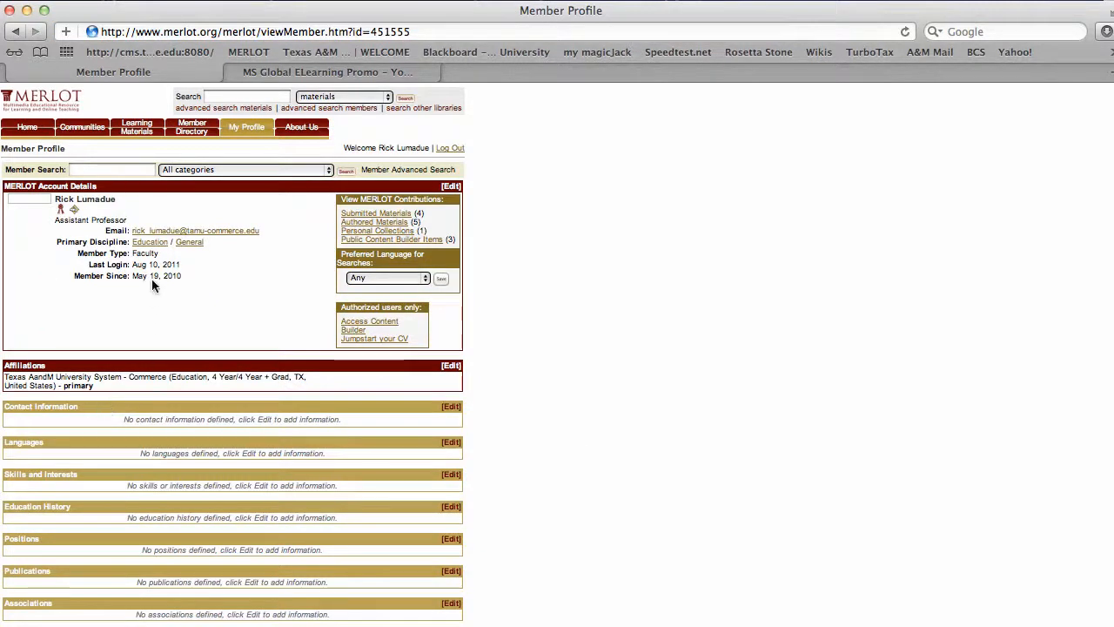
pyautogui.moveTo(153, 251)
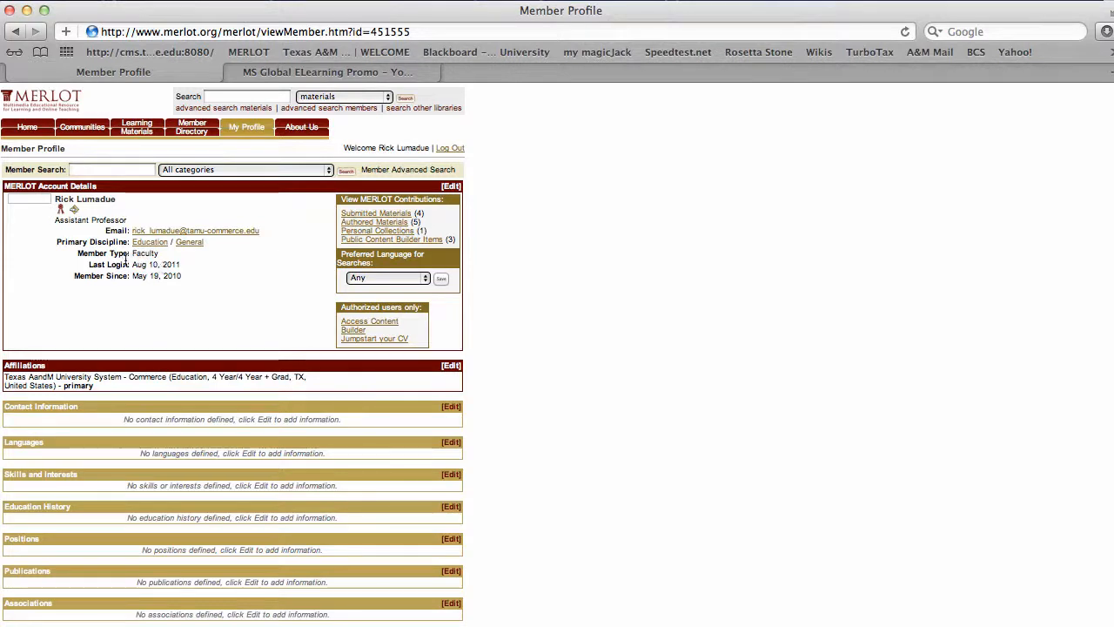
pyautogui.moveTo(306, 310)
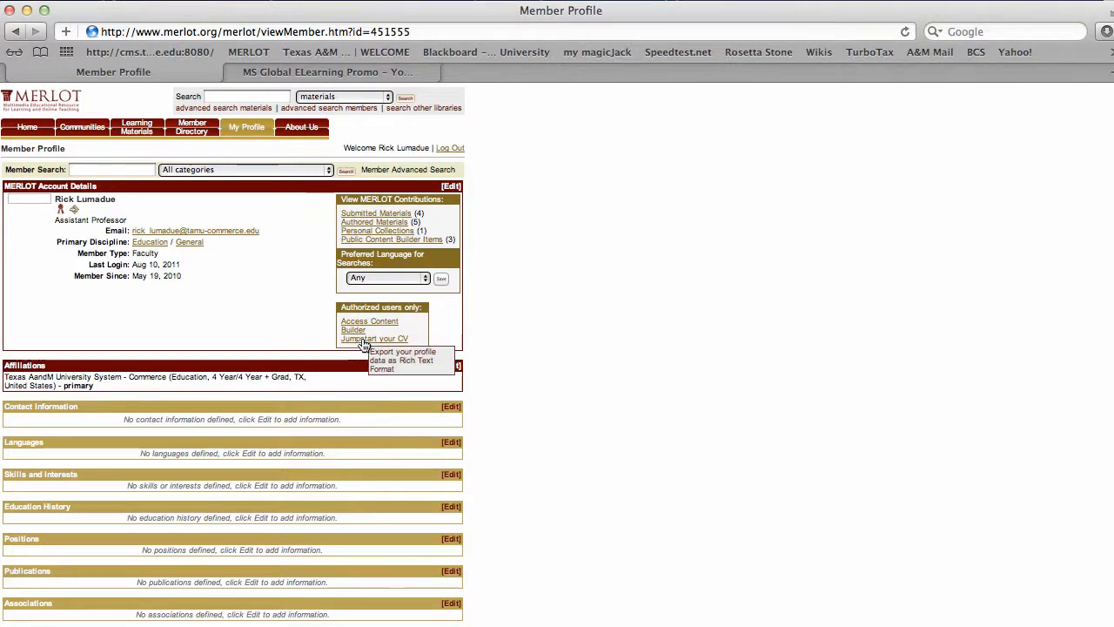
pyautogui.moveTo(357, 330)
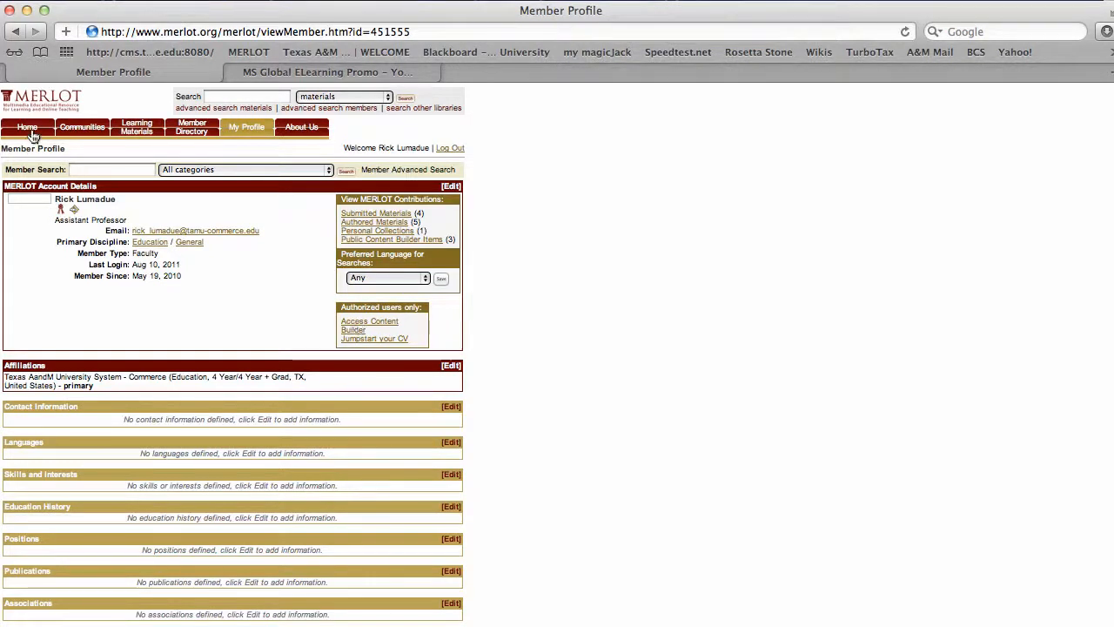
# Browse the Colleagues in Your Institution member directory, then return to the home page.
pyautogui.click(28, 128)
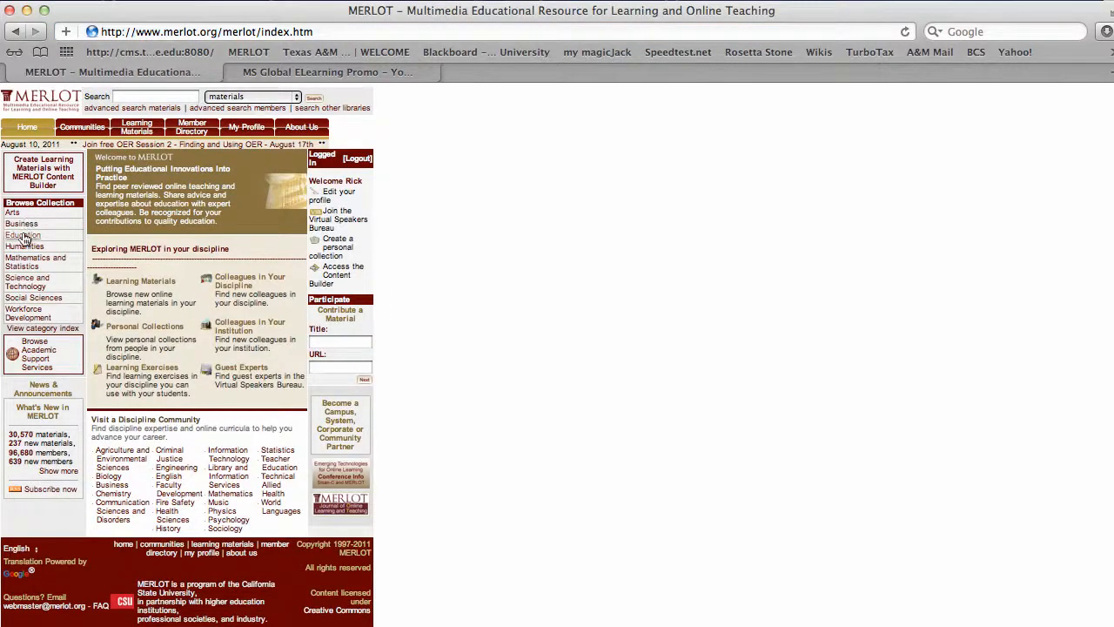
pyautogui.moveTo(21, 223)
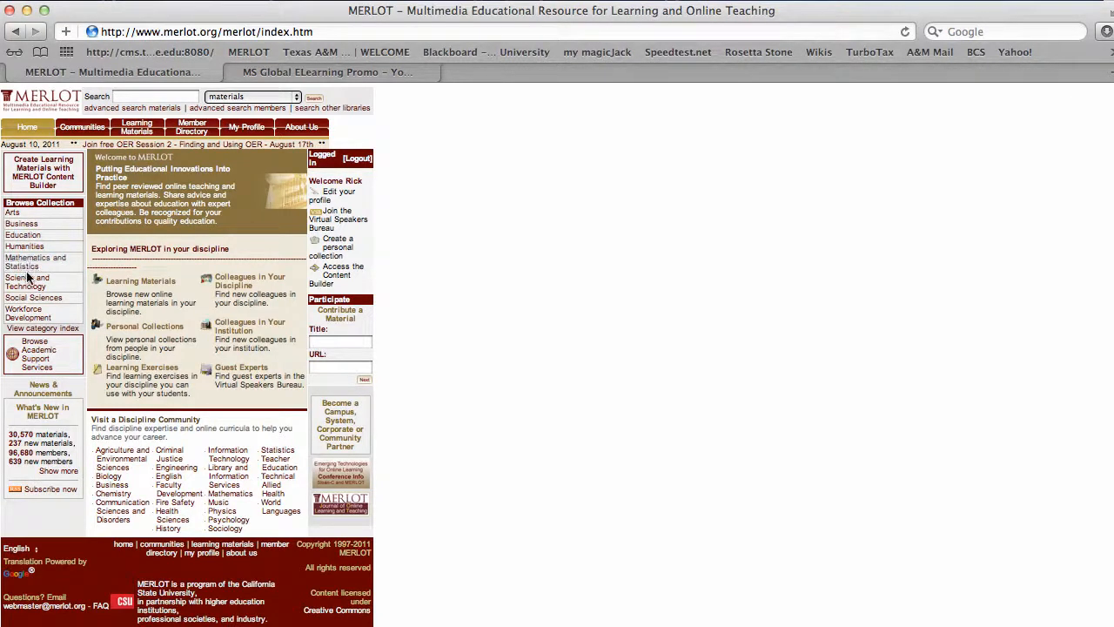
pyautogui.moveTo(101, 314)
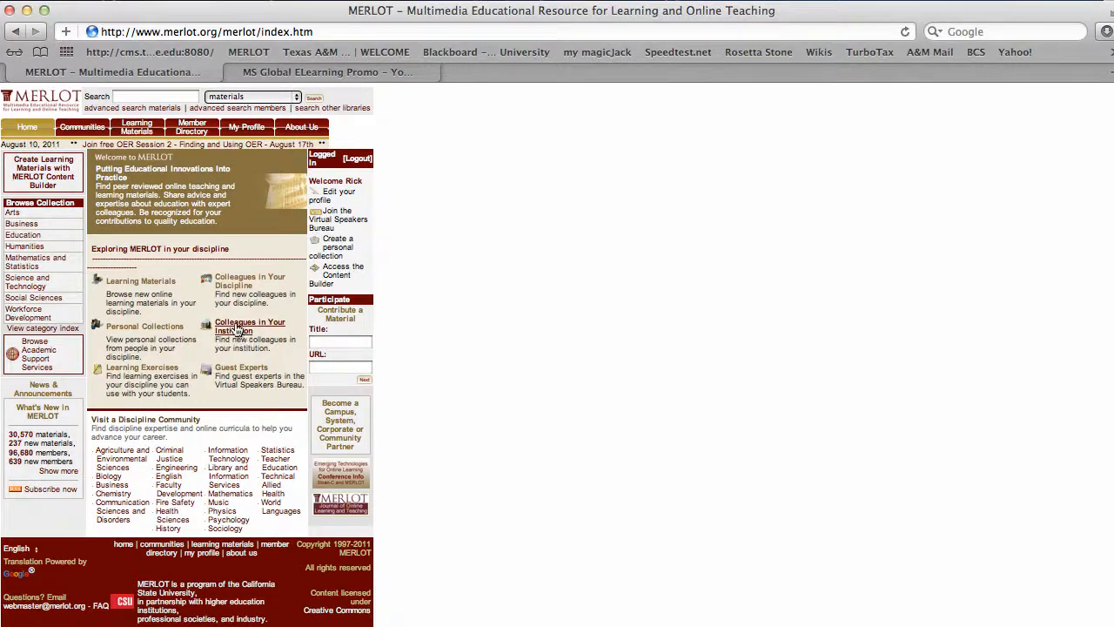
pyautogui.click(250, 327)
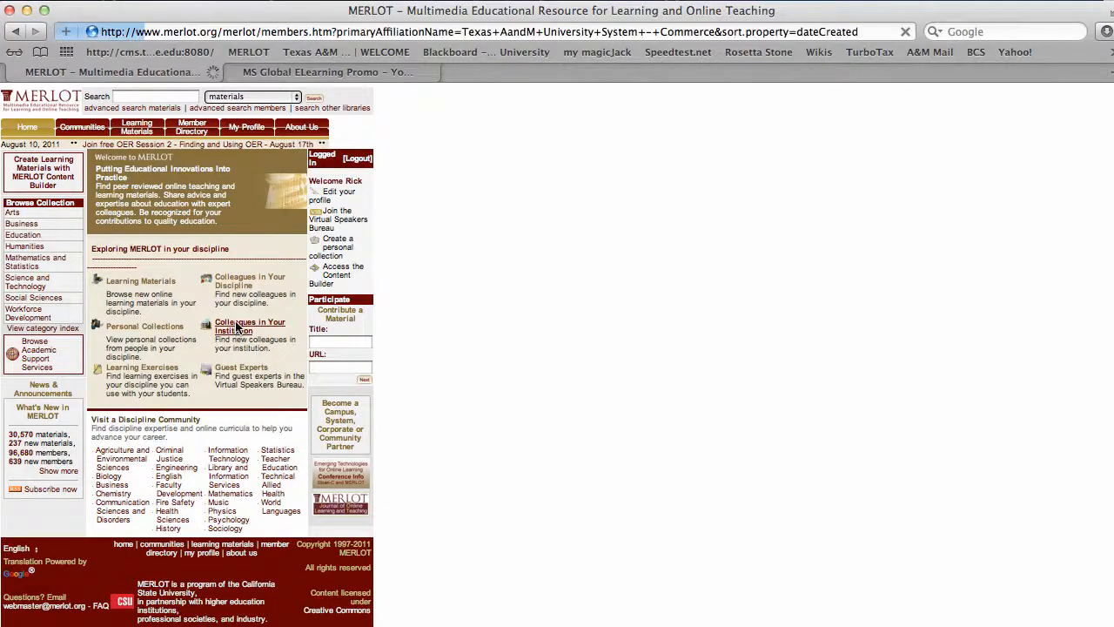
pyautogui.click(191, 125)
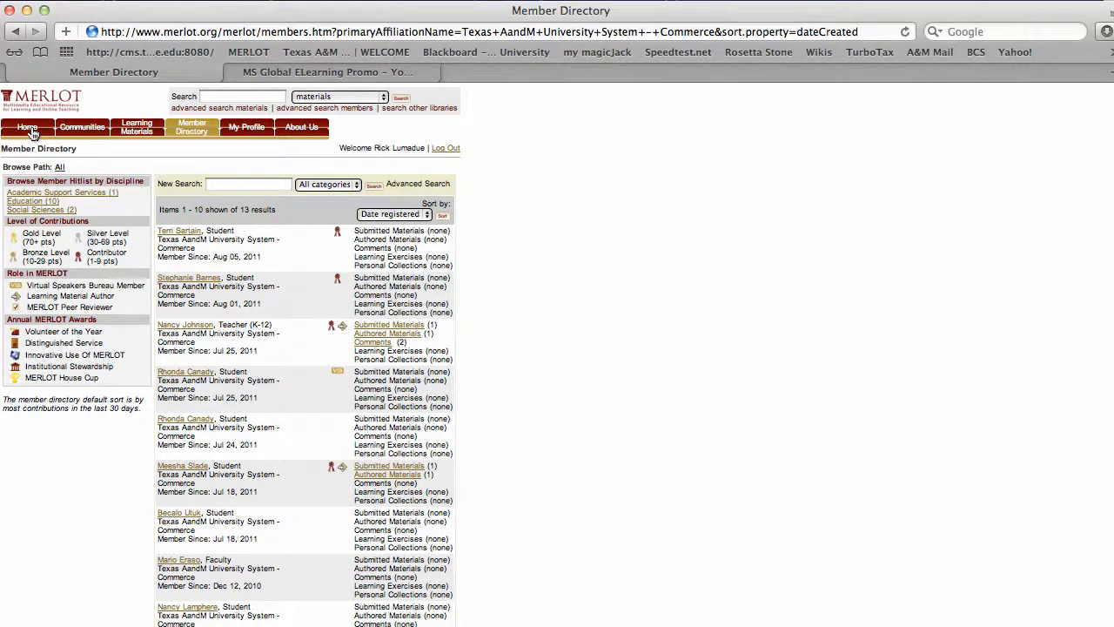
pyautogui.click(28, 127)
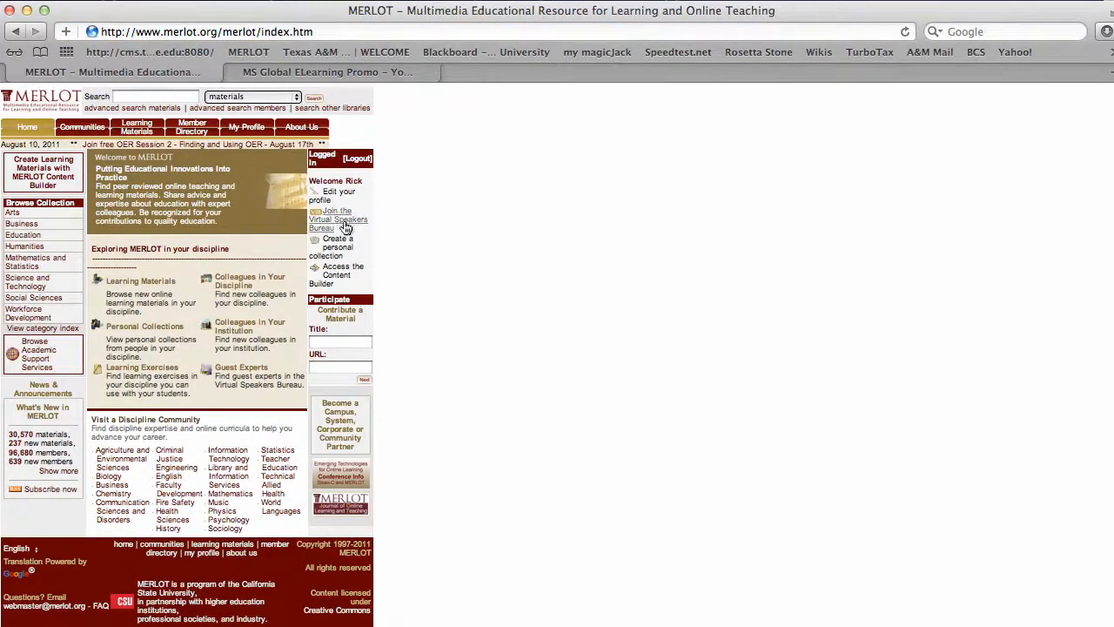
pyautogui.moveTo(355, 263)
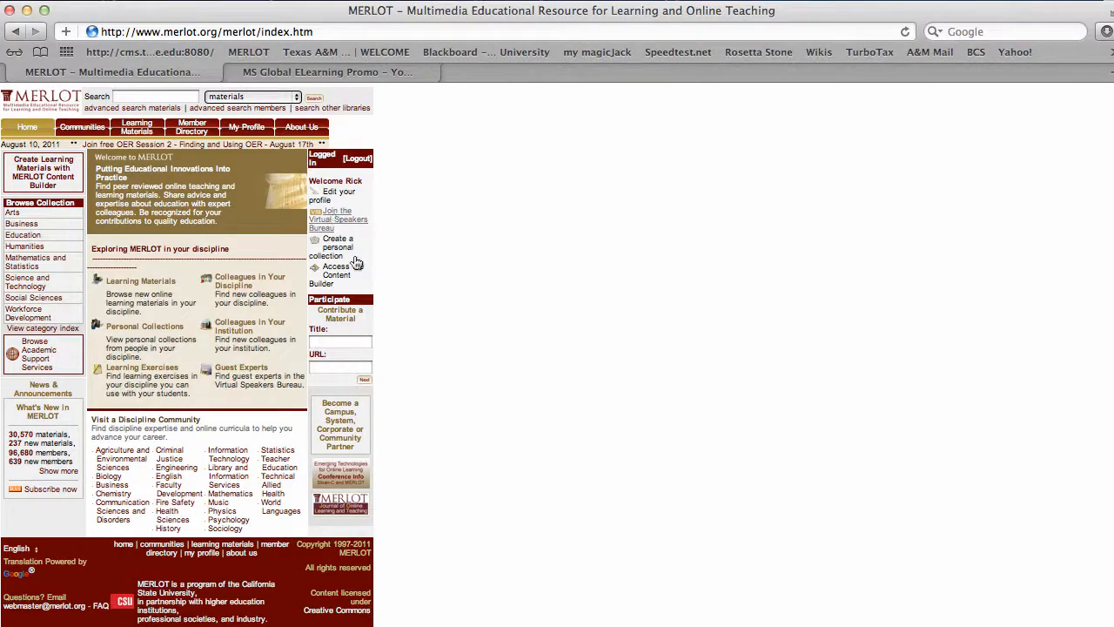
pyautogui.moveTo(339, 275)
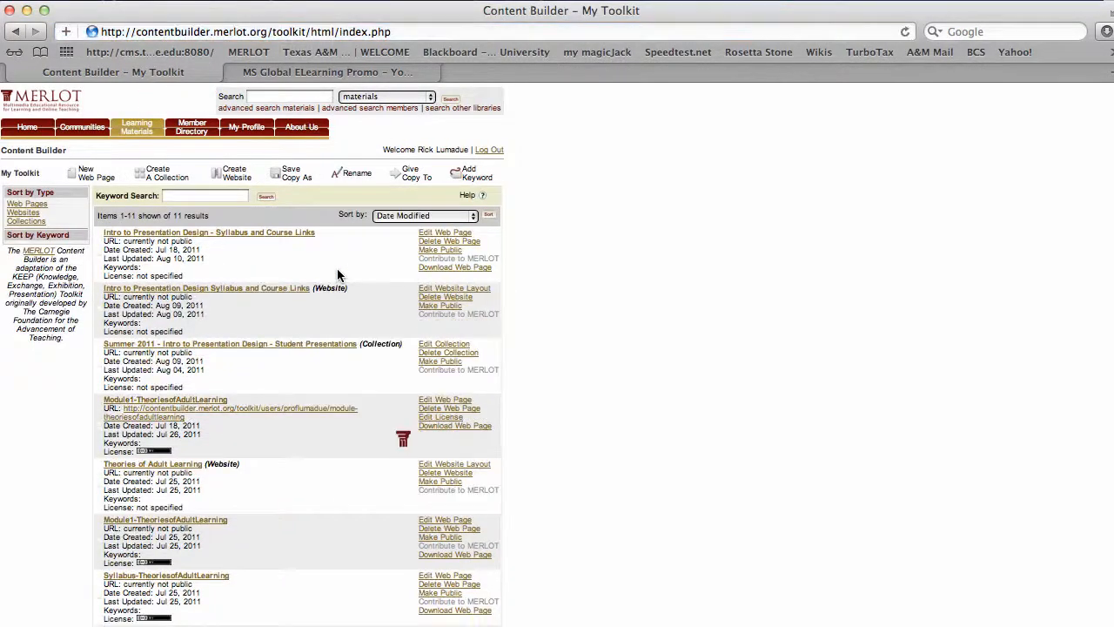
pyautogui.moveTo(234, 244)
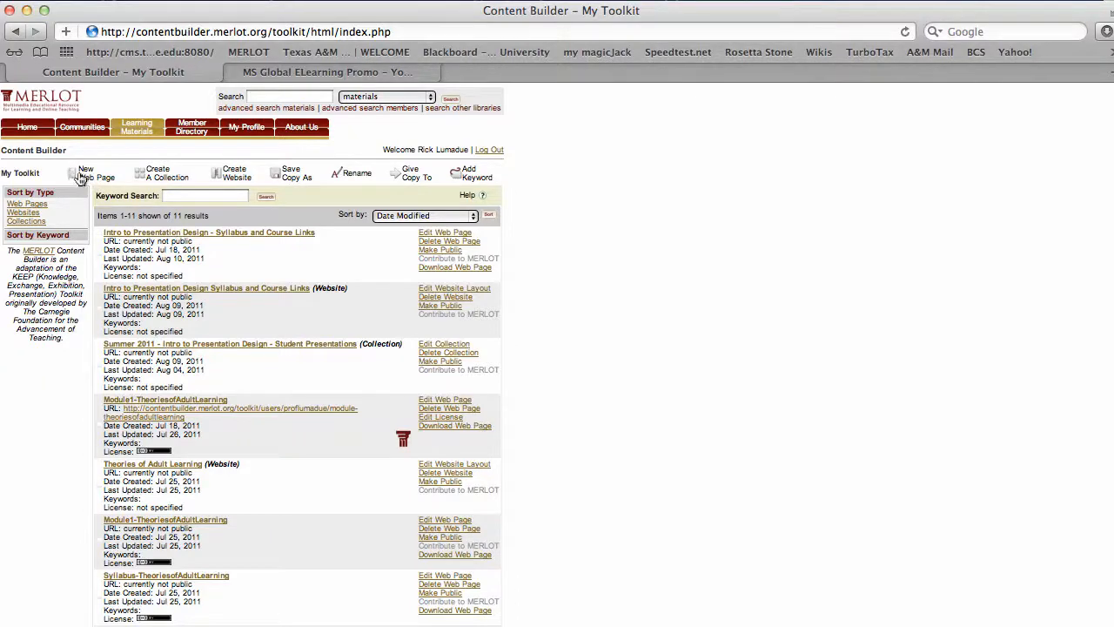
# Start a new web page and preview the Author's Guidelines for Using MERLOT Material template.
pyautogui.click(85, 172)
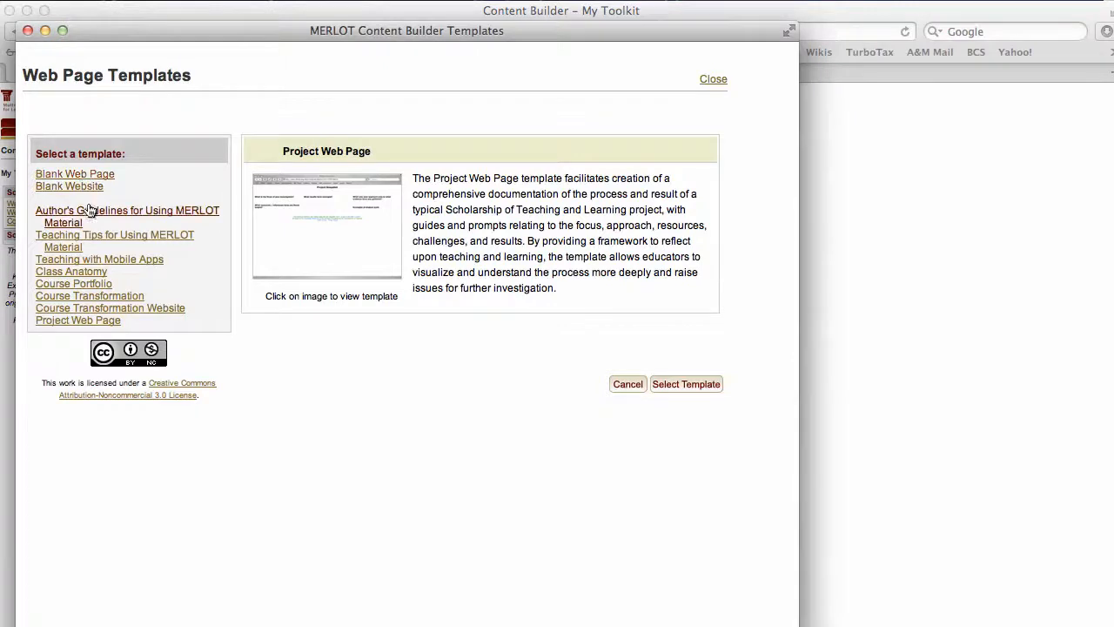
pyautogui.moveTo(112, 216)
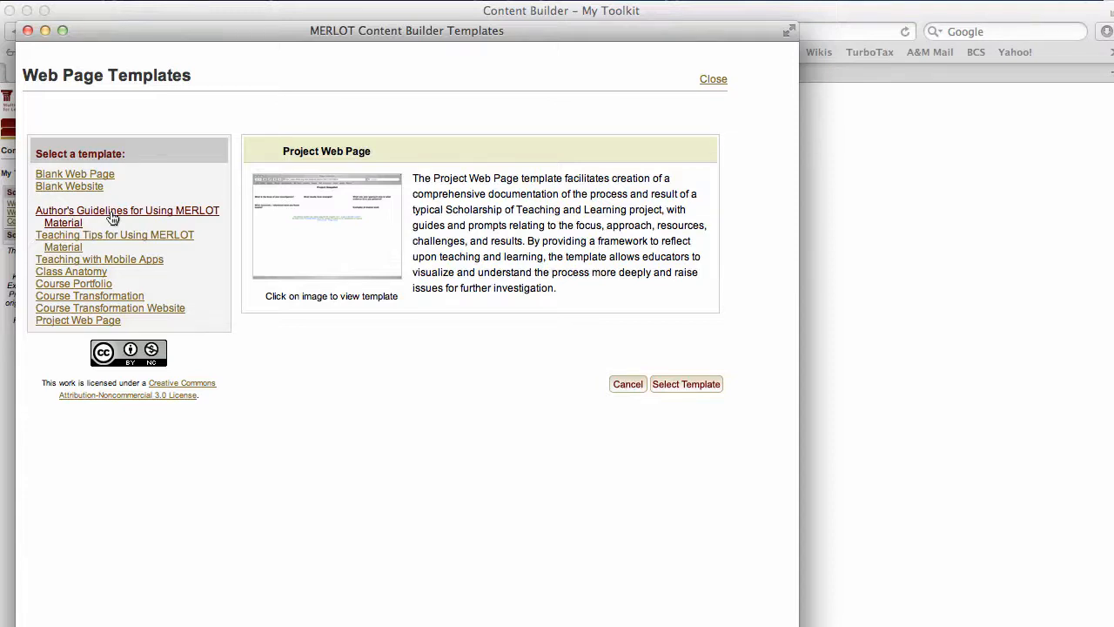
pyautogui.click(127, 209)
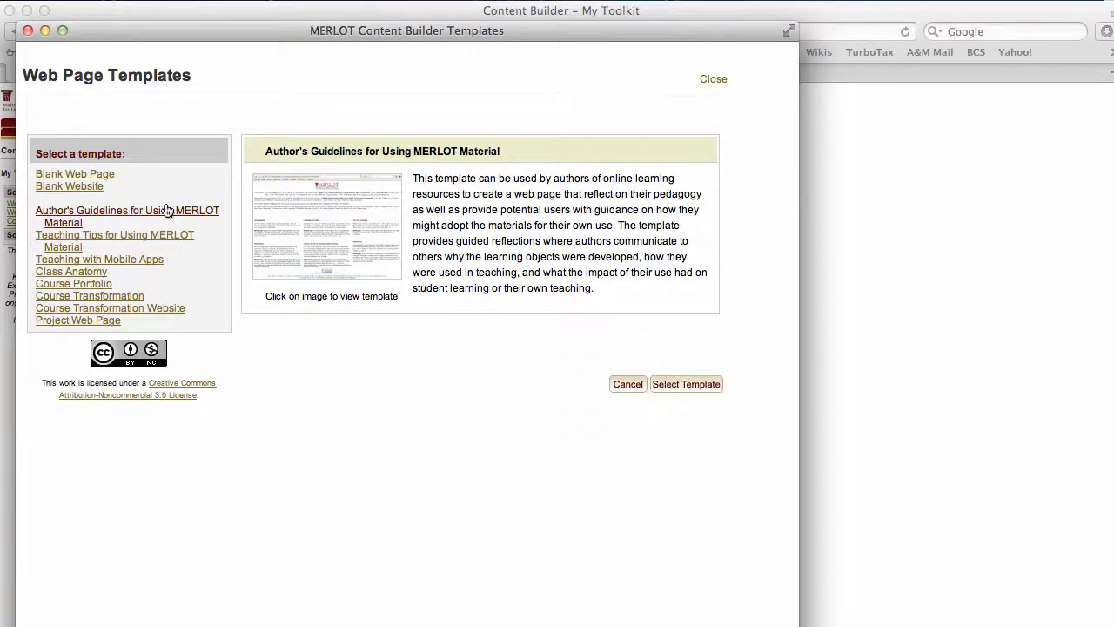
# Select the template and save the copy as 'Test Web page', now first in the toolkit list.
pyautogui.click(686, 385)
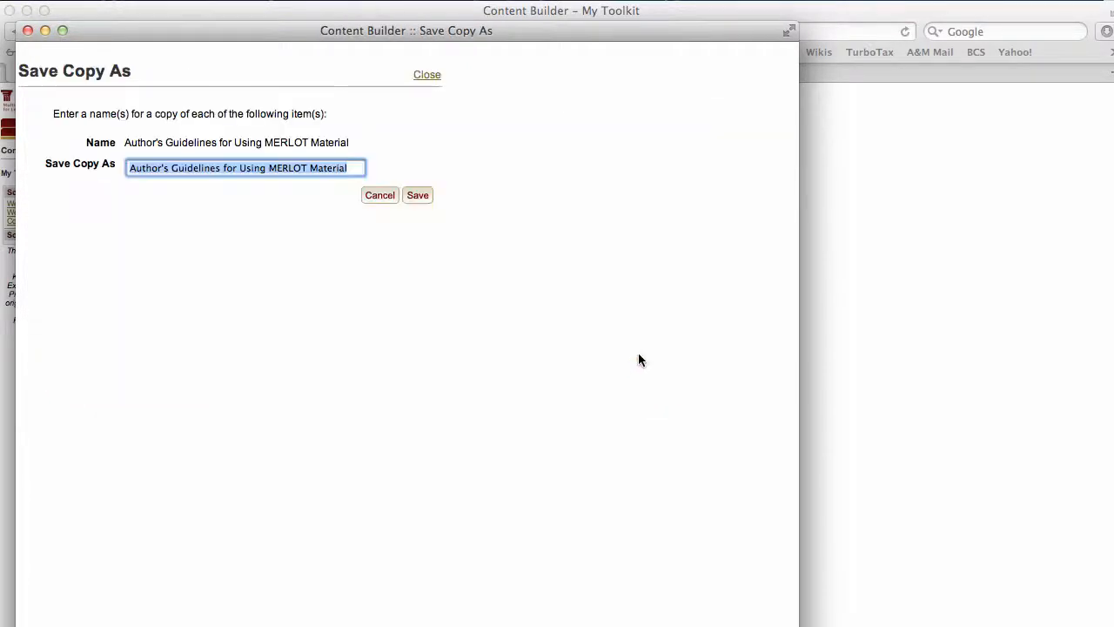
pyautogui.click(130, 168)
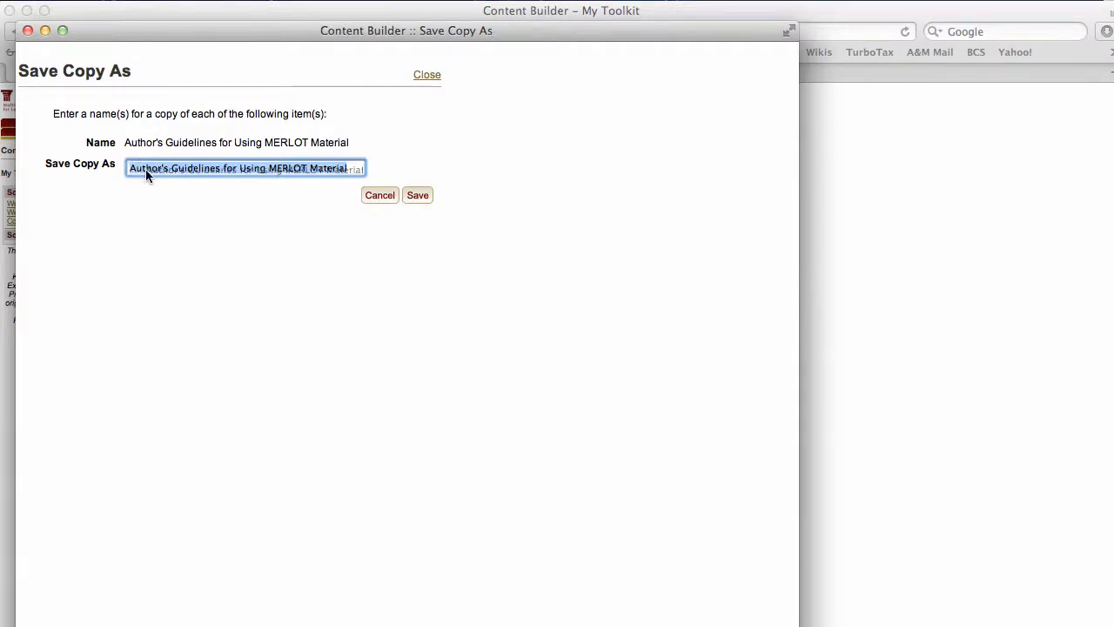
pyautogui.write('T')
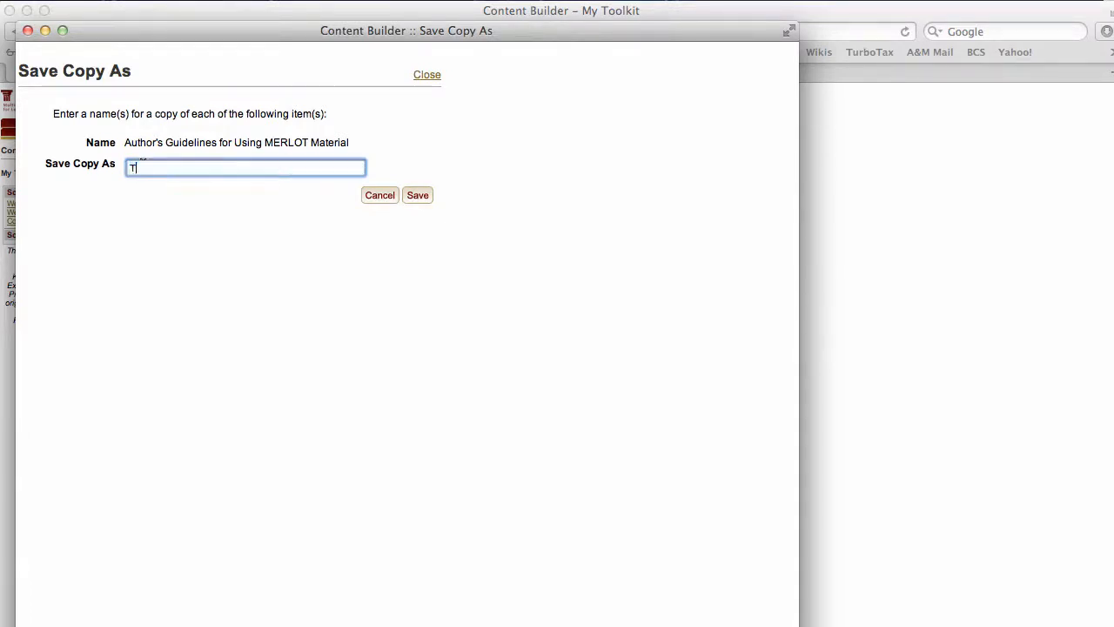
pyautogui.write('est W')
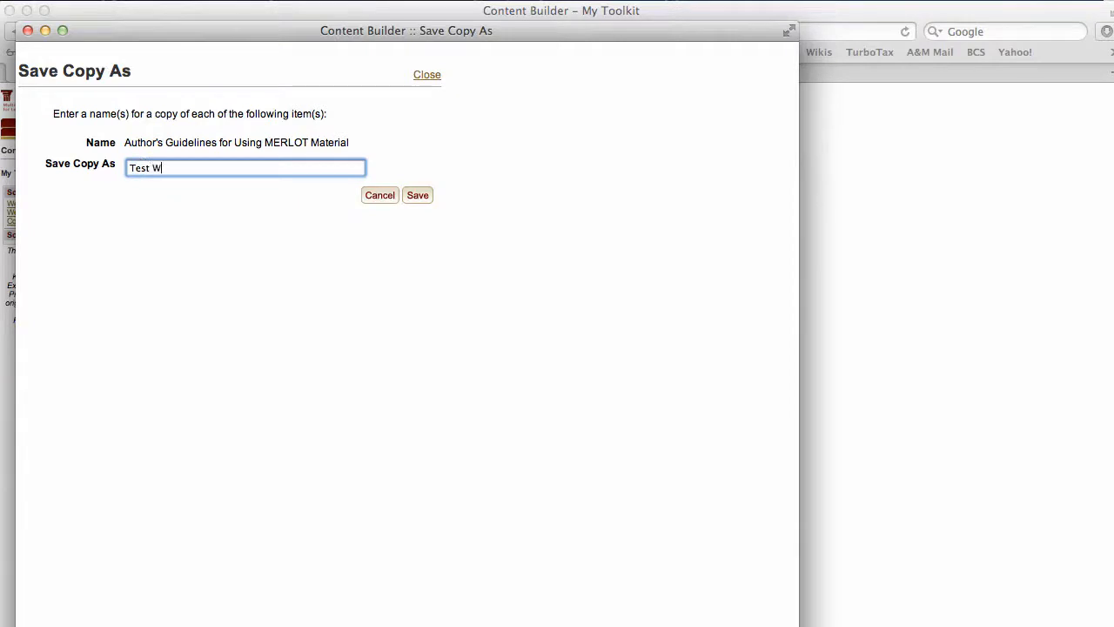
pyautogui.write('eb page')
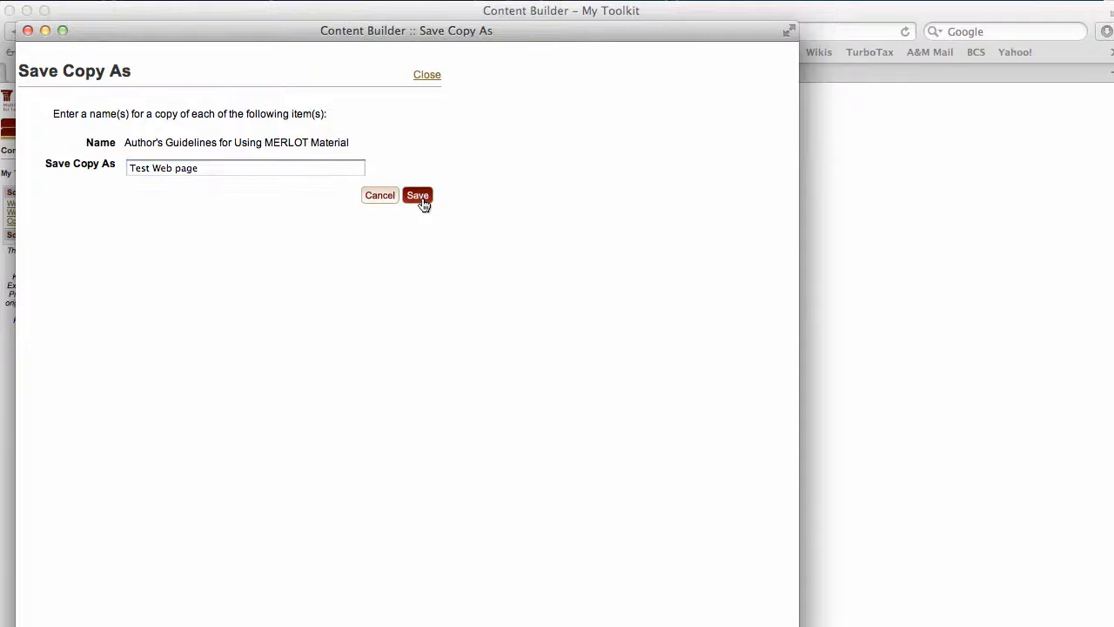
pyautogui.click(418, 195)
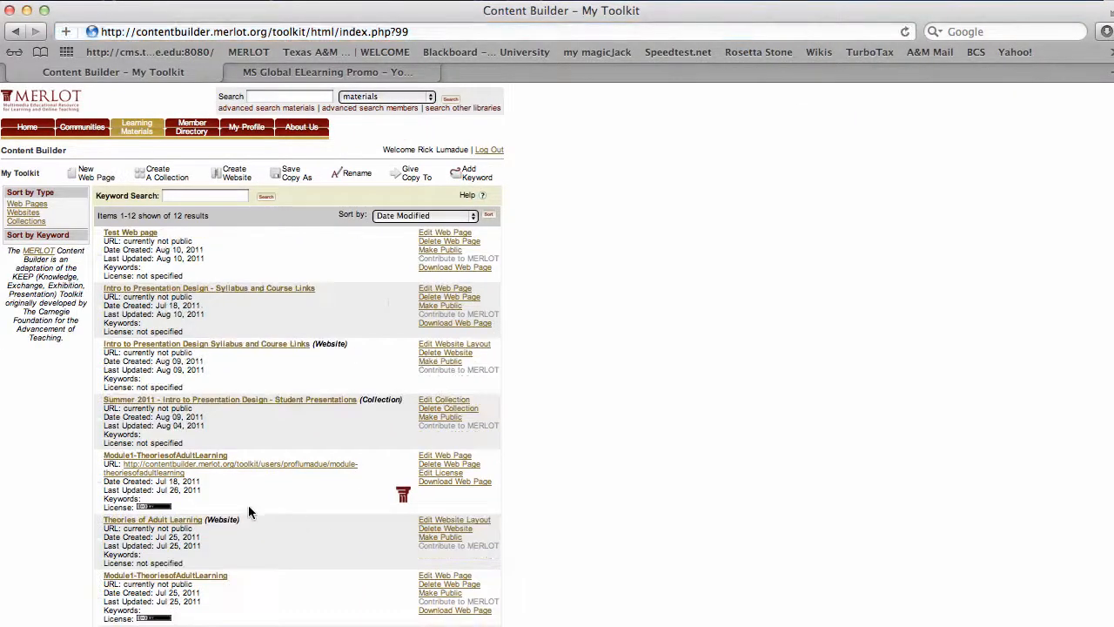
pyautogui.scroll(-3)
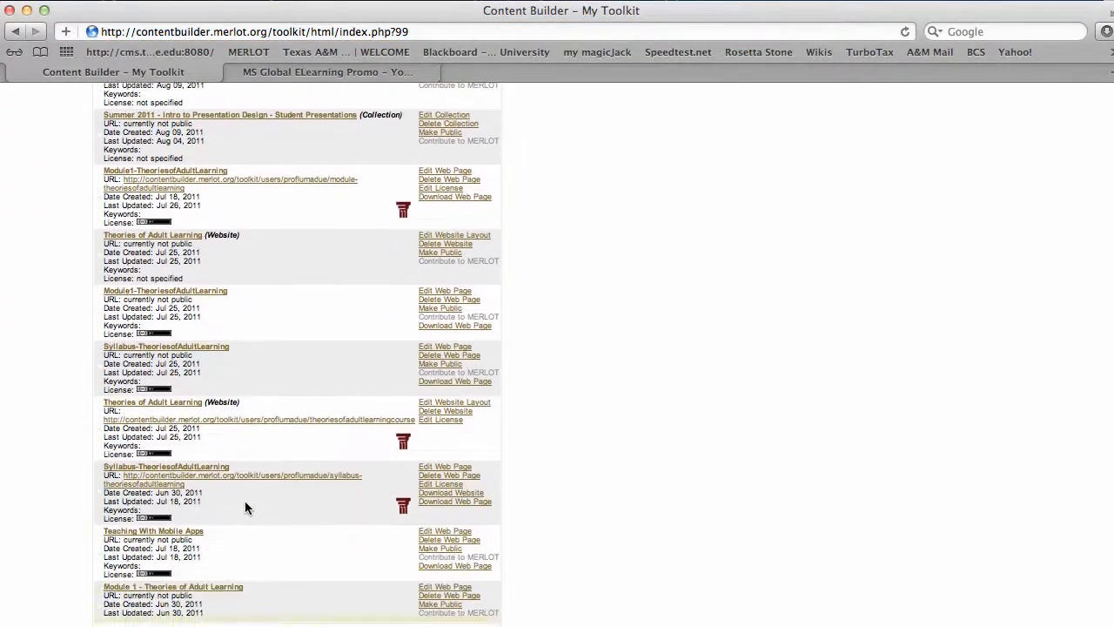
pyautogui.scroll(3)
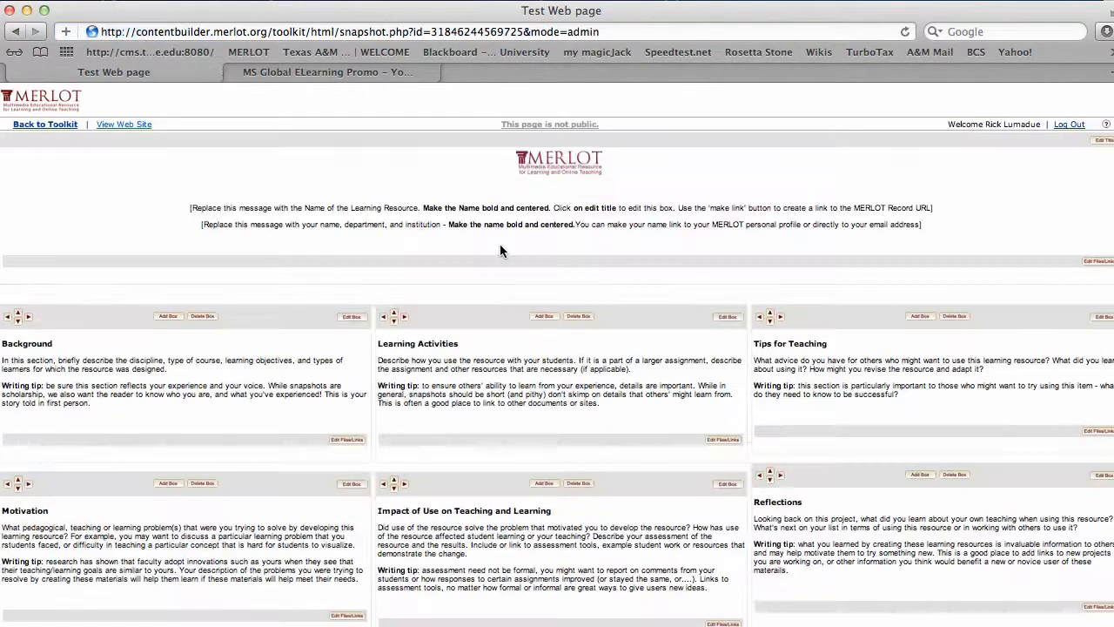
pyautogui.moveTo(209, 242)
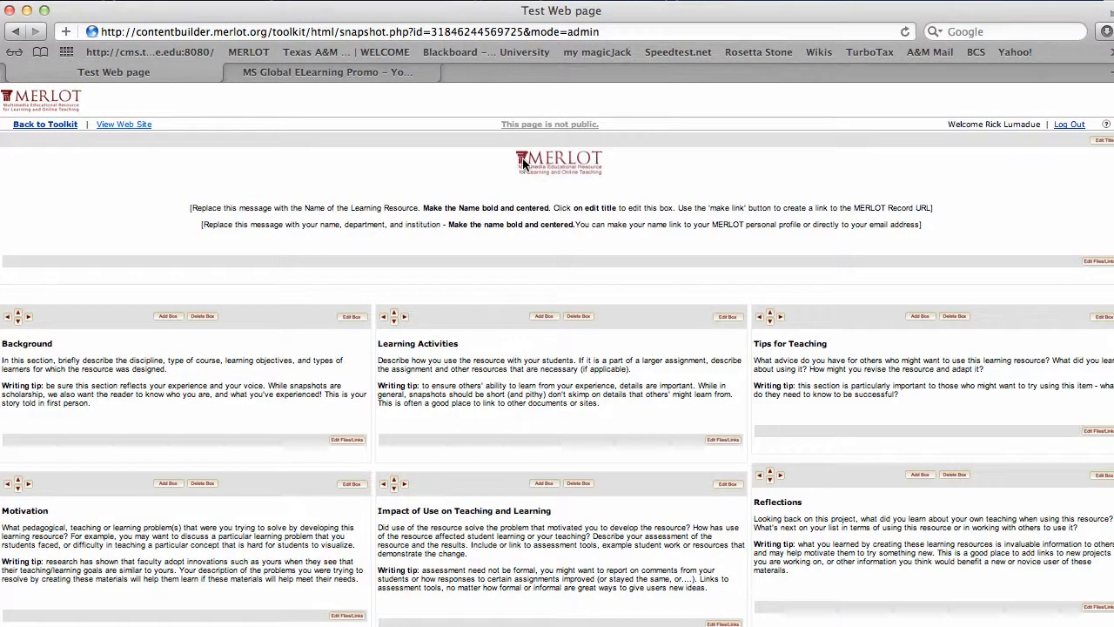
pyautogui.moveTo(87, 391)
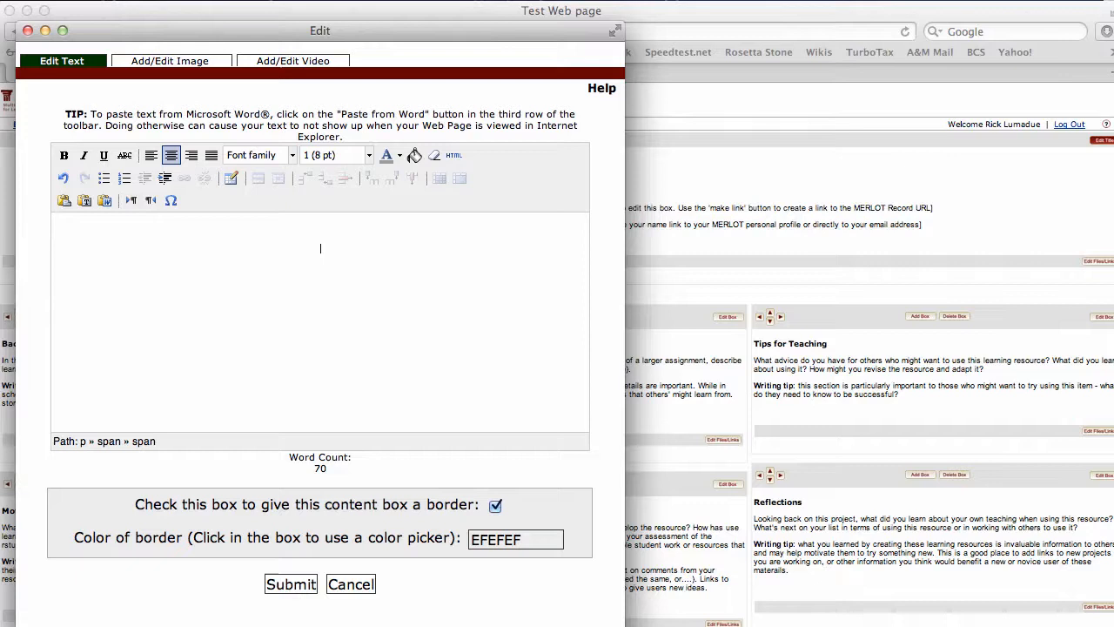
# Enter the EDUC 554 Theories of Adult Learning title in the header and restyle it with colour.
pyautogui.write('EDUC')
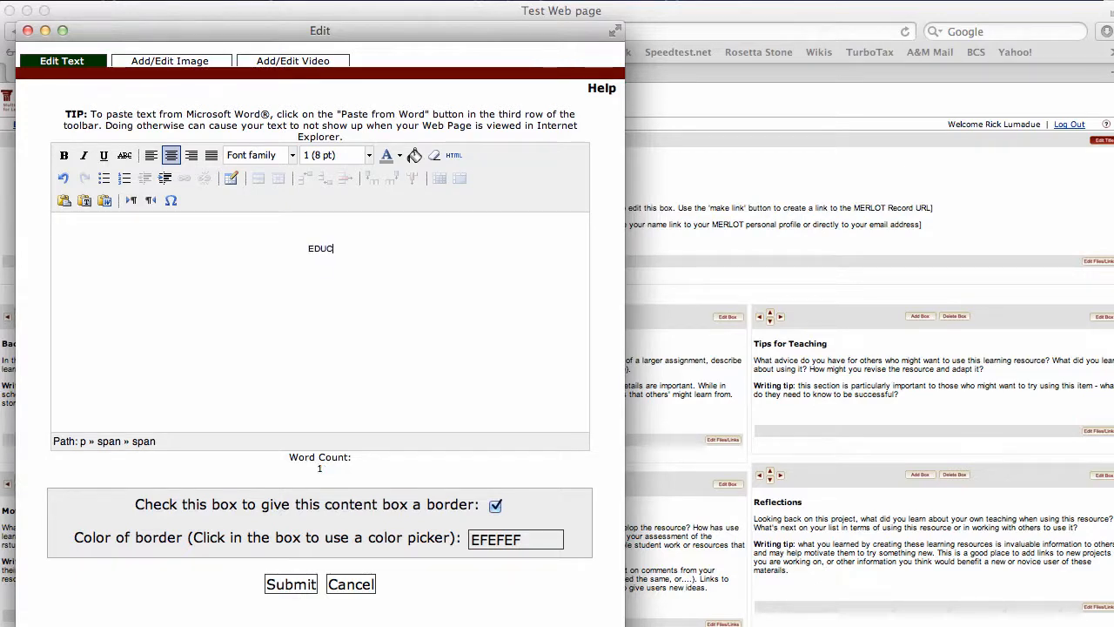
pyautogui.write('554 Theories of Adult Learning')
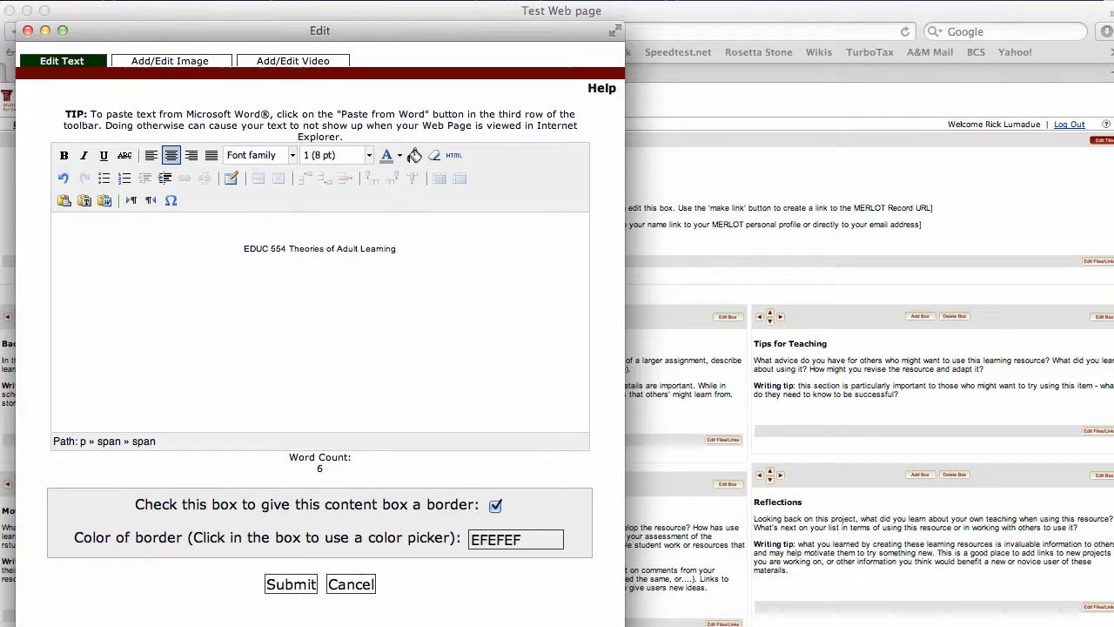
pyautogui.tripleClick(320, 247)
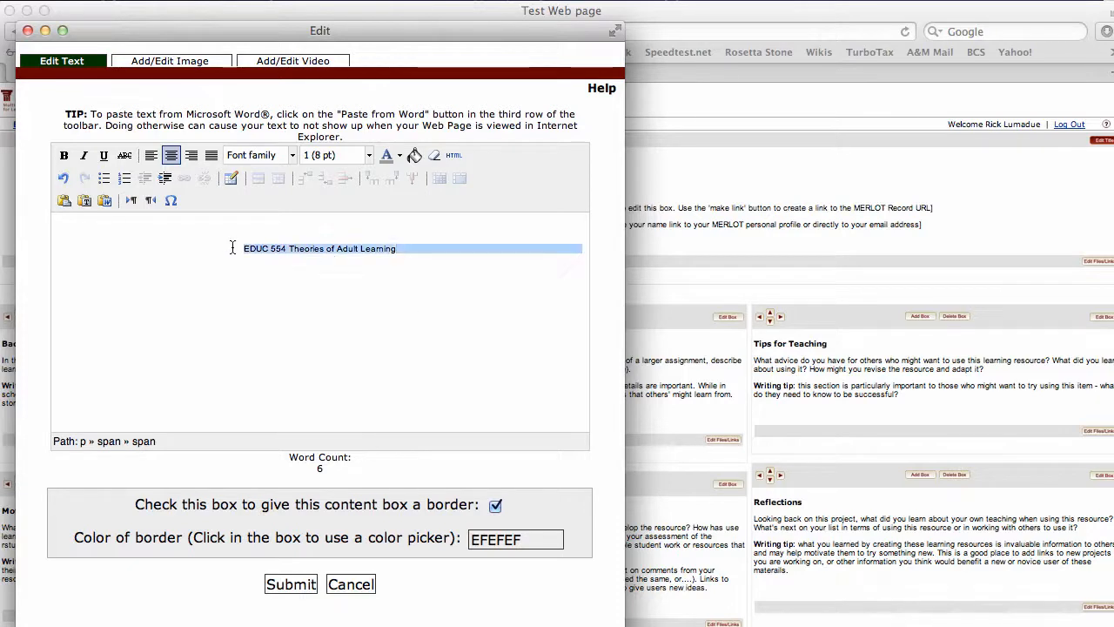
pyautogui.click(370, 155)
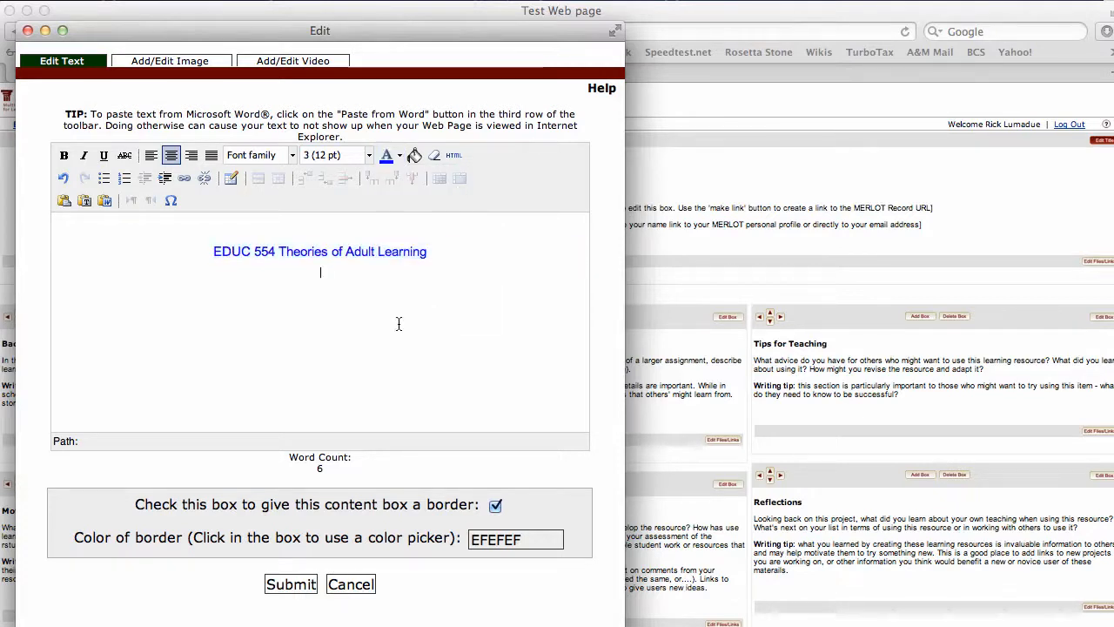
pyautogui.click(386, 155)
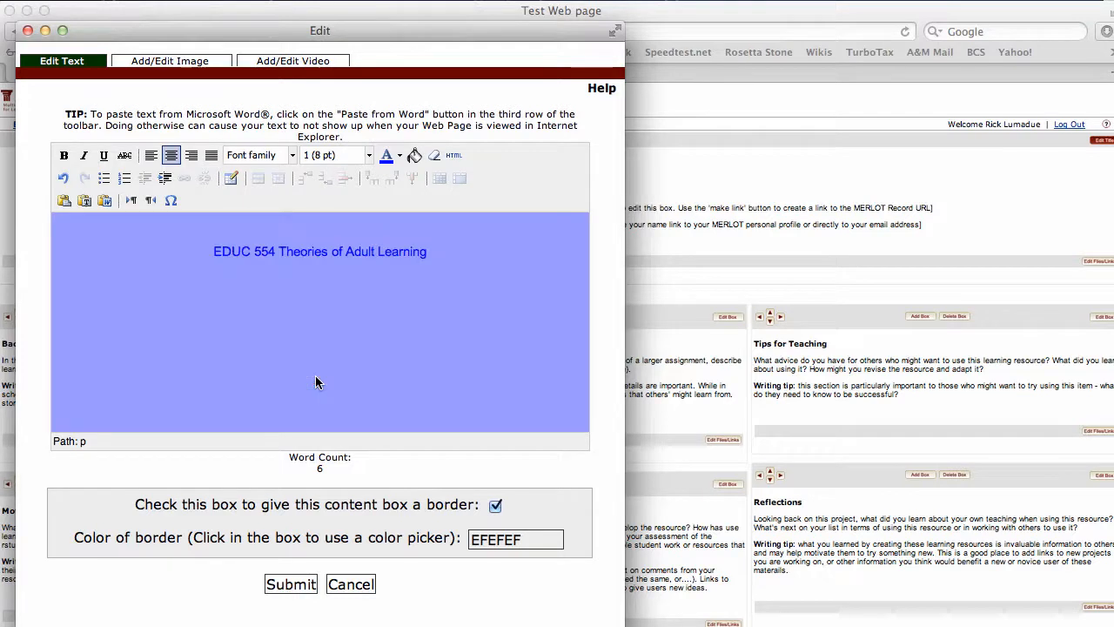
pyautogui.click(414, 155)
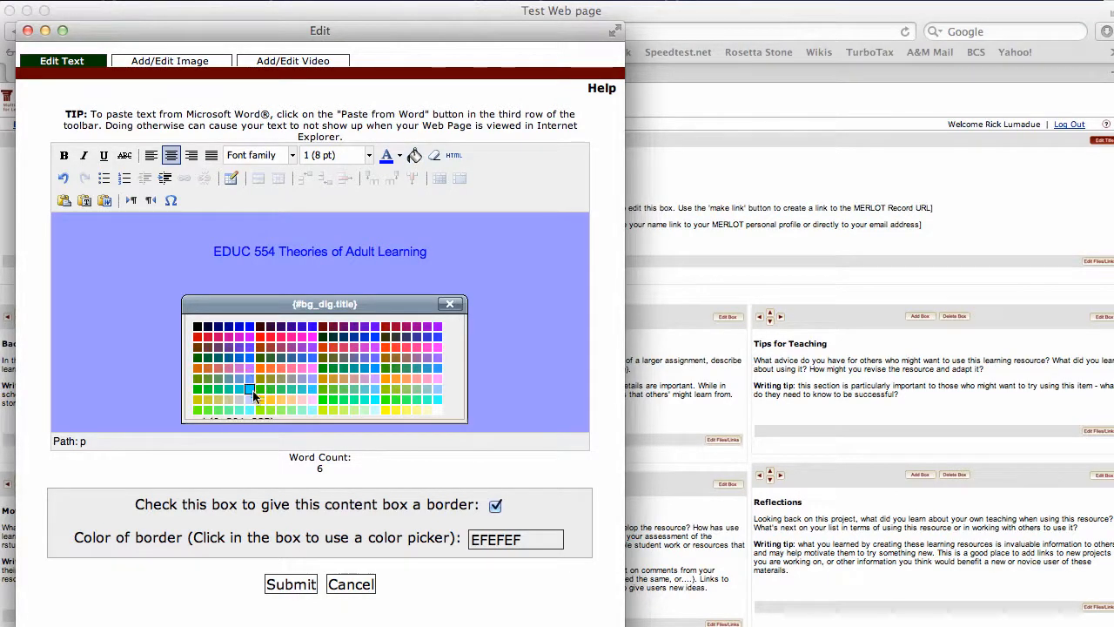
# Close the colour palette and undo the header text back to its placeholder instructions.
pyautogui.click(247, 389)
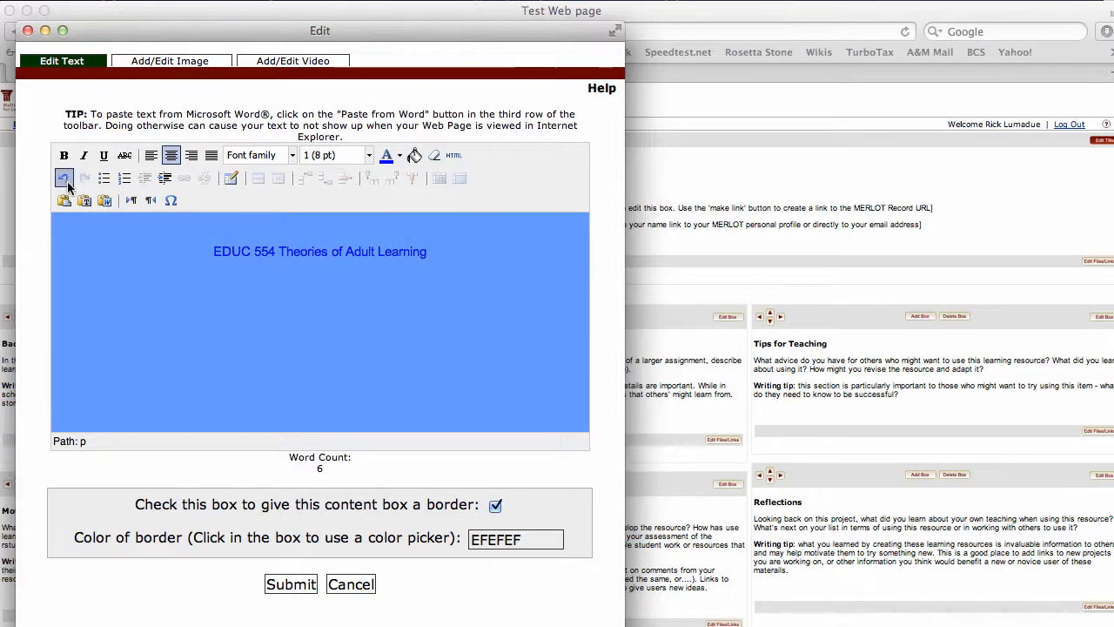
pyautogui.click(63, 177)
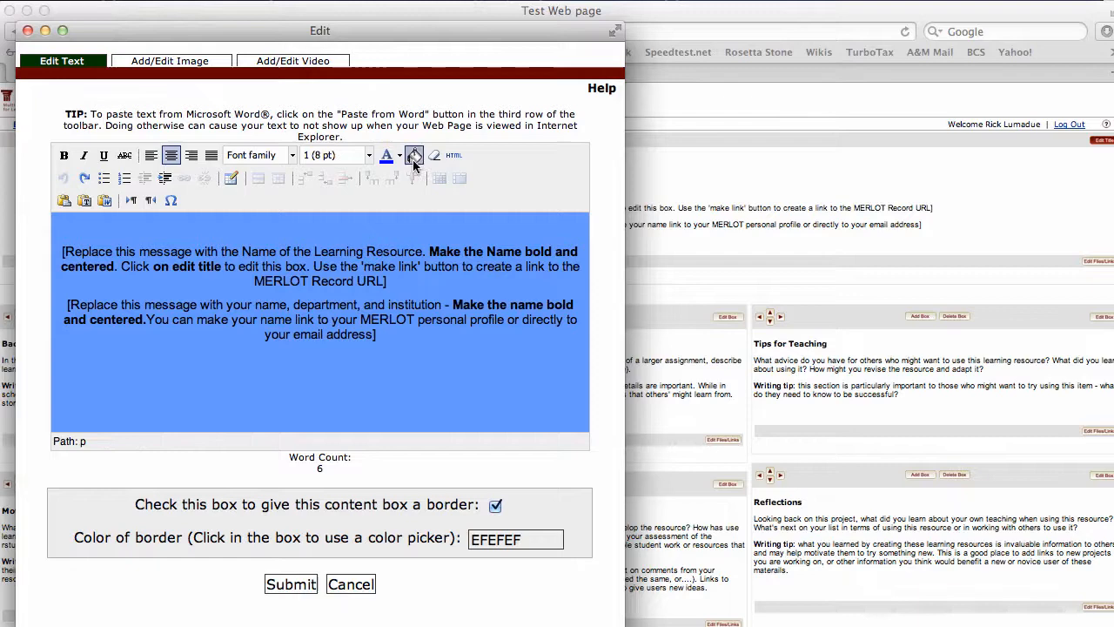
pyautogui.click(414, 155)
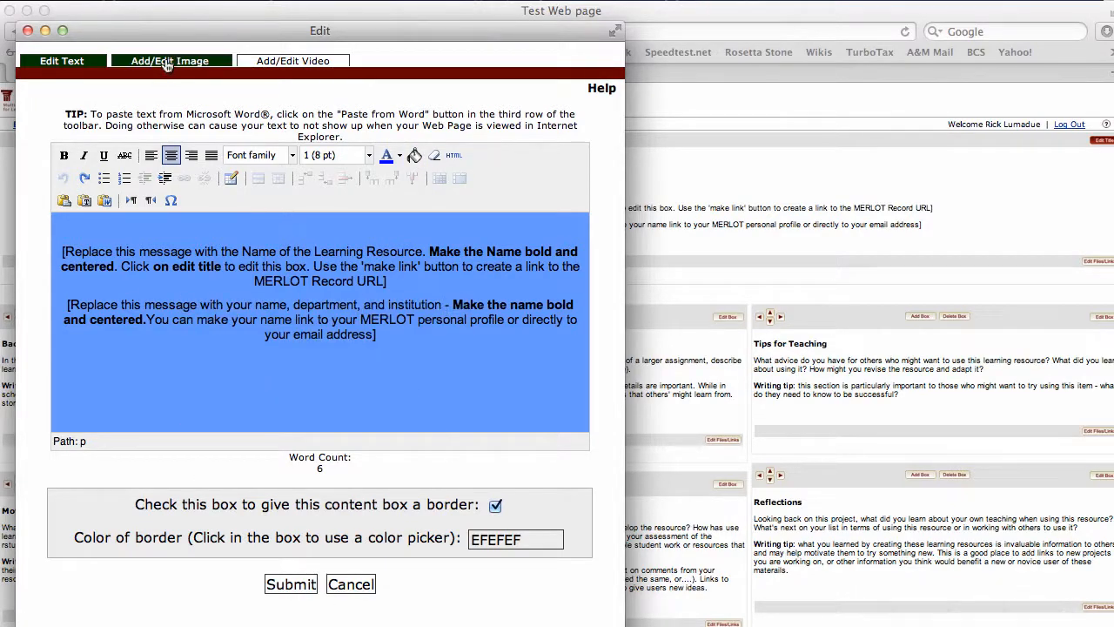
# Cancel the unsaved edits and reopen the header box editor on its Add/Edit Image form.
pyautogui.click(171, 59)
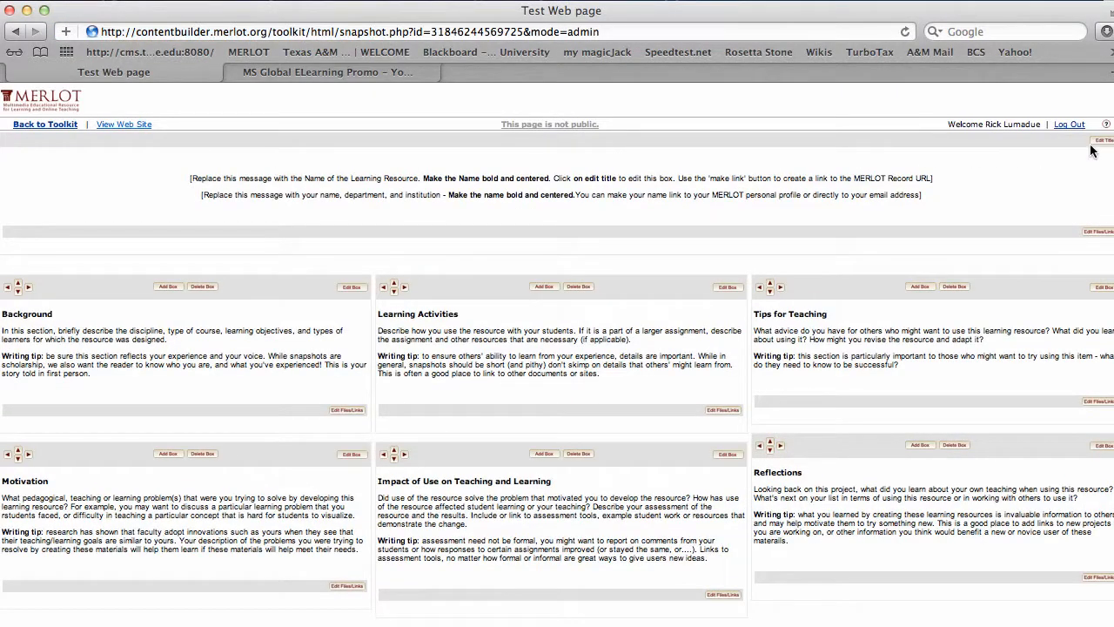
pyautogui.click(1104, 139)
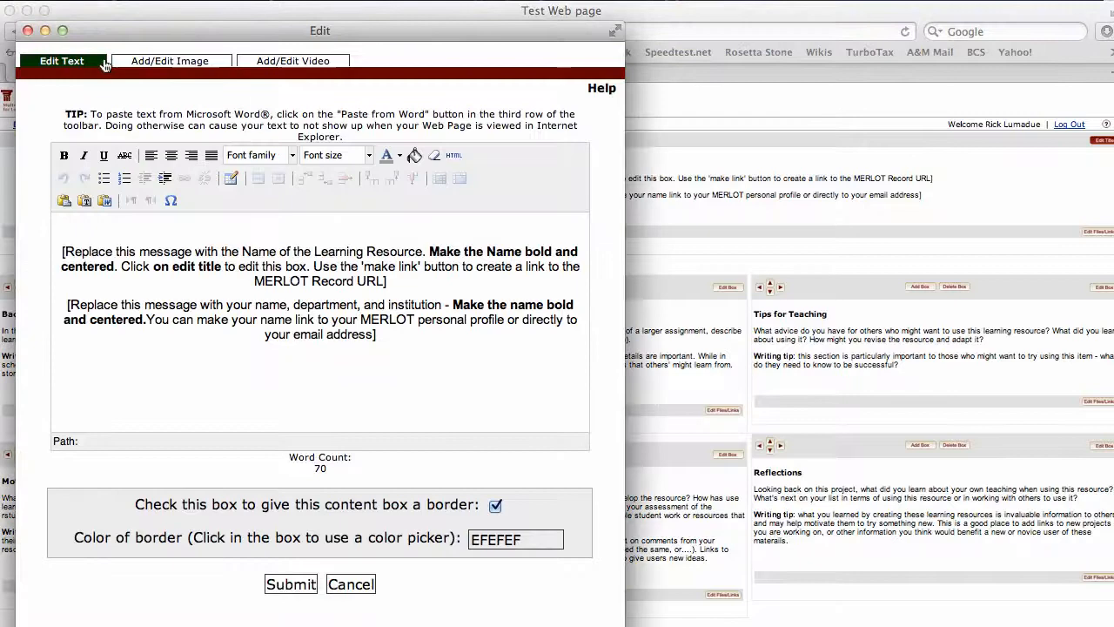
pyautogui.click(169, 59)
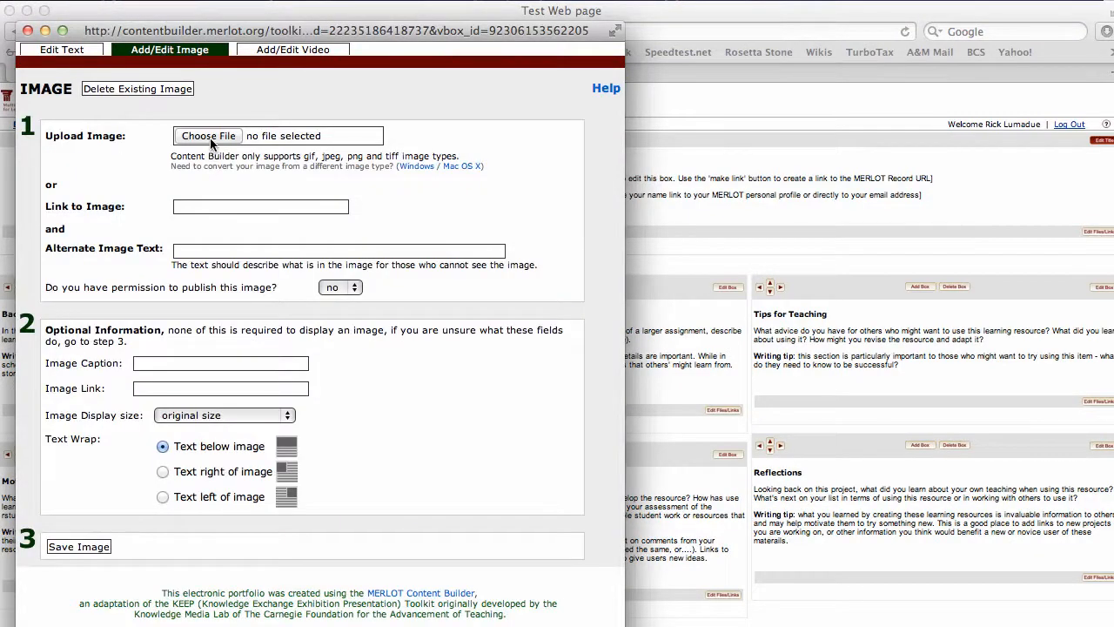
# Choose the Texas A&M University Commerce logo file with alternate text 'A&M Commerce Logo'.
pyautogui.click(207, 135)
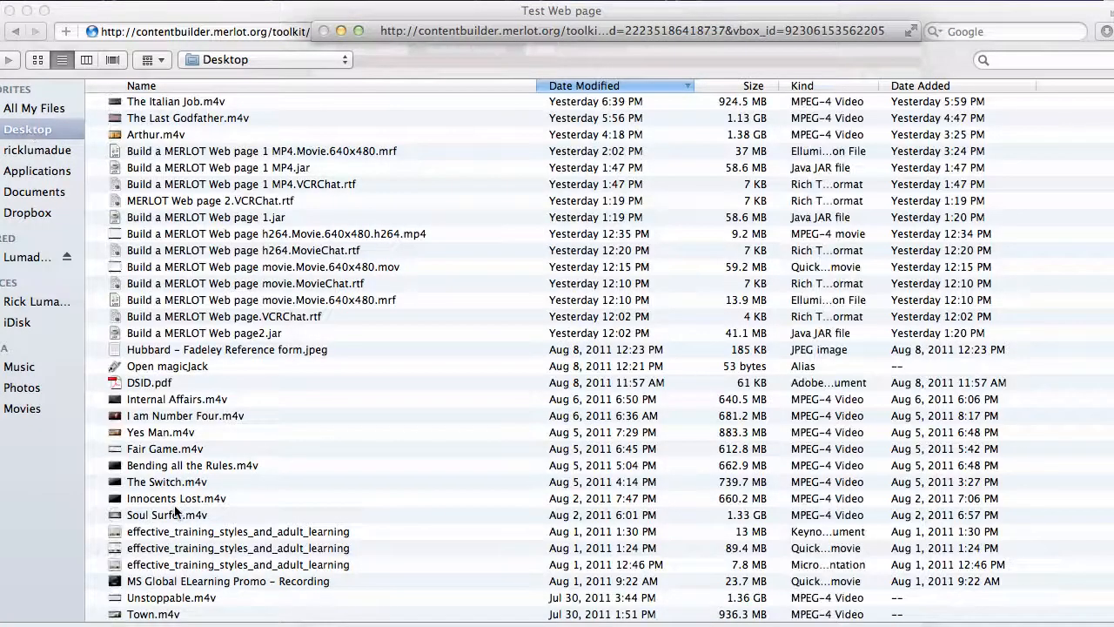
pyautogui.scroll(-3)
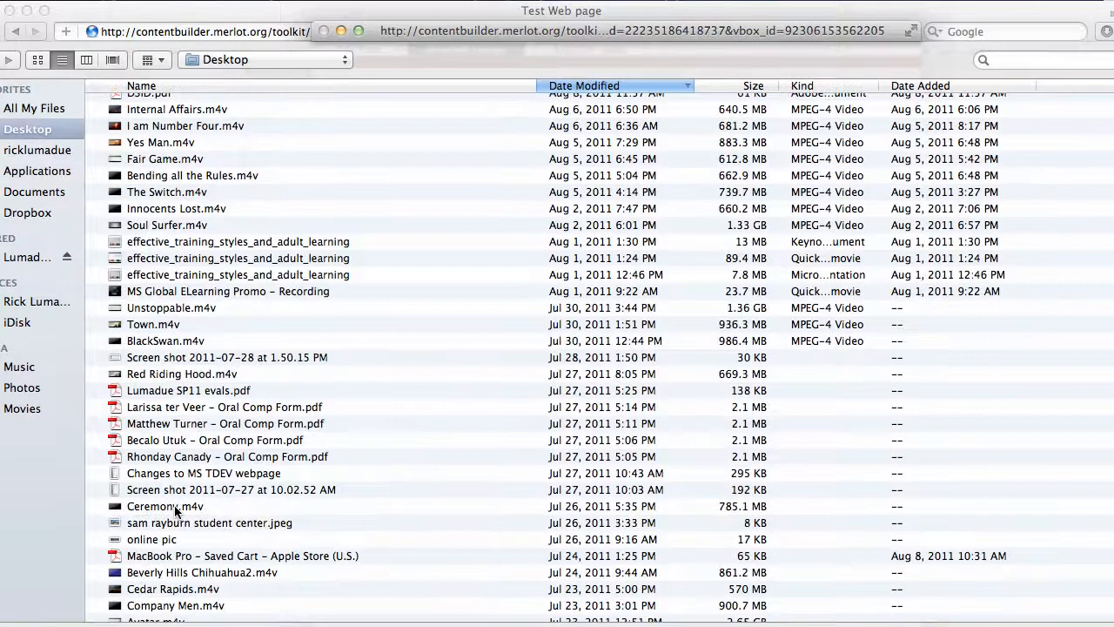
pyautogui.scroll(-3)
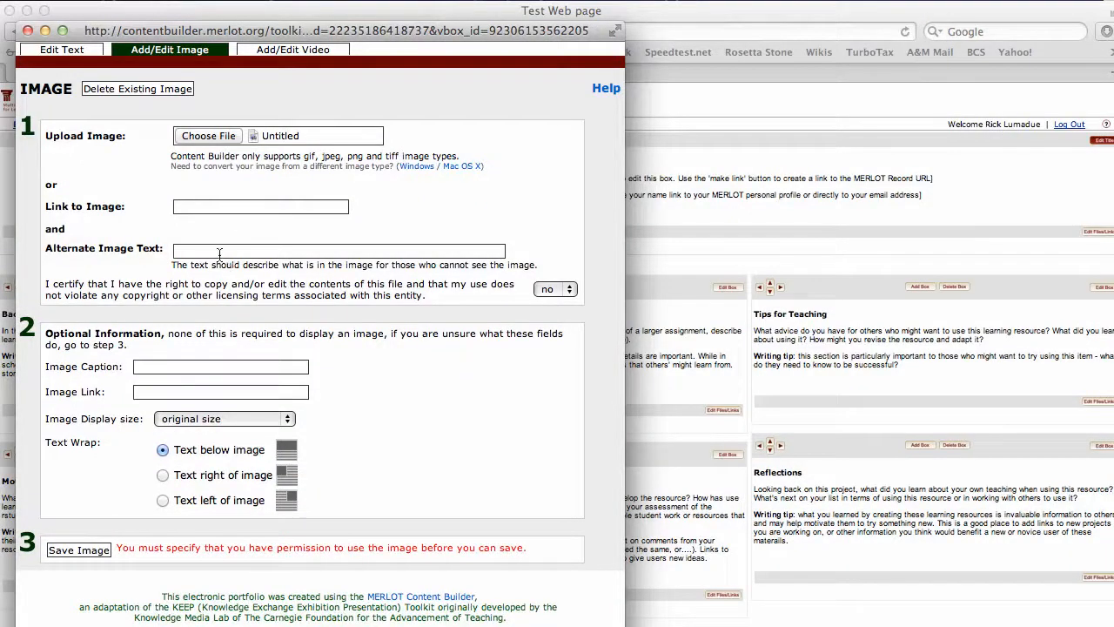
pyautogui.write('A&M Commer')
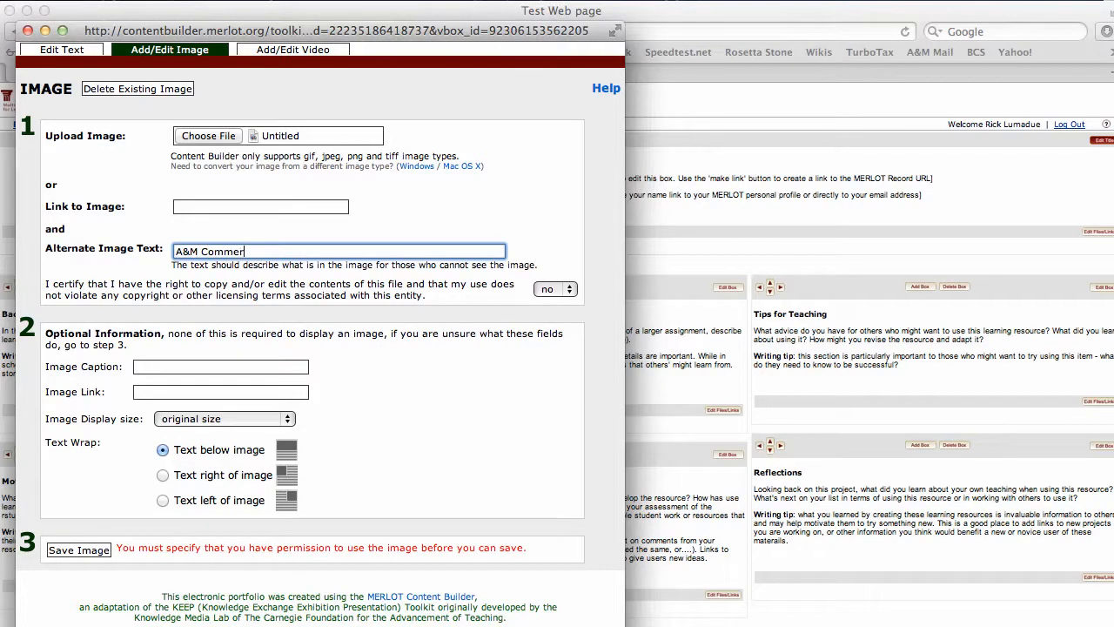
pyautogui.write('ce')
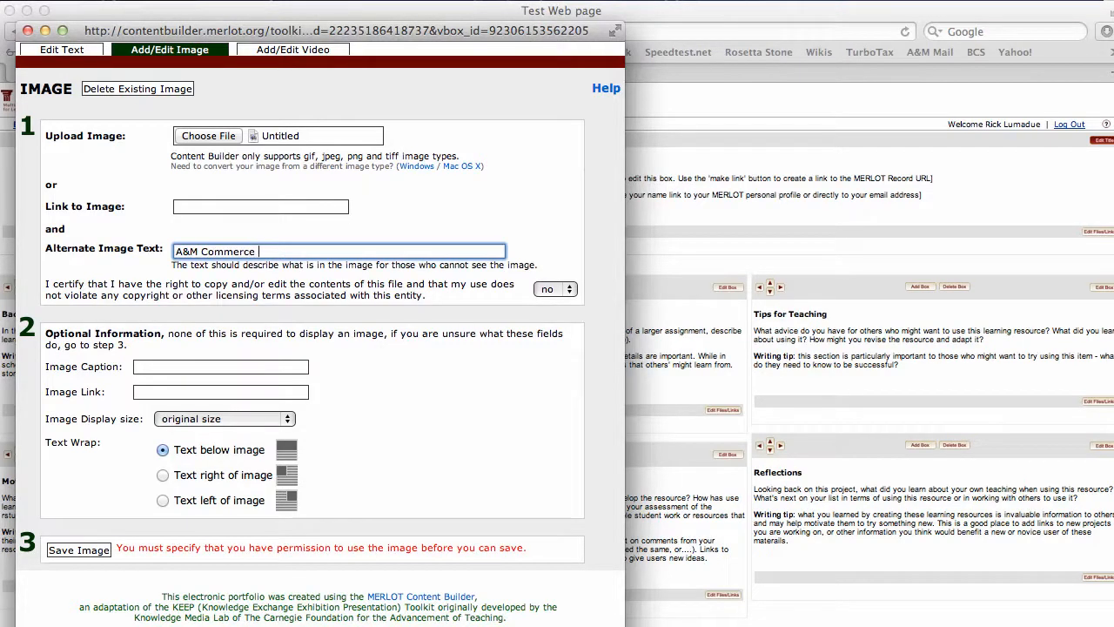
pyautogui.write('Logo')
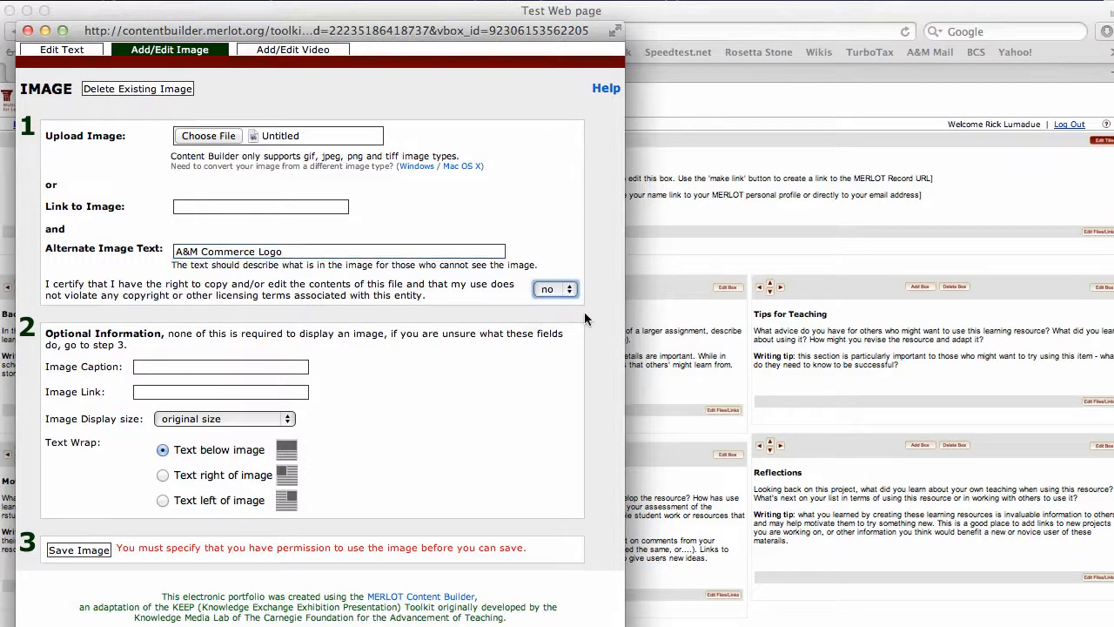
# Set publish permission to yes, save the logo into the header, and reopen the box editor.
pyautogui.click(554, 289)
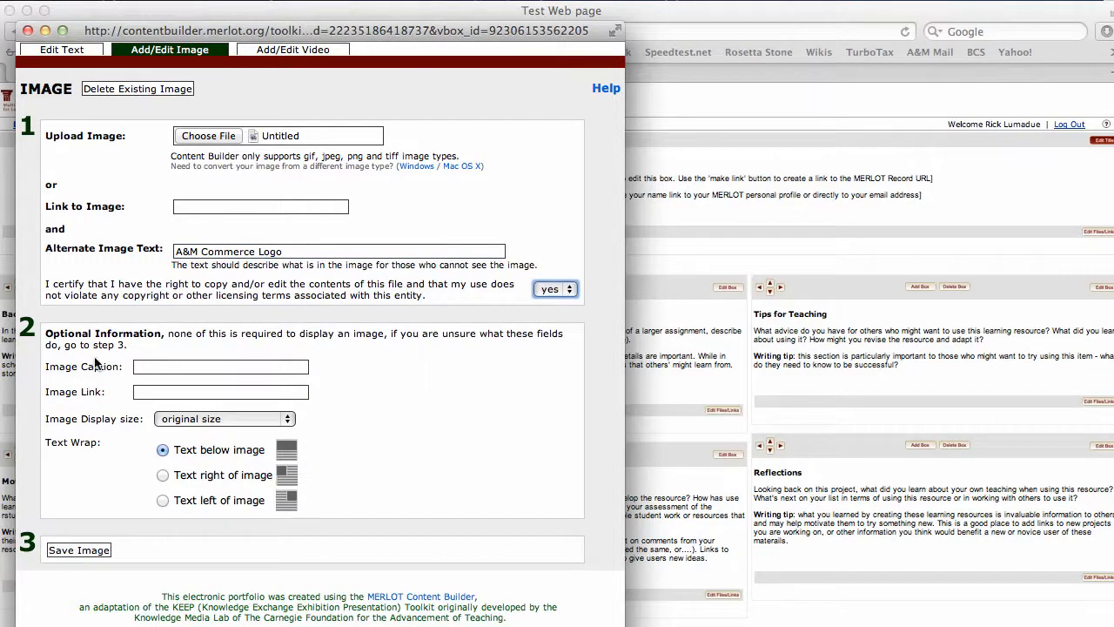
pyautogui.click(220, 365)
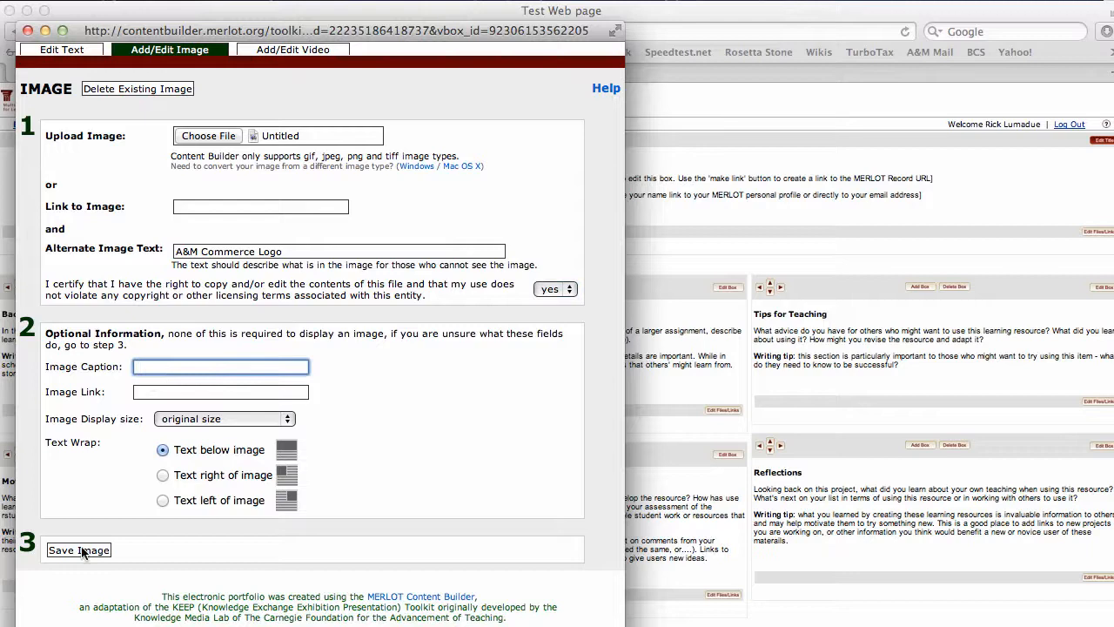
pyautogui.click(79, 550)
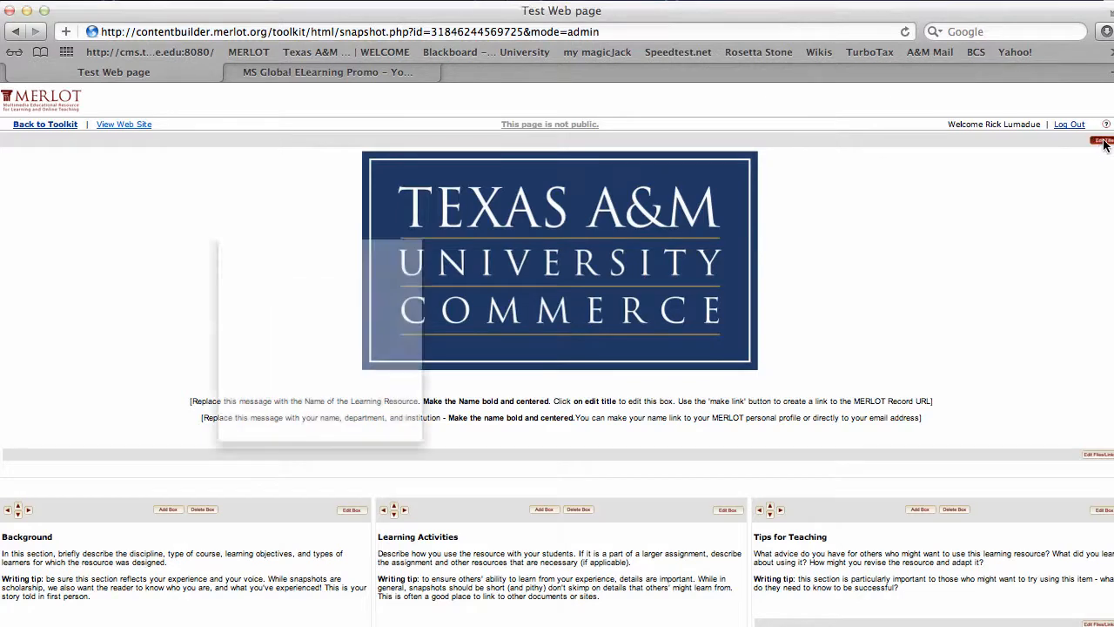
pyautogui.click(1100, 141)
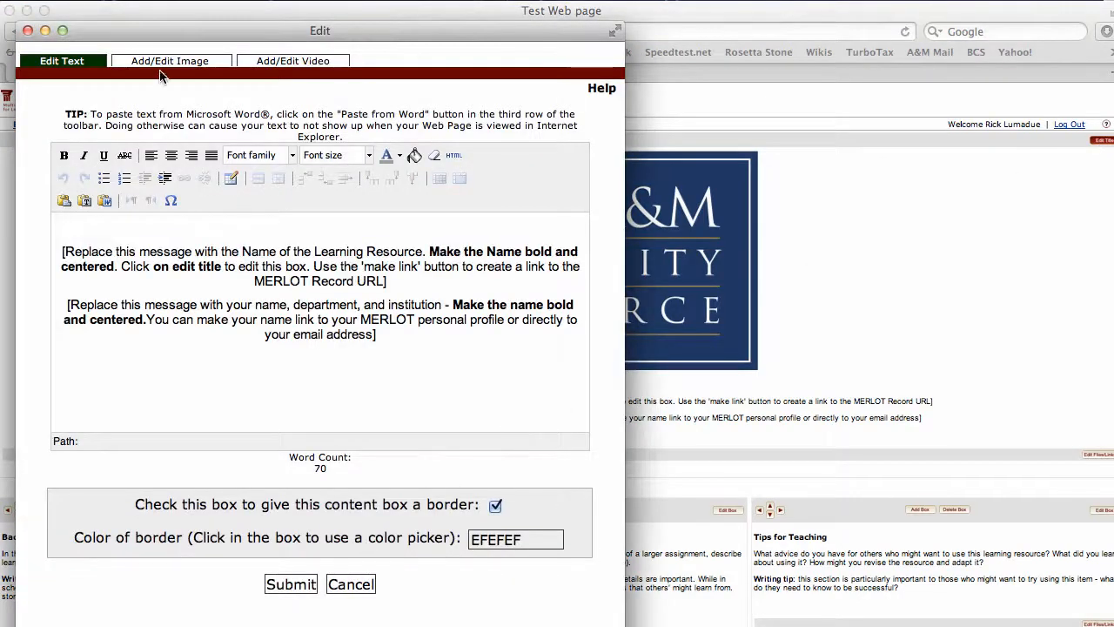
# Resave the header logo at medium size (width 240) with publish permission yes.
pyautogui.click(169, 59)
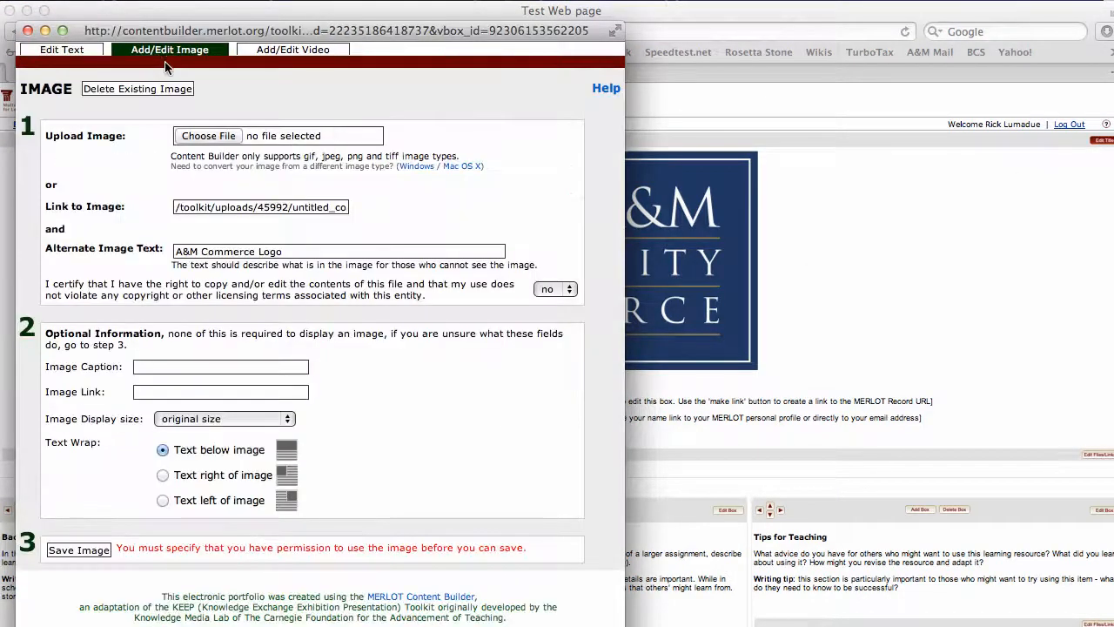
pyautogui.click(223, 417)
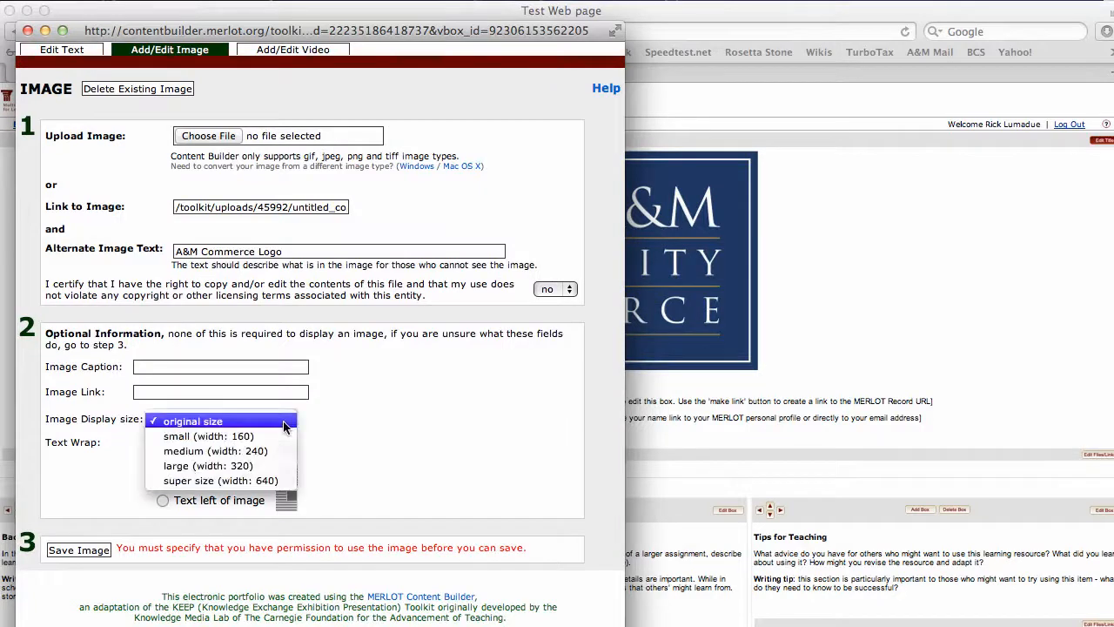
pyautogui.moveTo(216, 449)
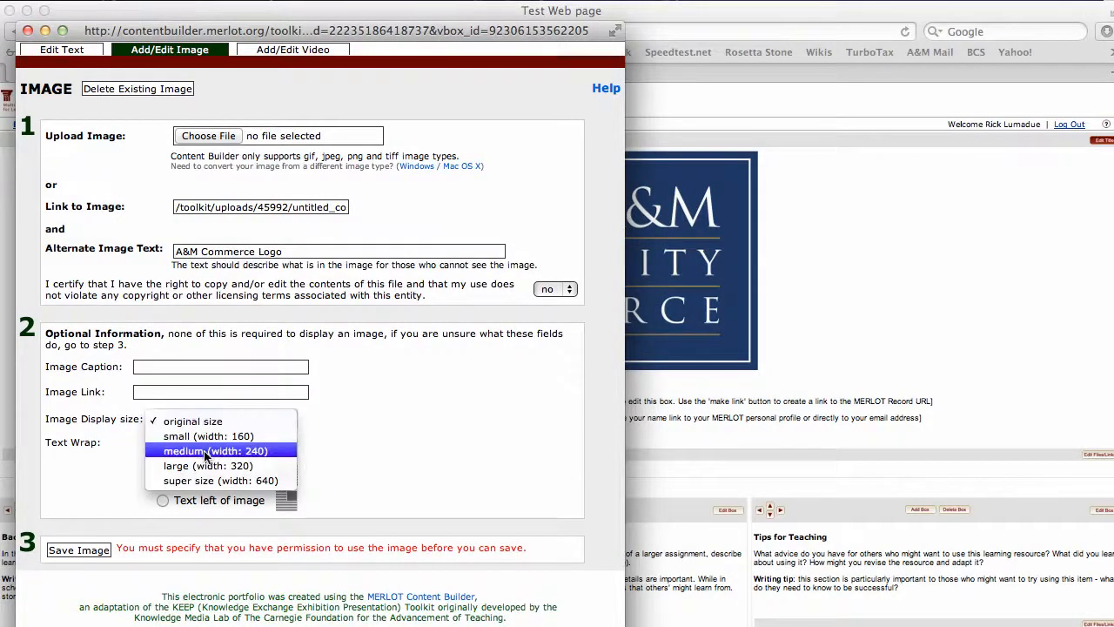
pyautogui.click(216, 450)
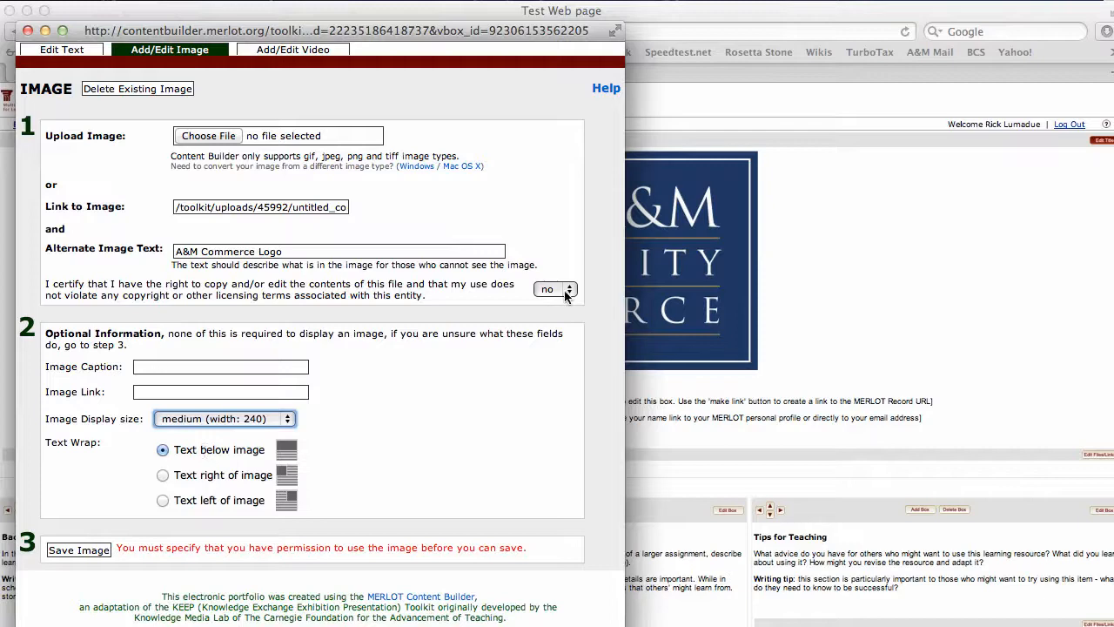
pyautogui.click(554, 289)
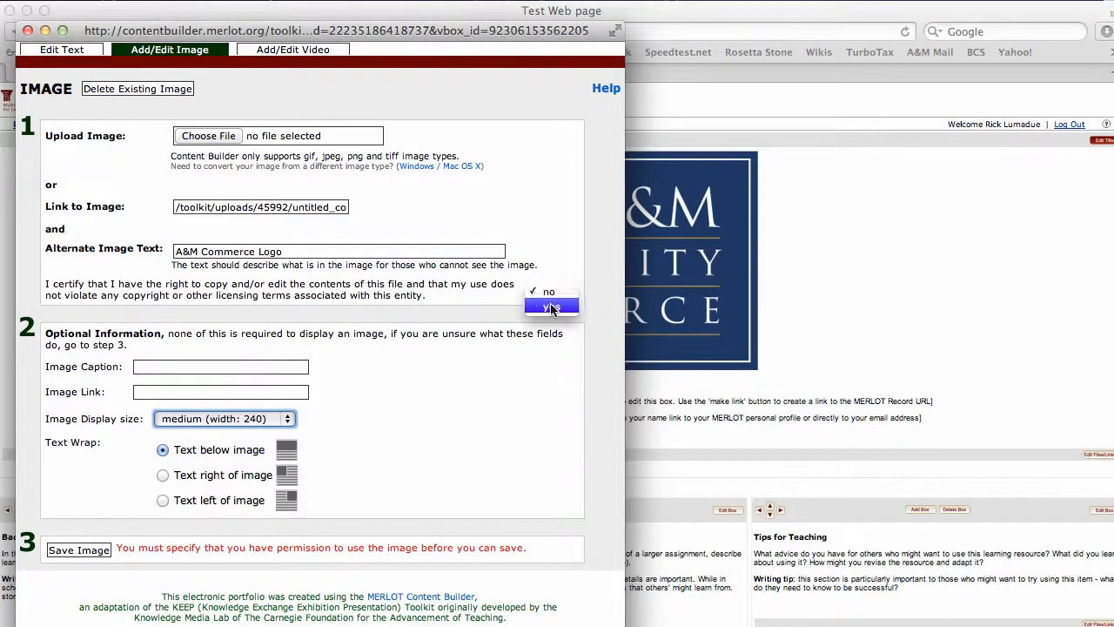
pyautogui.click(550, 306)
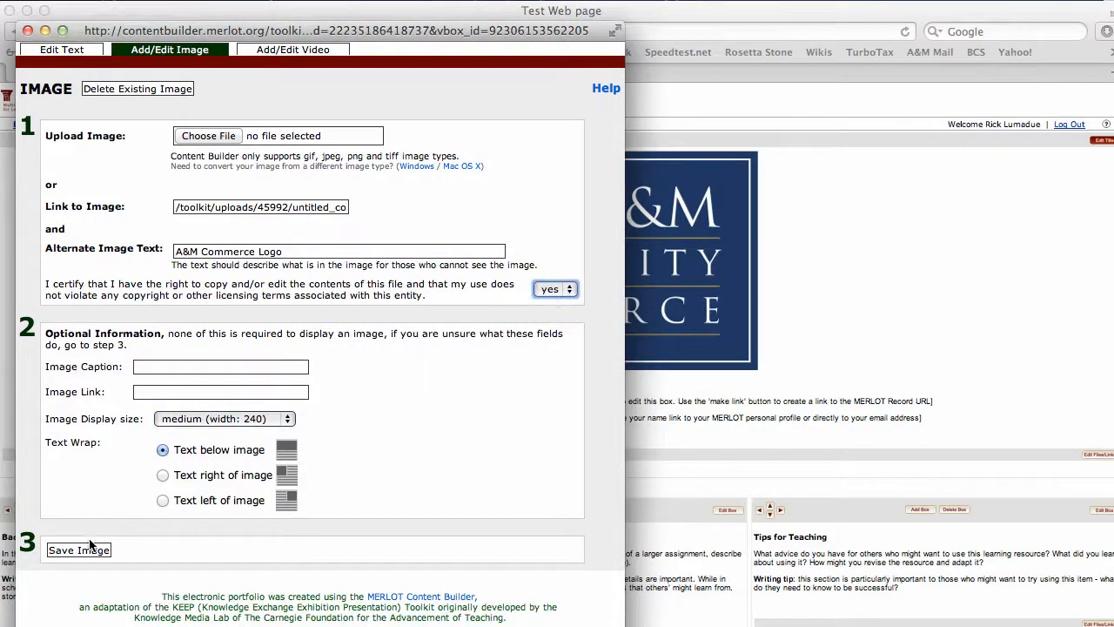
pyautogui.click(78, 550)
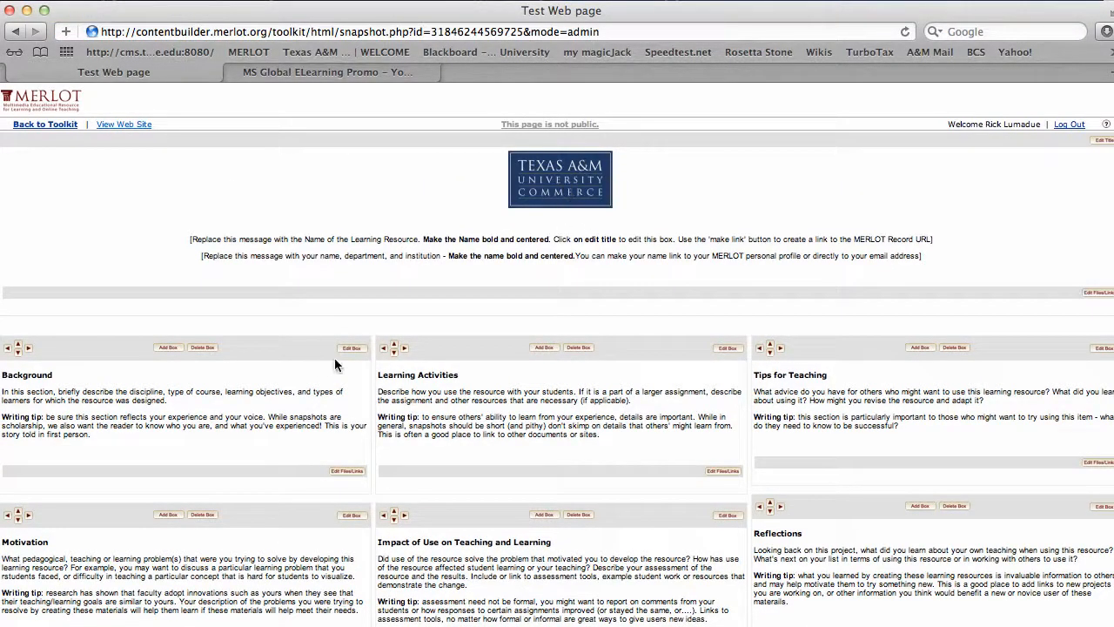
pyautogui.click(351, 348)
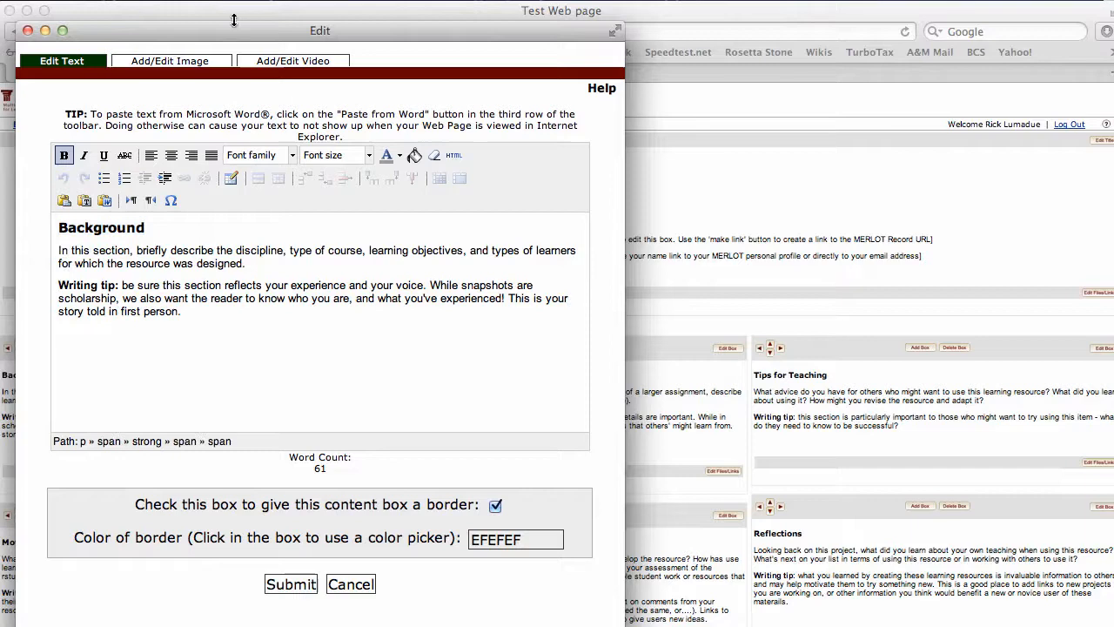
pyautogui.click(169, 59)
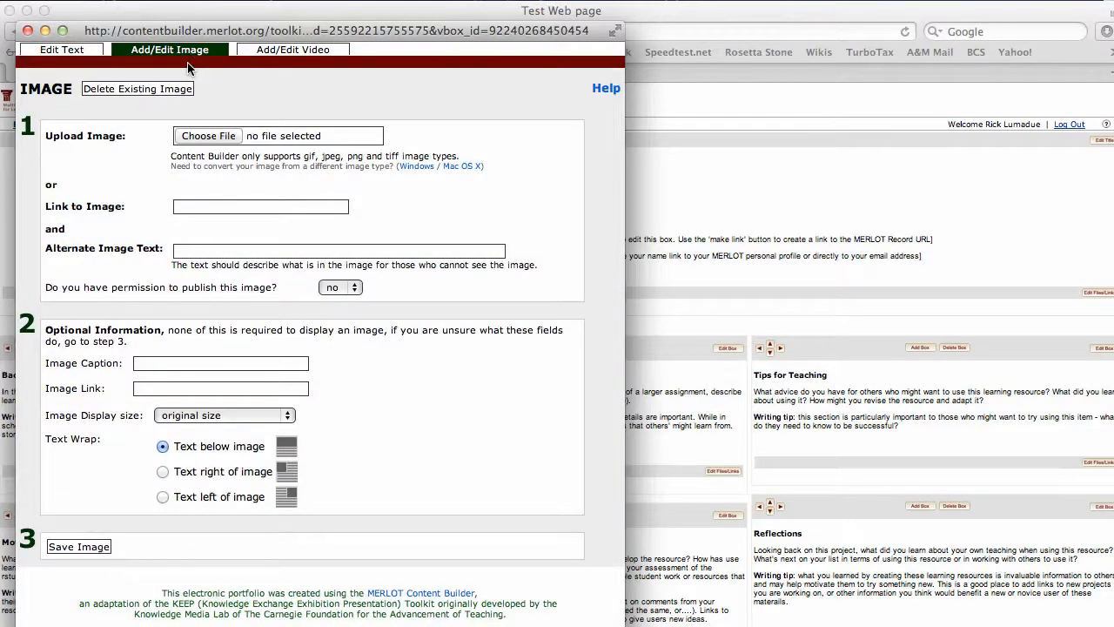
pyautogui.click(293, 49)
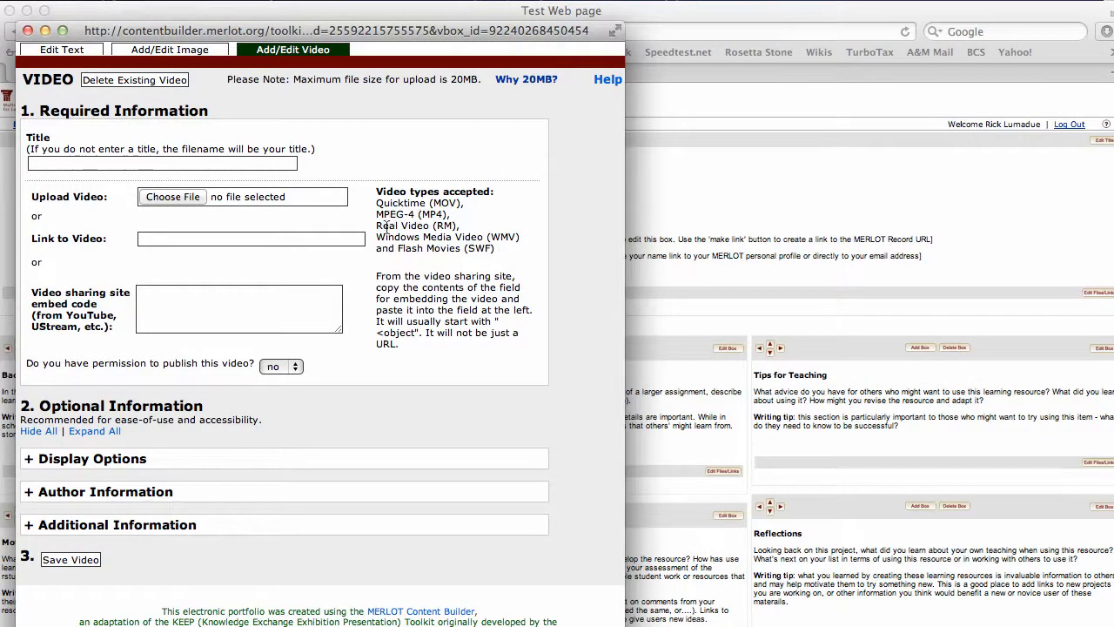
pyautogui.moveTo(500, 87)
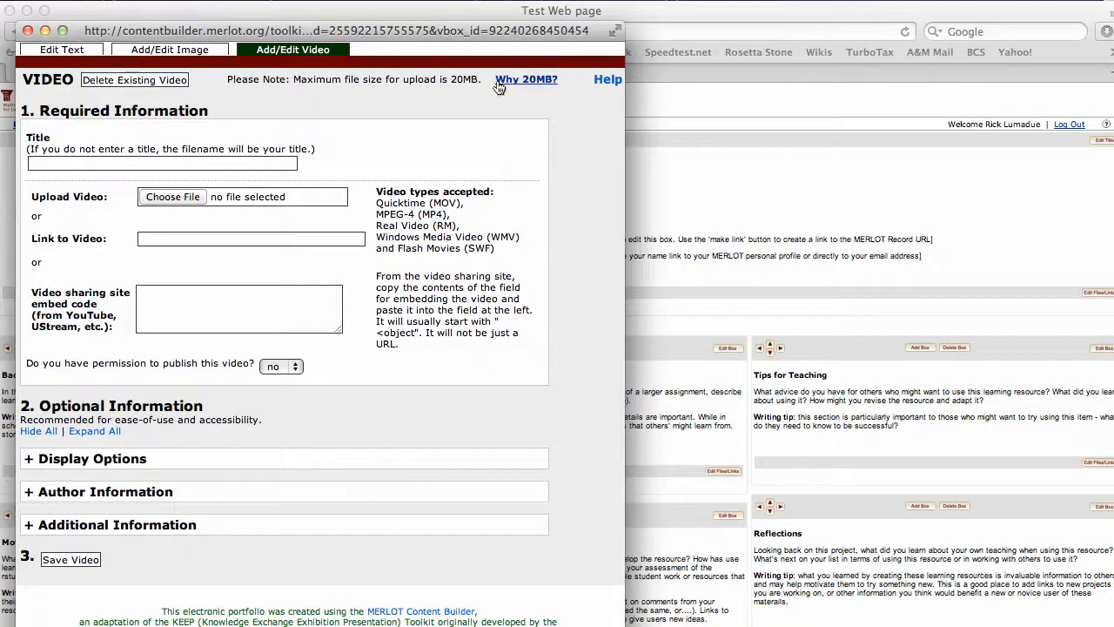
pyautogui.moveTo(539, 84)
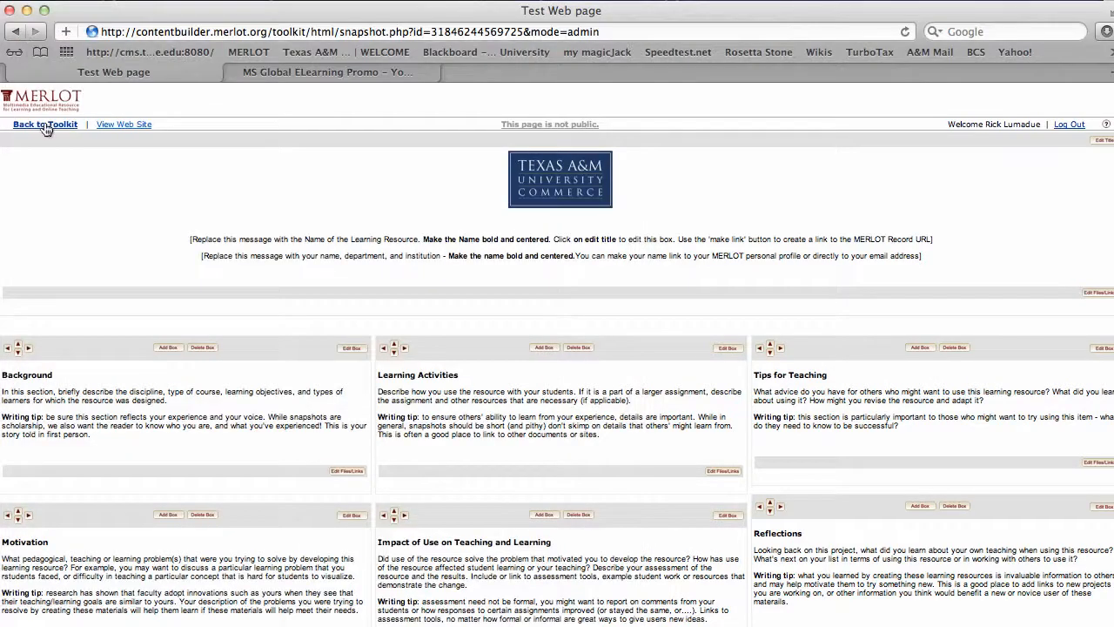
# Go back to the My Toolkit list of saved web pages.
pyautogui.click(45, 124)
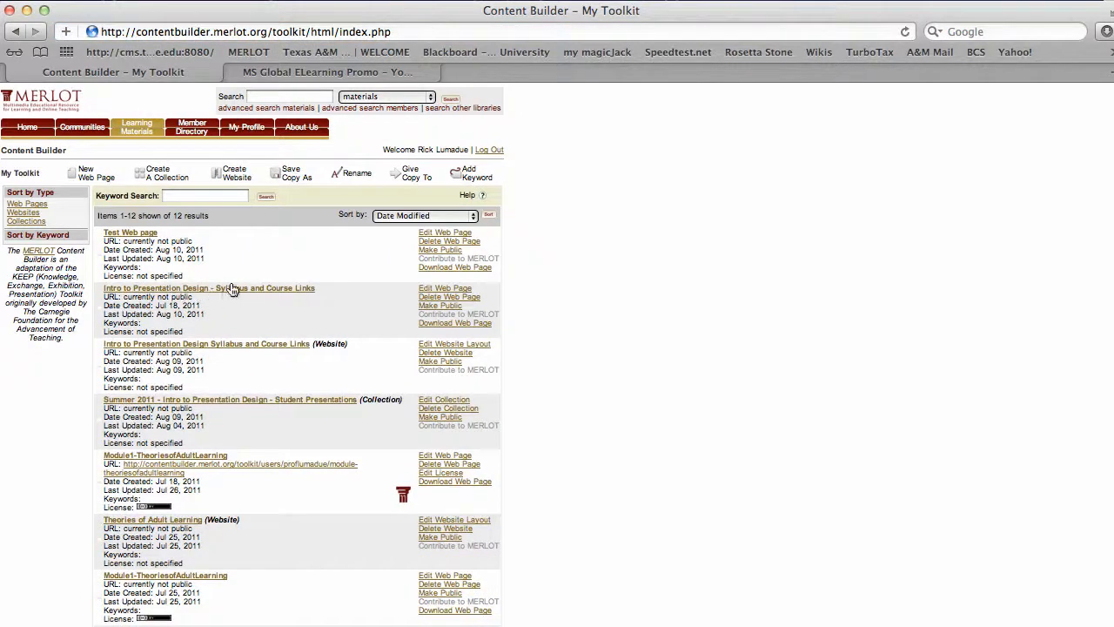
pyautogui.moveTo(248, 355)
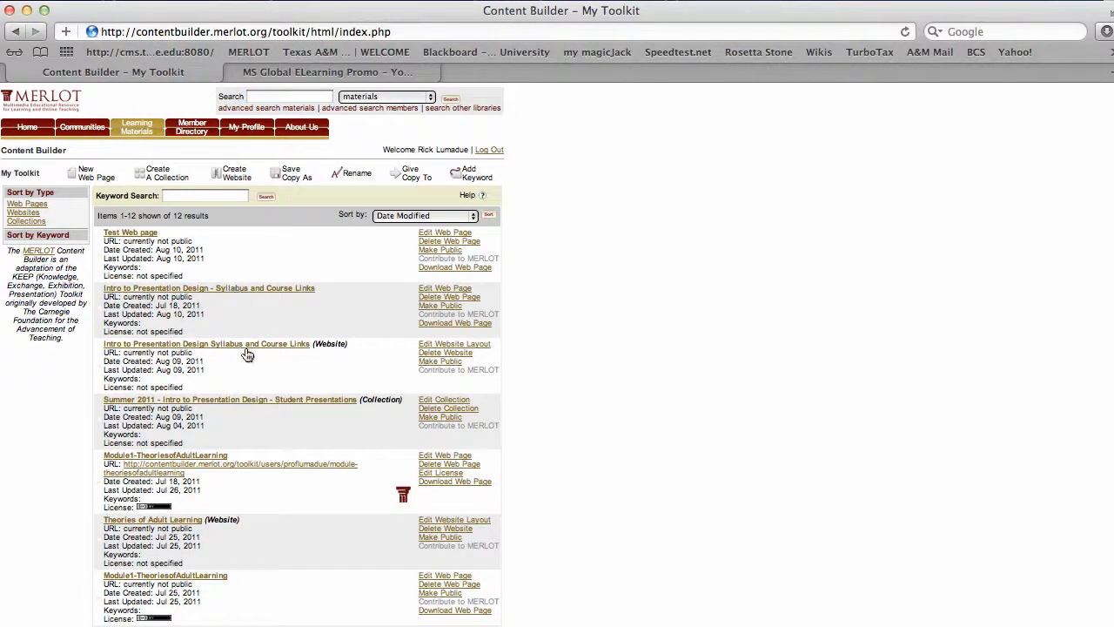
pyautogui.moveTo(252, 480)
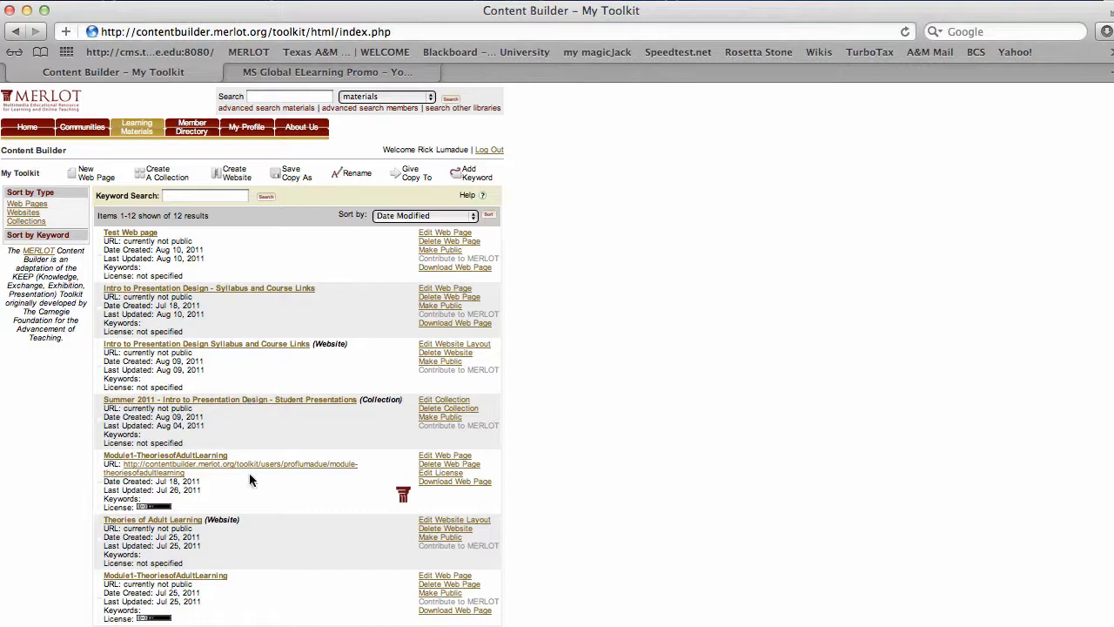
pyautogui.moveTo(174, 526)
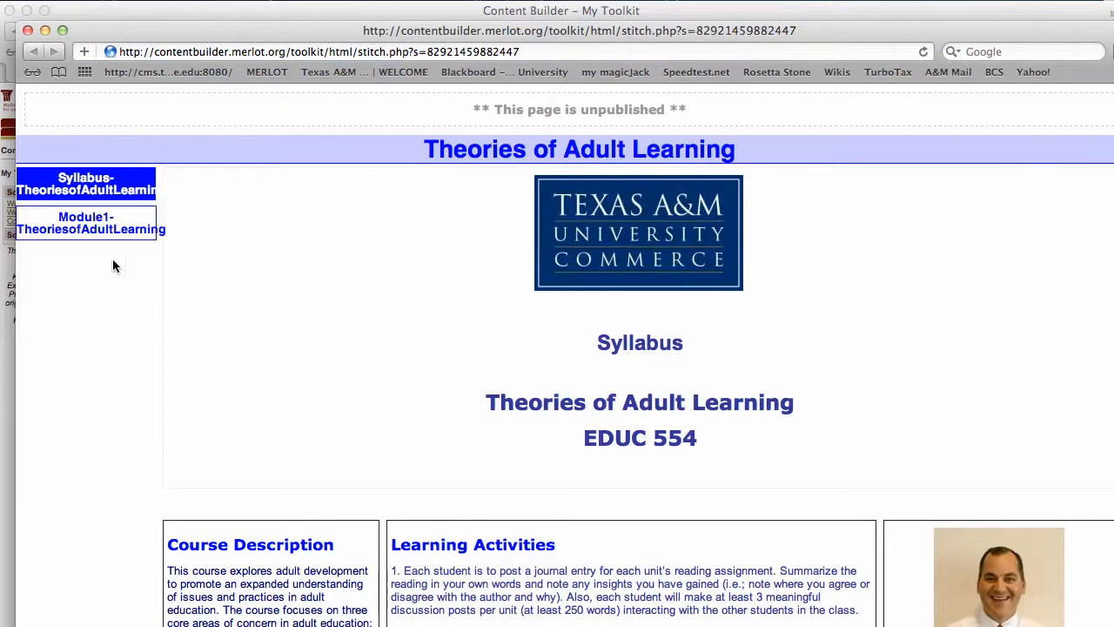
pyautogui.click(87, 223)
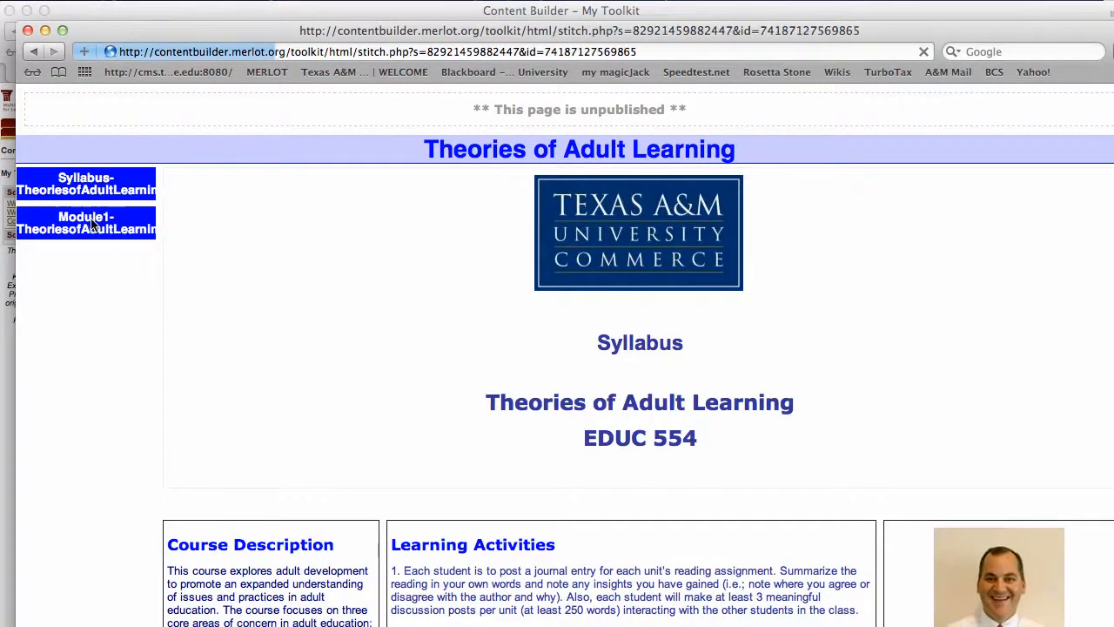
pyautogui.click(87, 223)
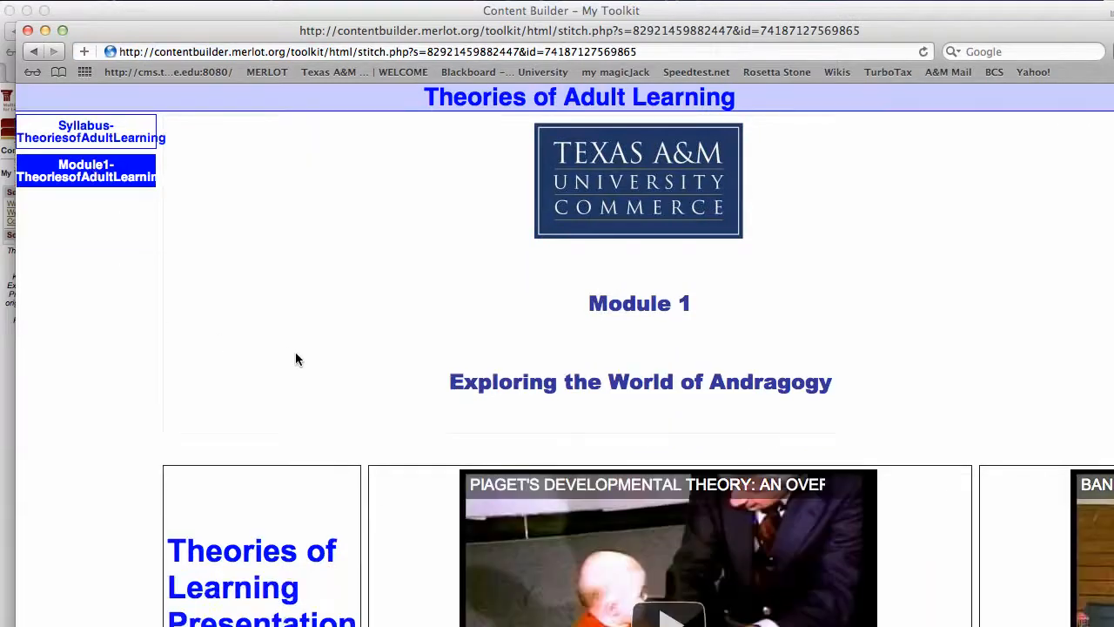
pyautogui.scroll(-3)
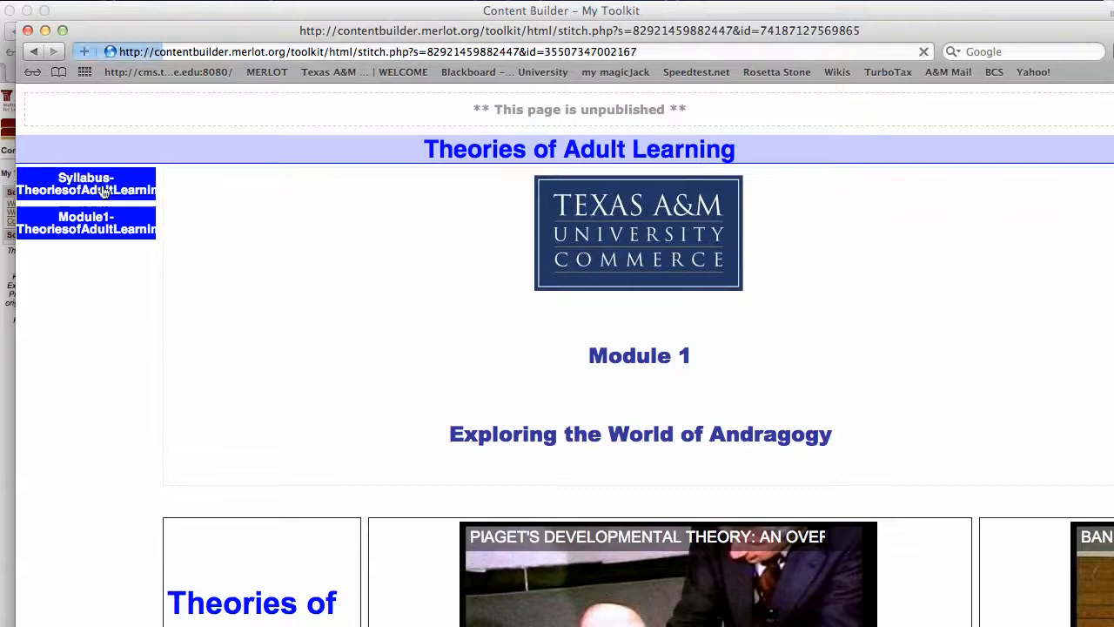
pyautogui.click(85, 184)
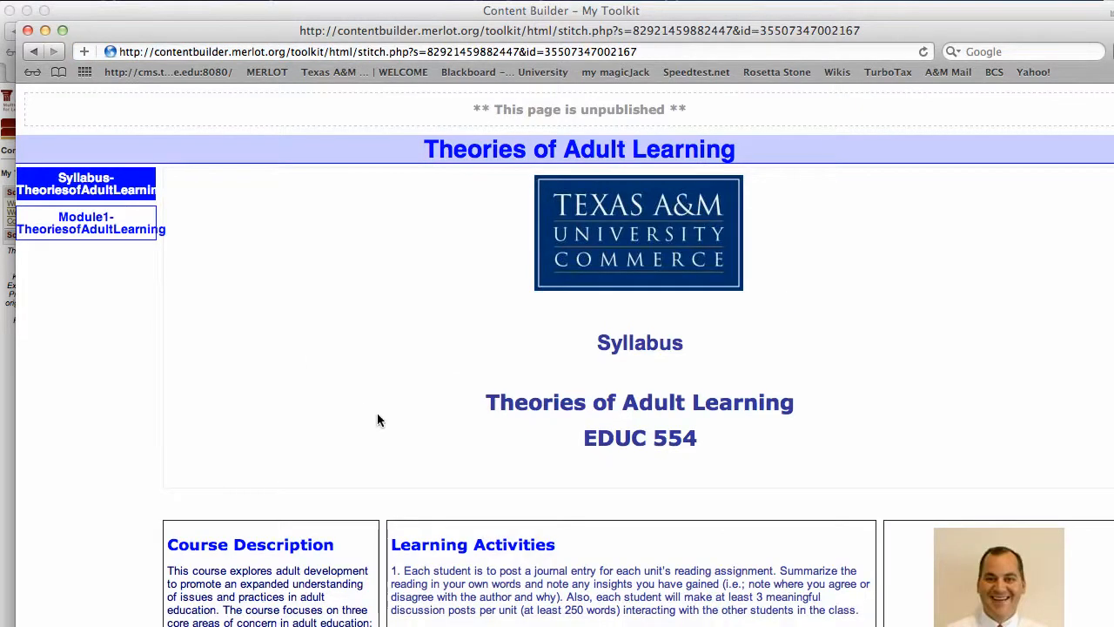
pyautogui.scroll(-3)
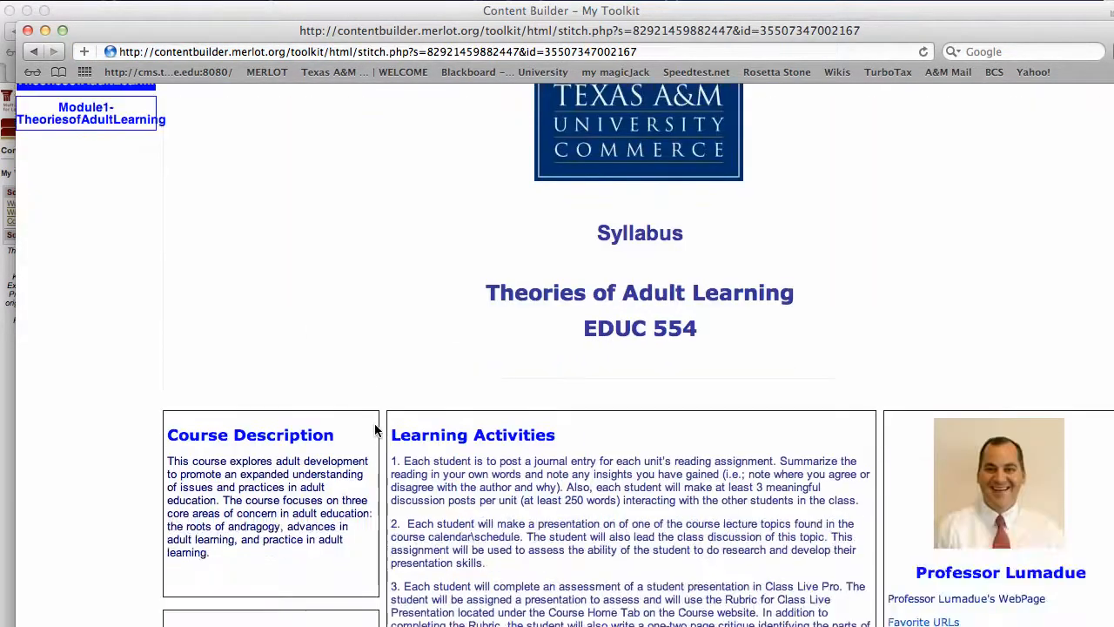
pyautogui.scroll(-3)
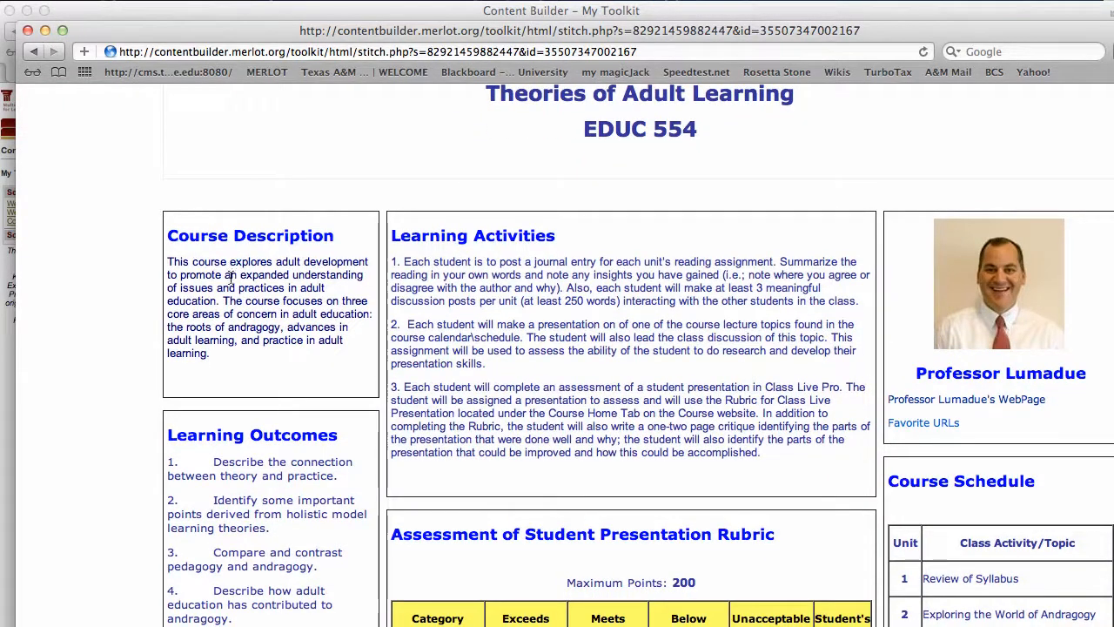
pyautogui.moveTo(867, 324)
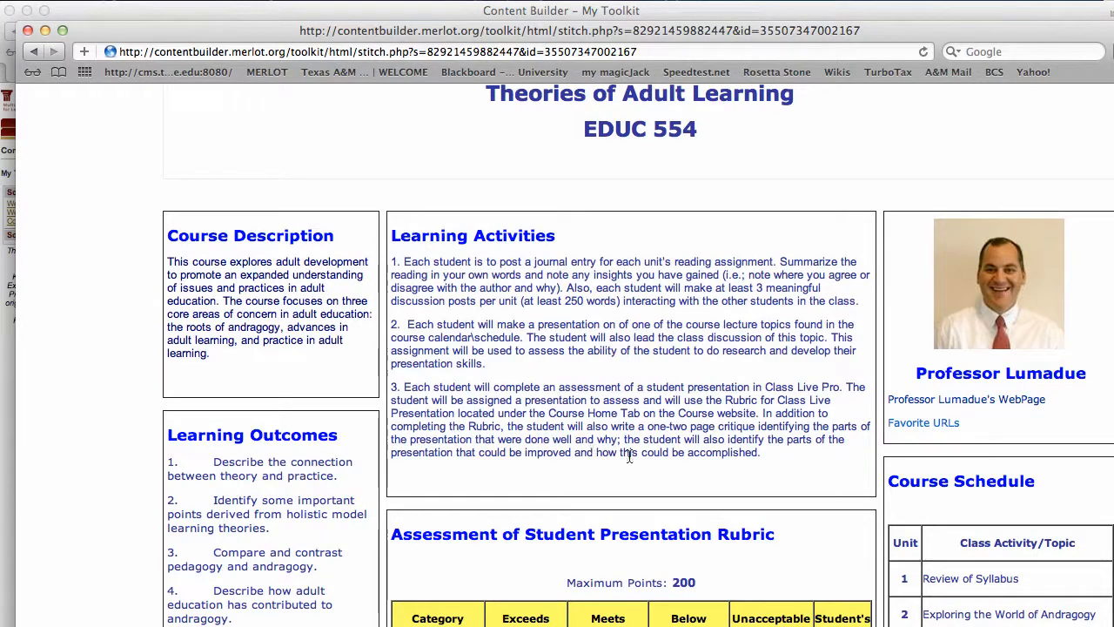
pyautogui.scroll(-3)
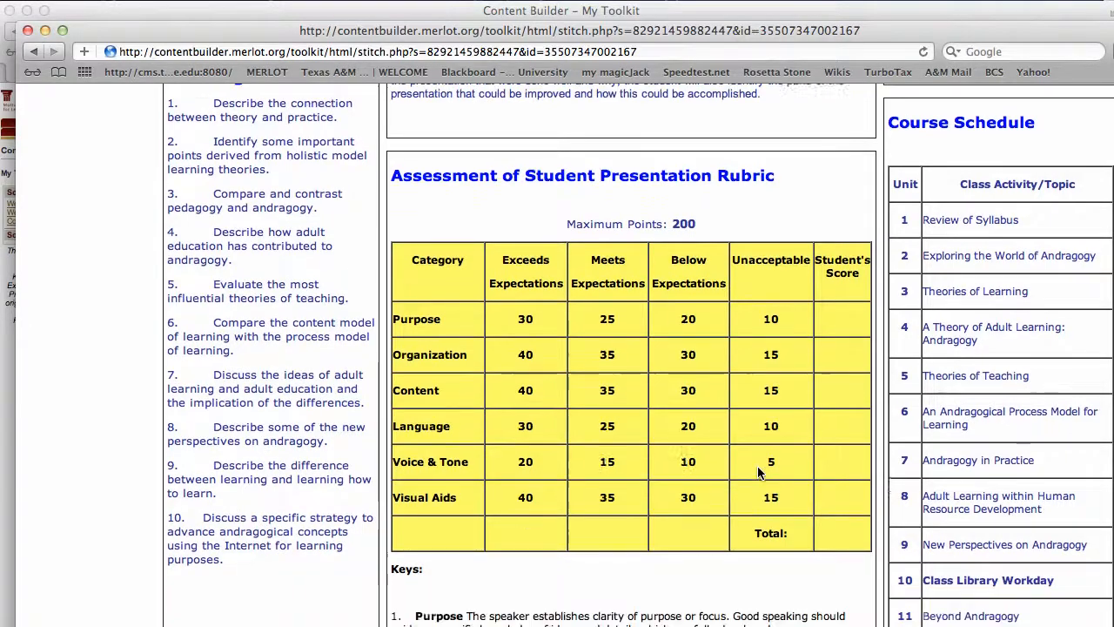
pyautogui.scroll(-3)
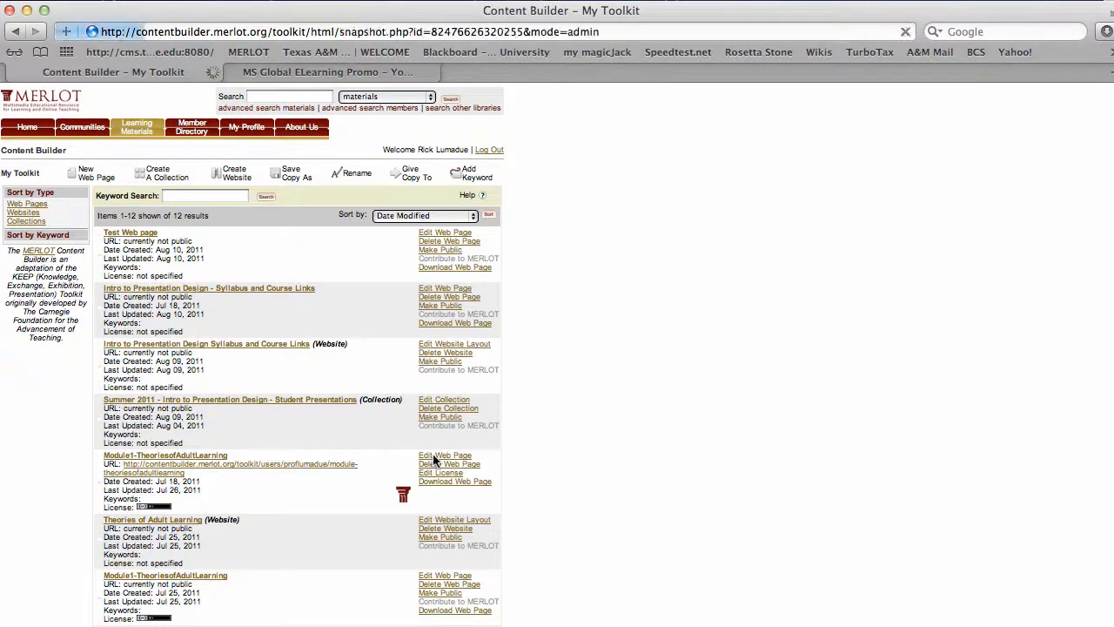
# Briefly open Module1 for editing, then open the Syllabus-TheoriesofAdultLearning page for editing instead.
pyautogui.click(446, 456)
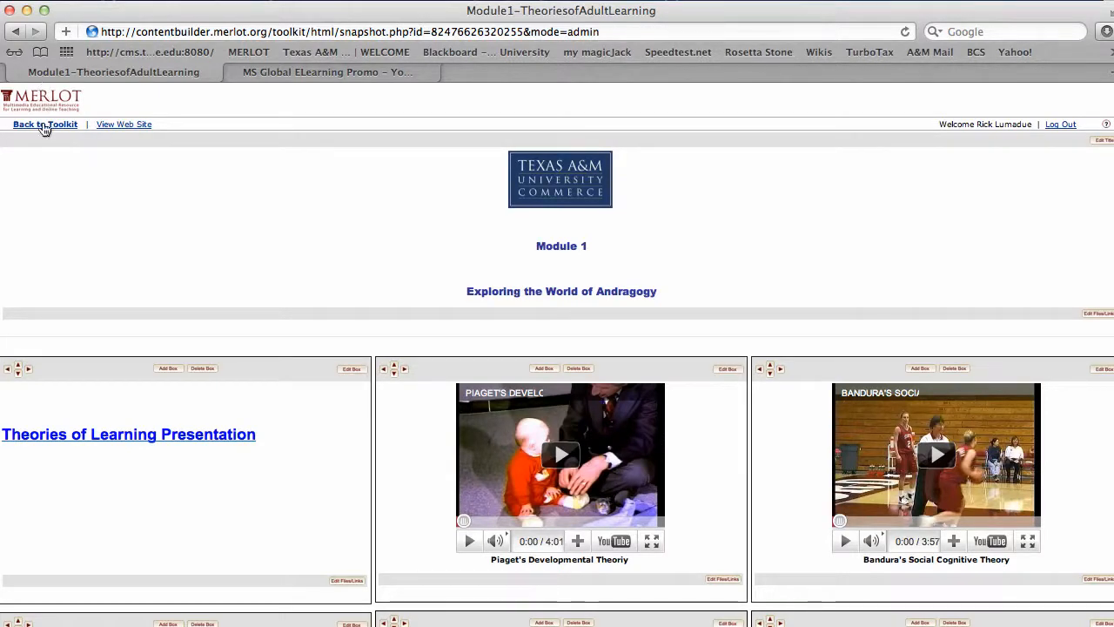
pyautogui.click(45, 123)
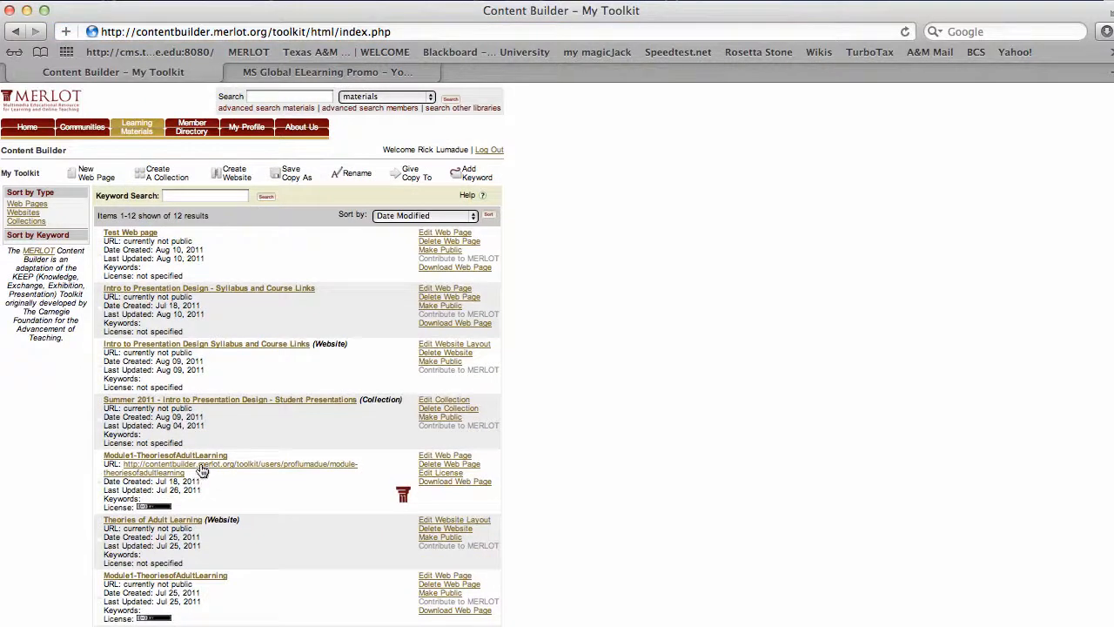
pyautogui.moveTo(355, 463)
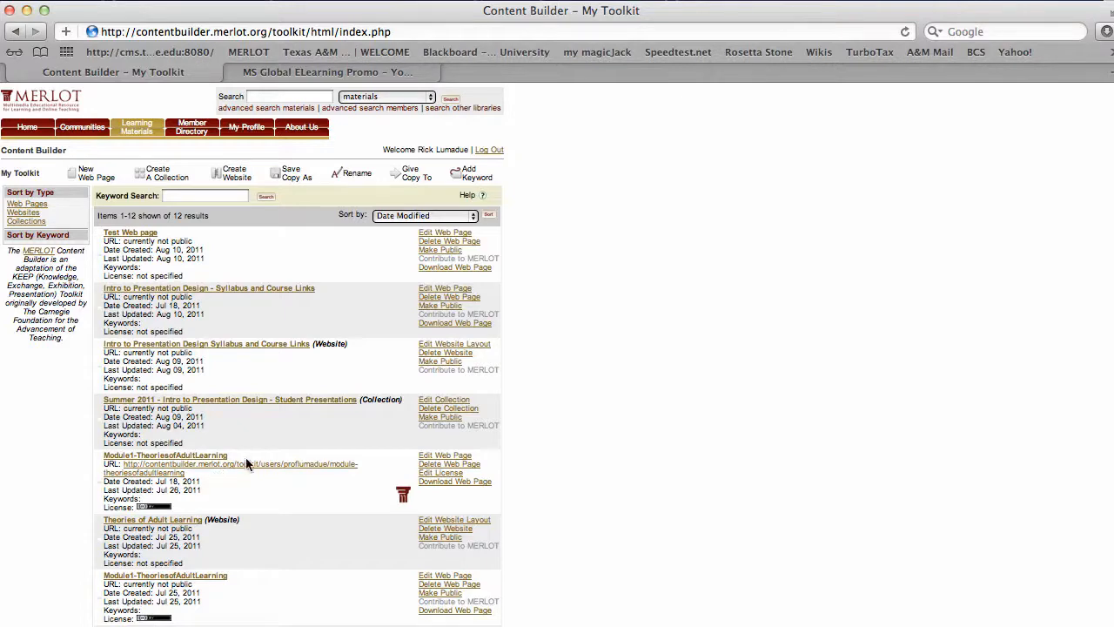
pyautogui.scroll(-3)
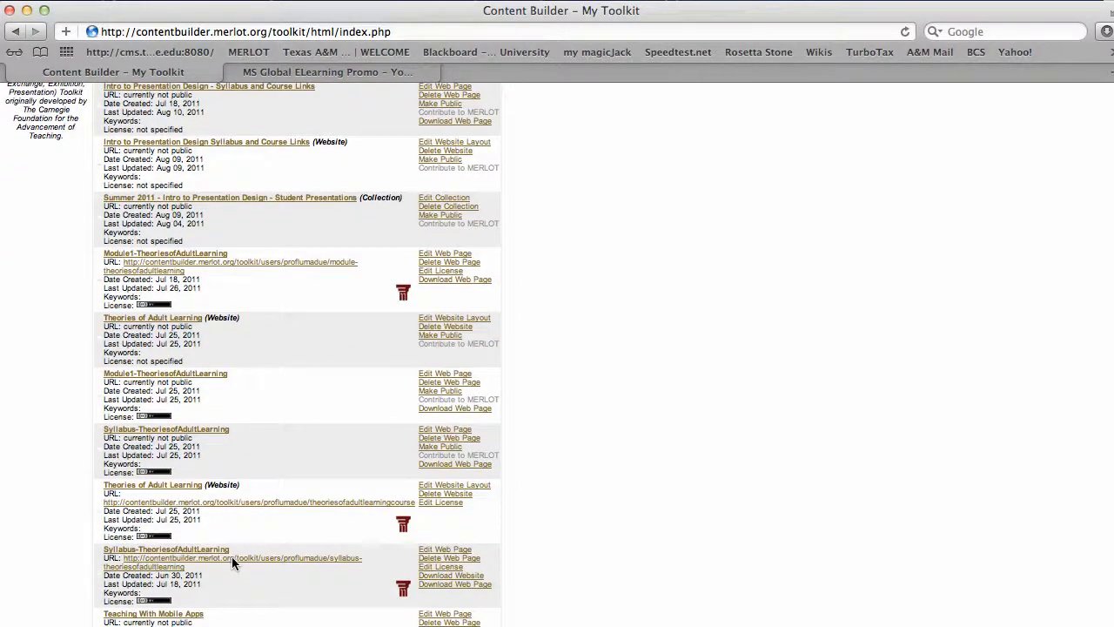
pyautogui.click(167, 548)
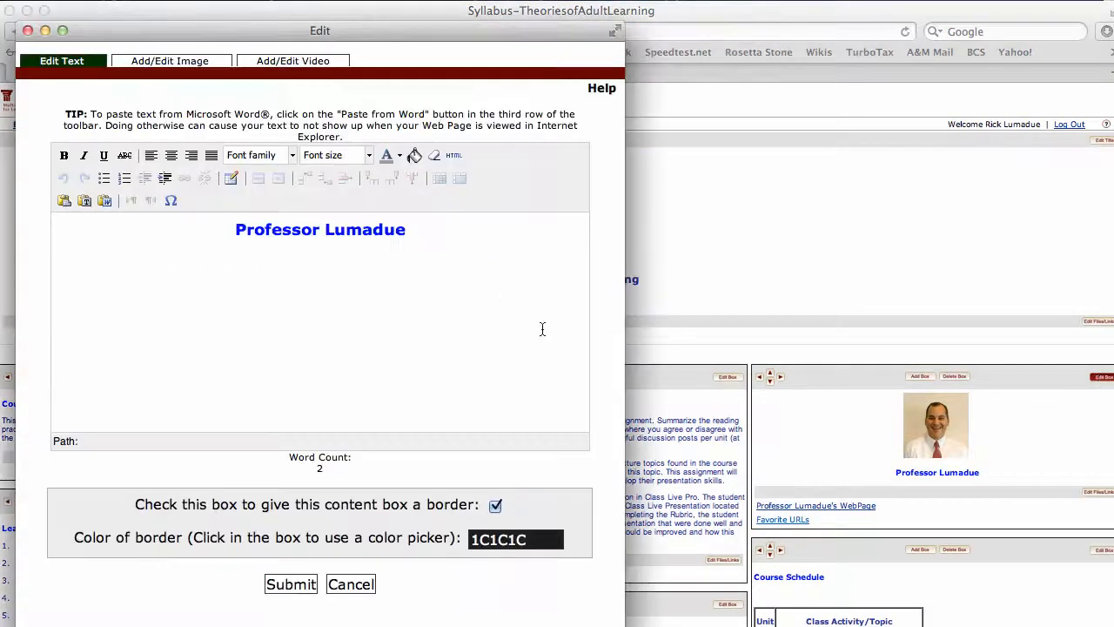
pyautogui.click(293, 61)
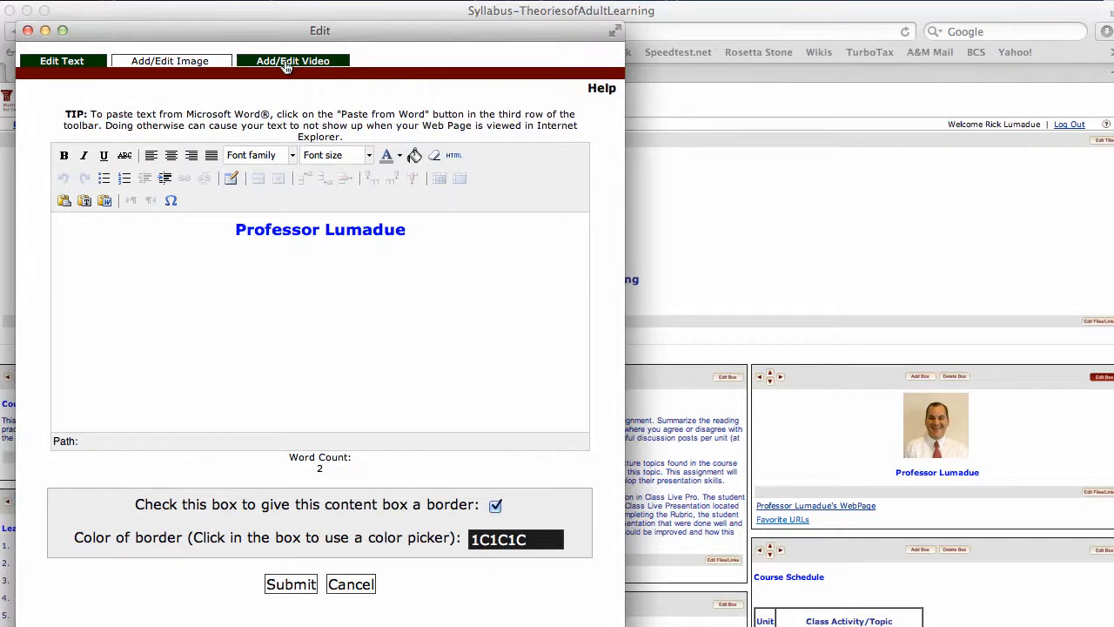
pyautogui.click(169, 60)
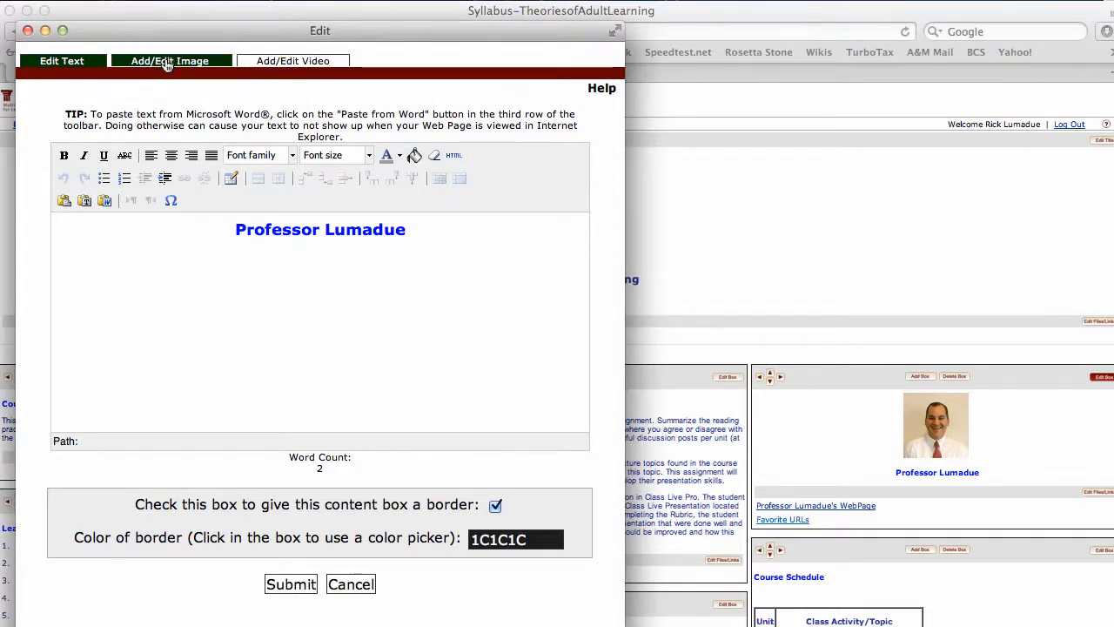
pyautogui.click(293, 49)
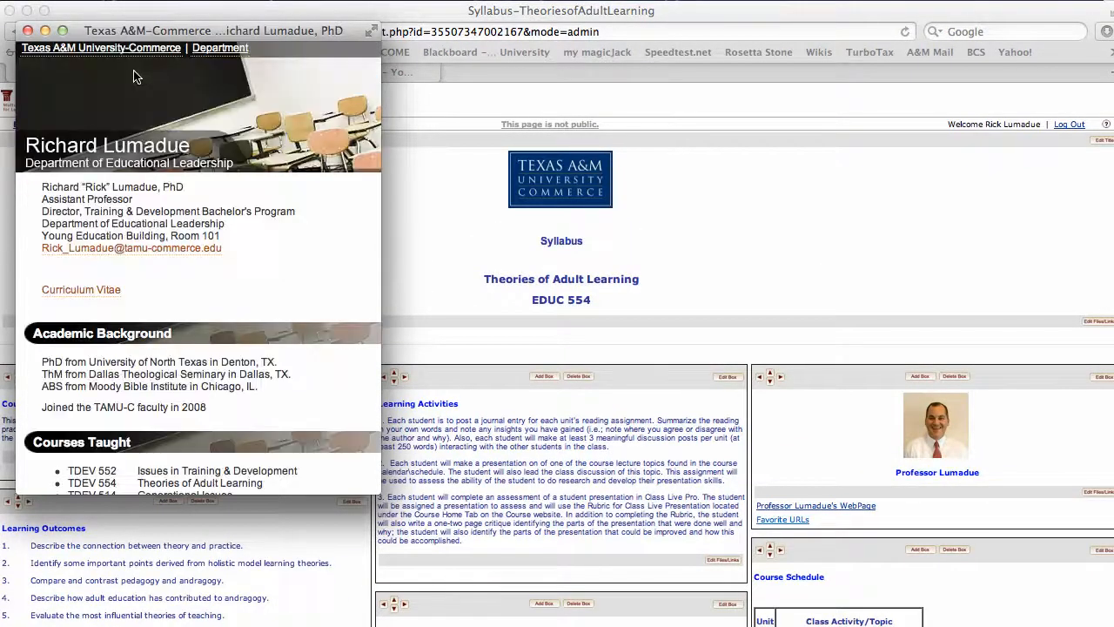
pyautogui.click(28, 31)
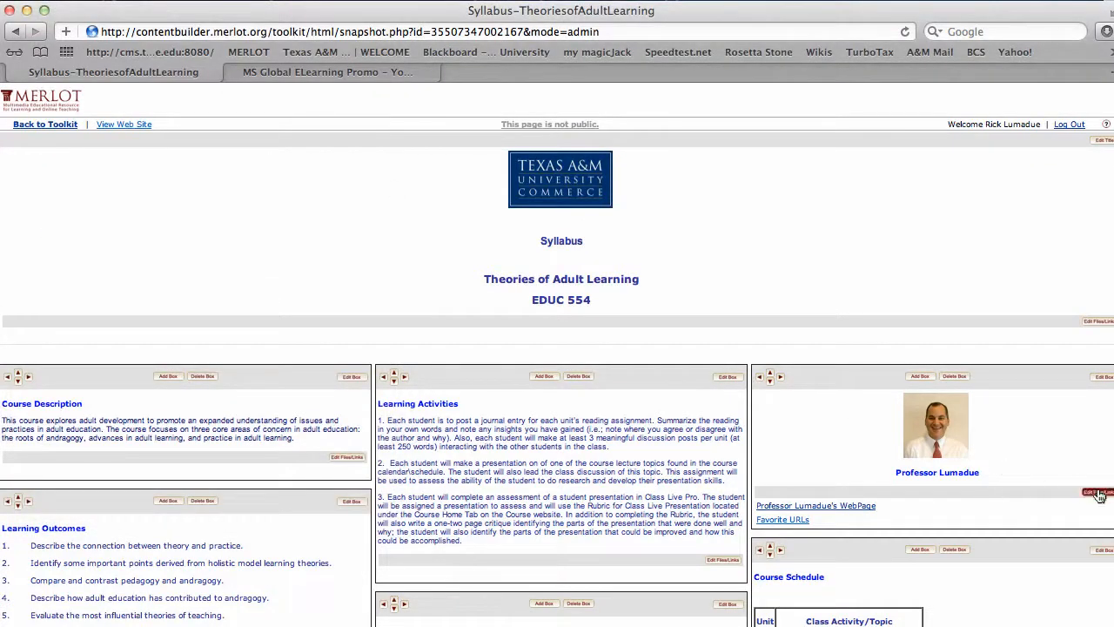
pyautogui.click(1096, 493)
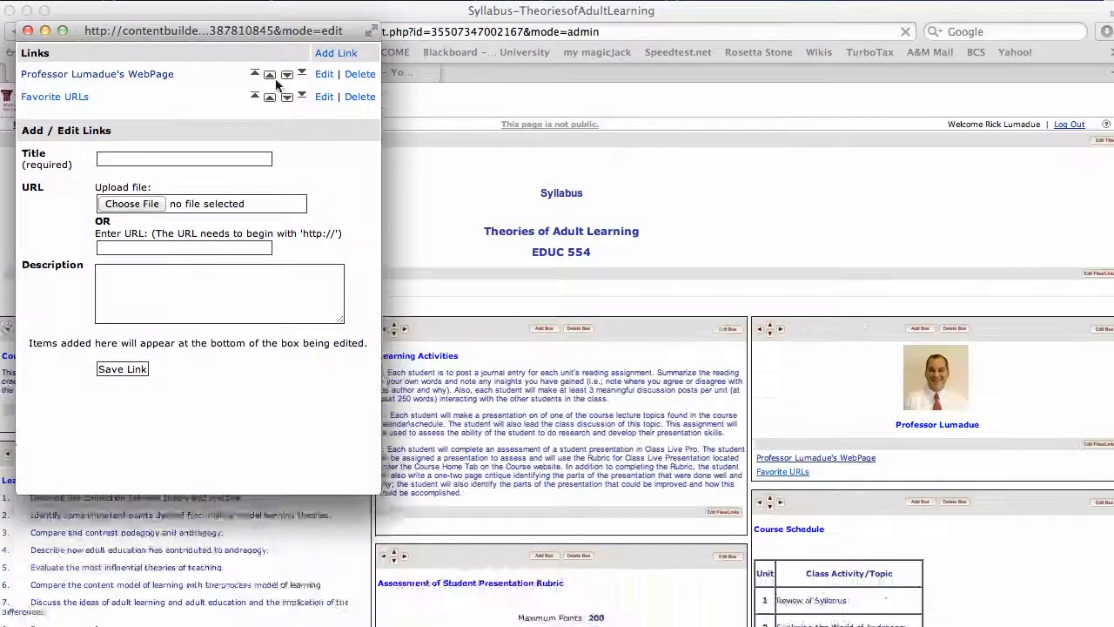
pyautogui.click(324, 73)
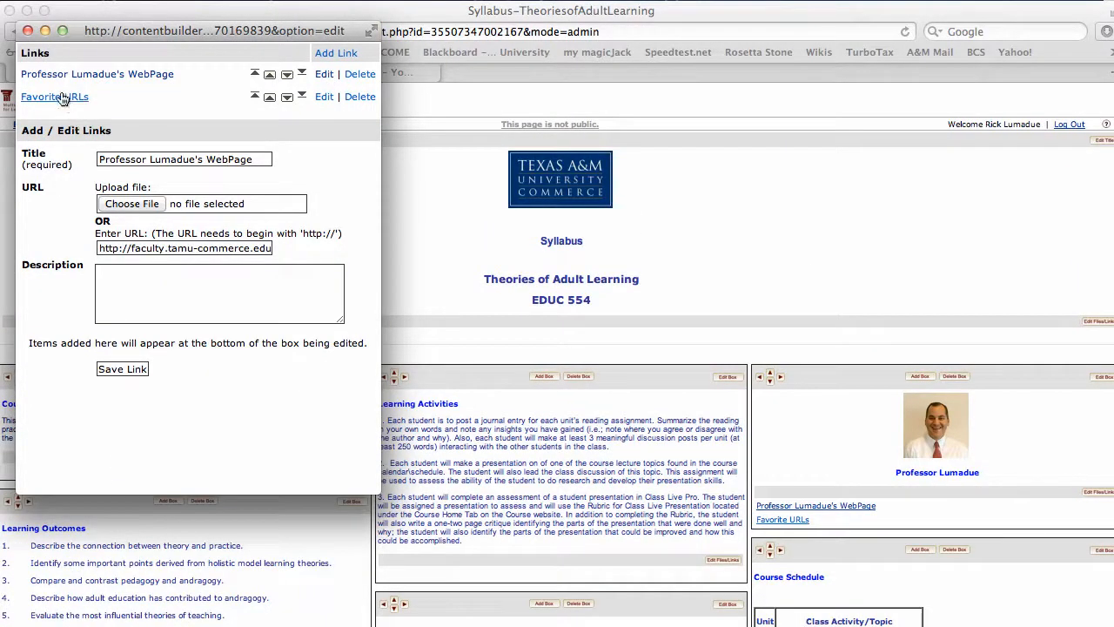
pyautogui.click(54, 97)
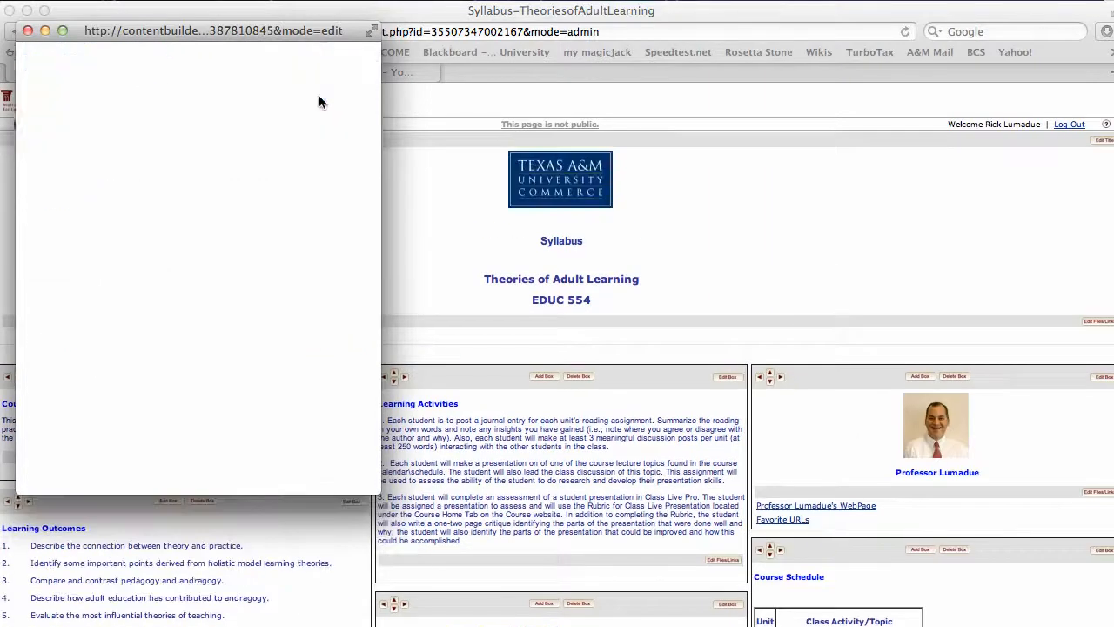
pyautogui.click(324, 97)
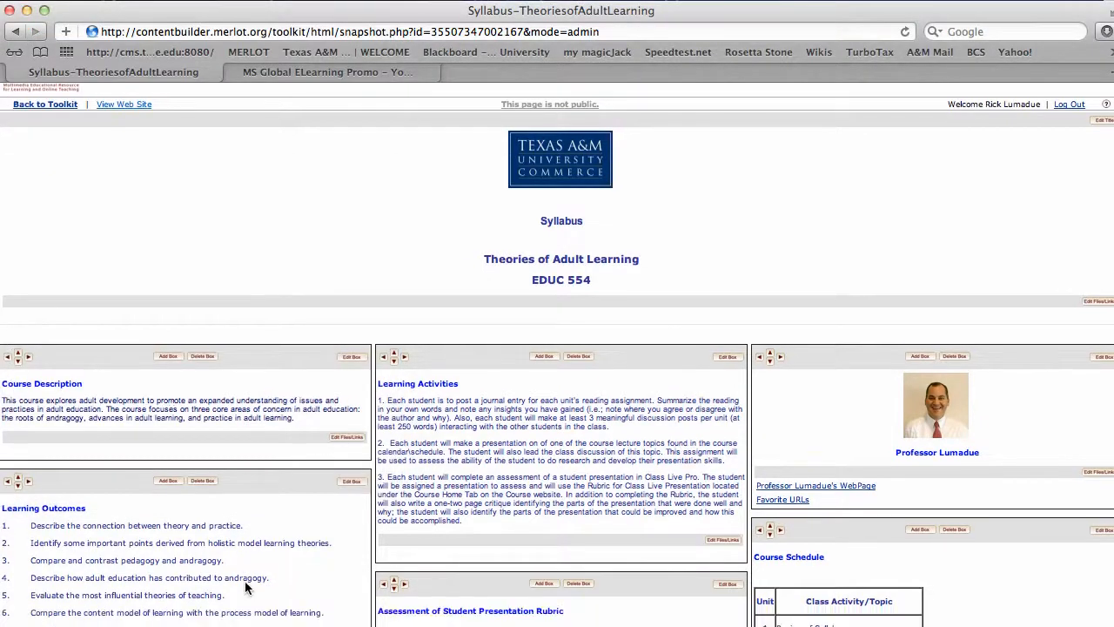
pyautogui.scroll(-3)
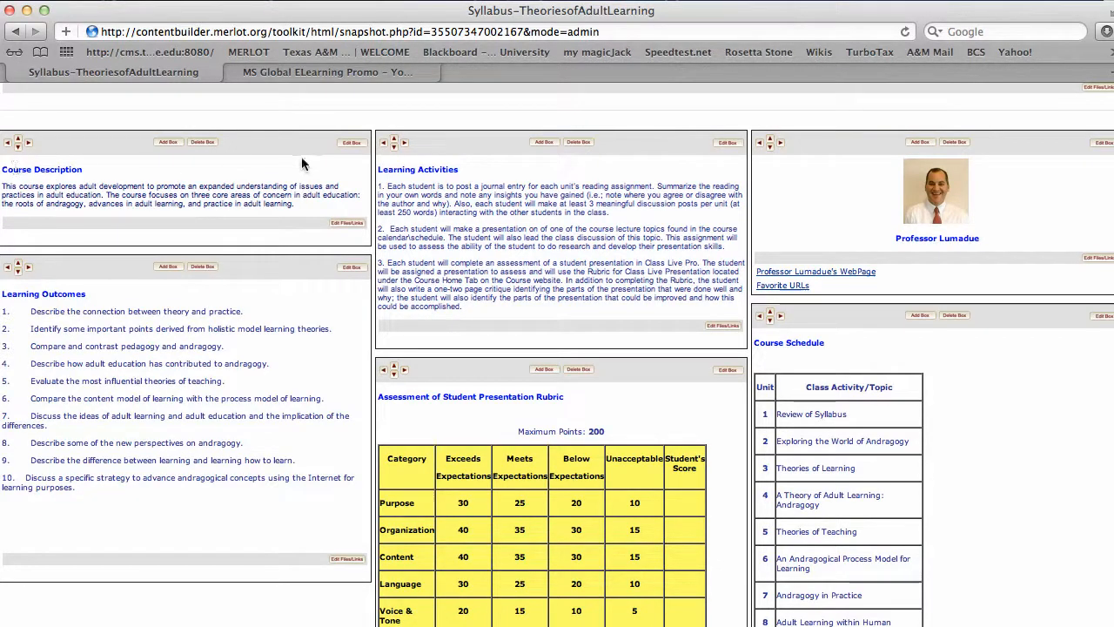
pyautogui.scroll(-3)
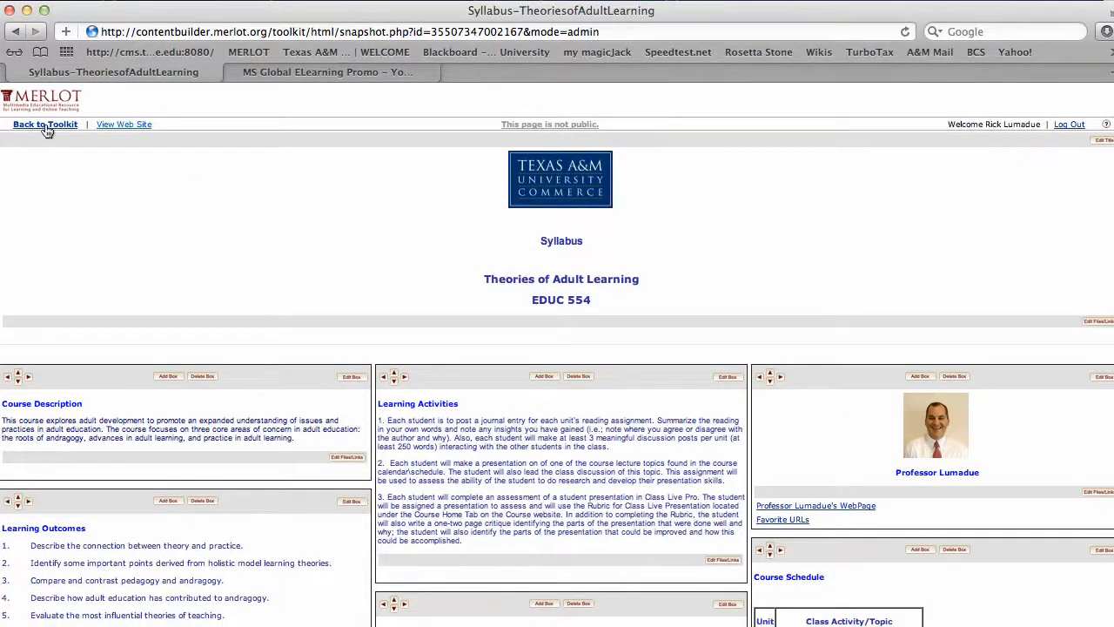
# Return to the toolkit list and open the Module 1 page for editing, scrolled to its content boxes.
pyautogui.click(46, 126)
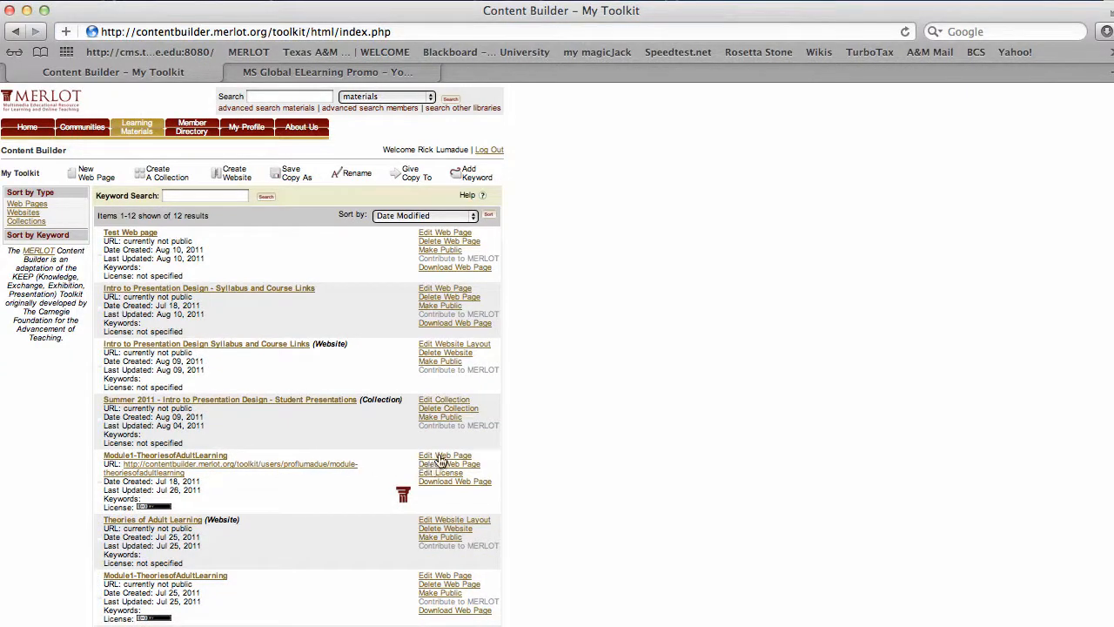
pyautogui.click(446, 456)
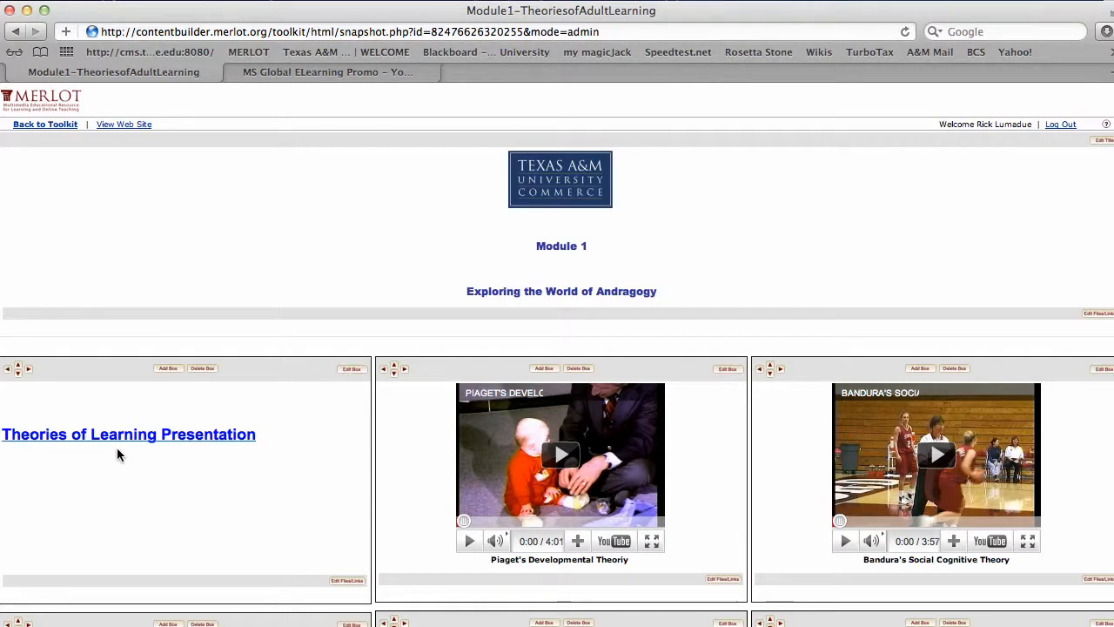
pyautogui.scroll(-3)
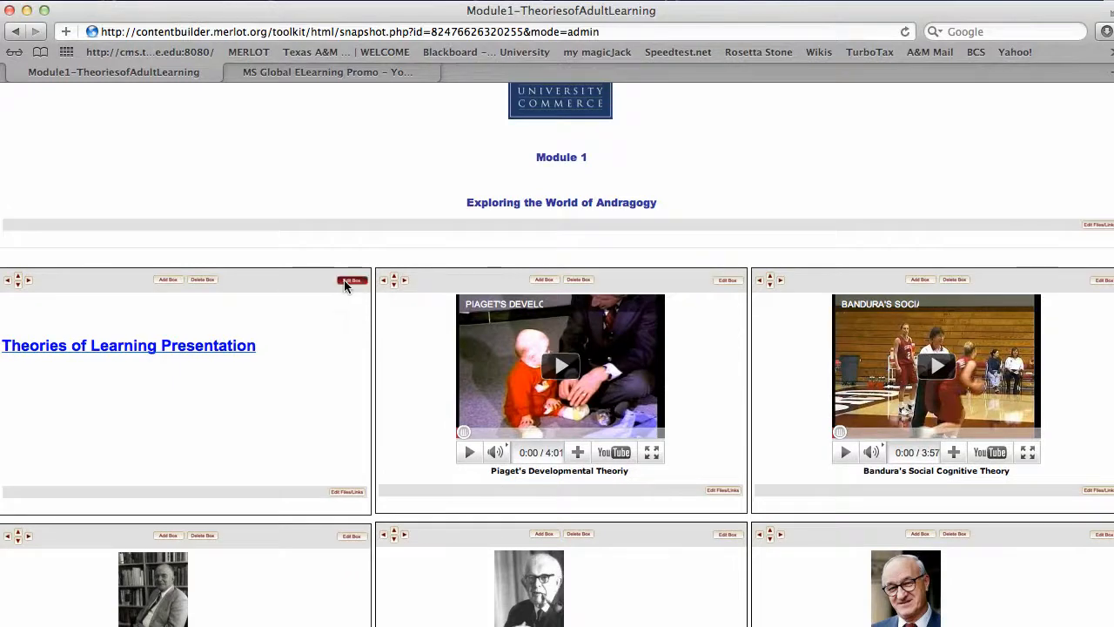
# Inspect the Theories of Learning Presentation link's settings and its Target choice.
pyautogui.click(352, 280)
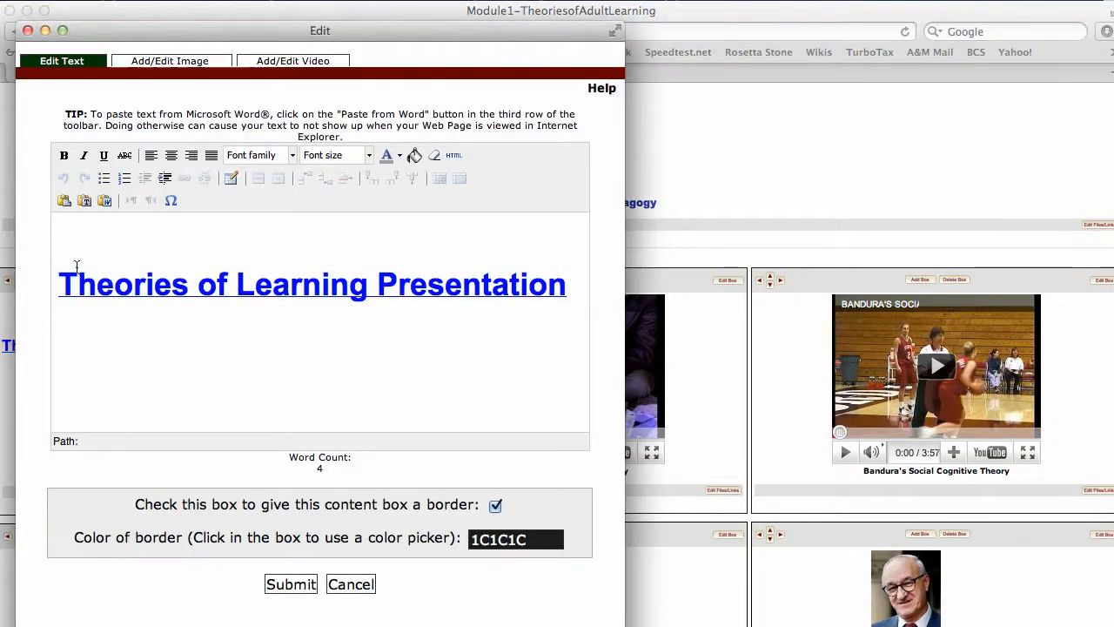
pyautogui.tripleClick(312, 284)
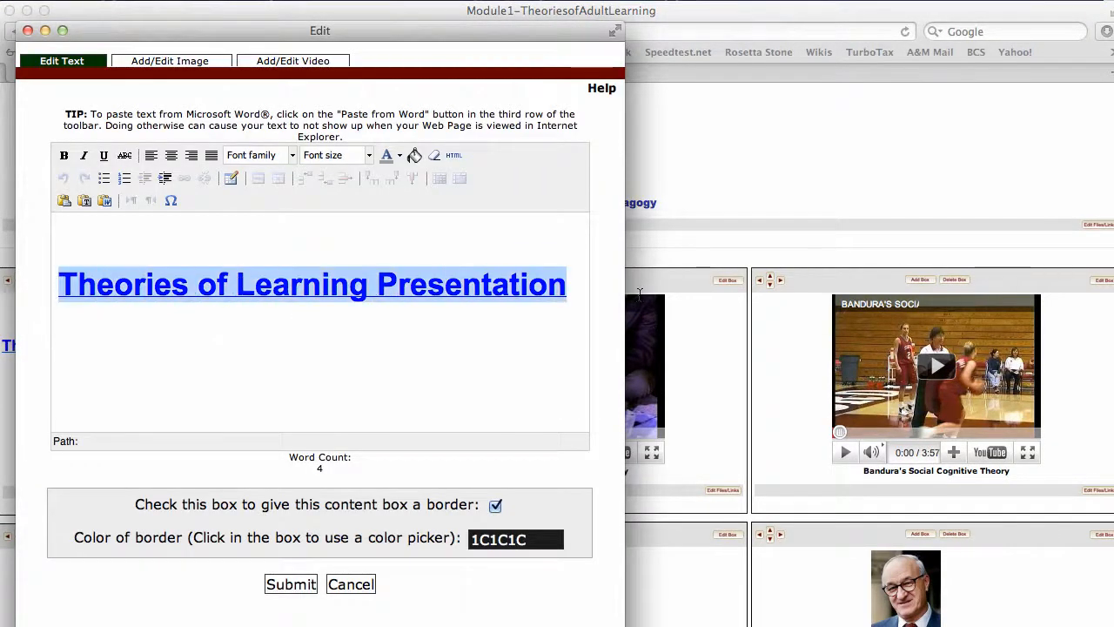
pyautogui.click(185, 177)
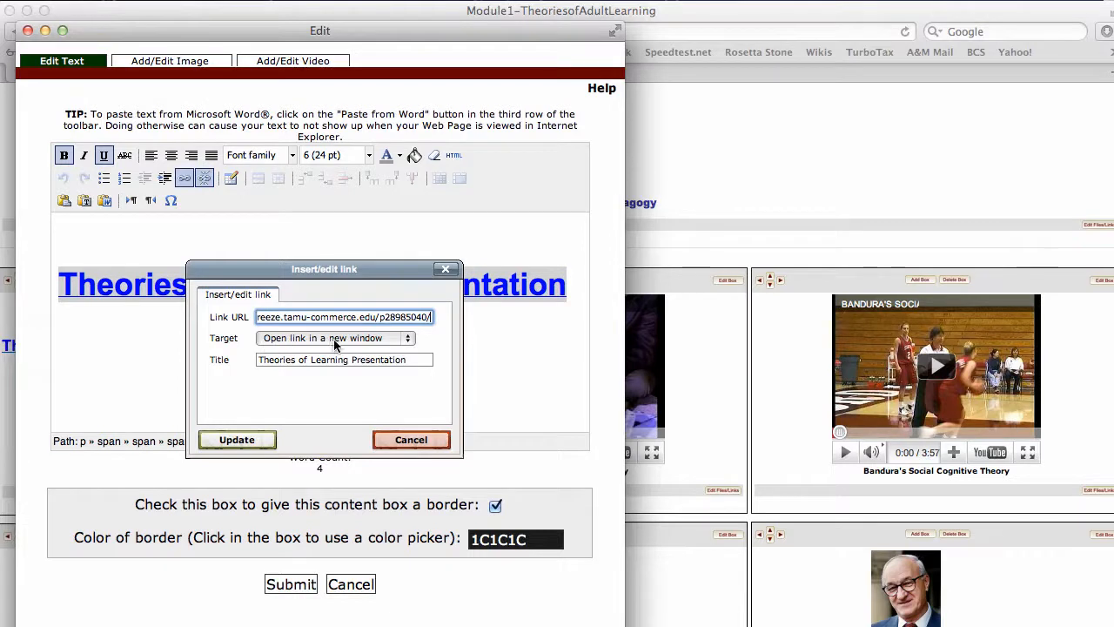
pyautogui.click(334, 337)
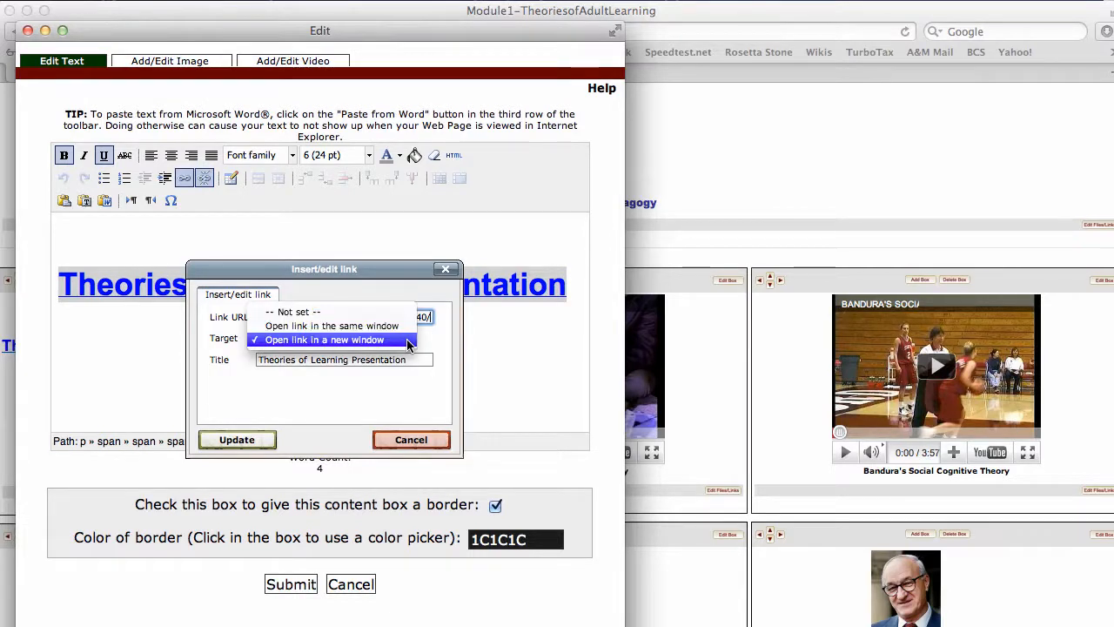
pyautogui.click(331, 340)
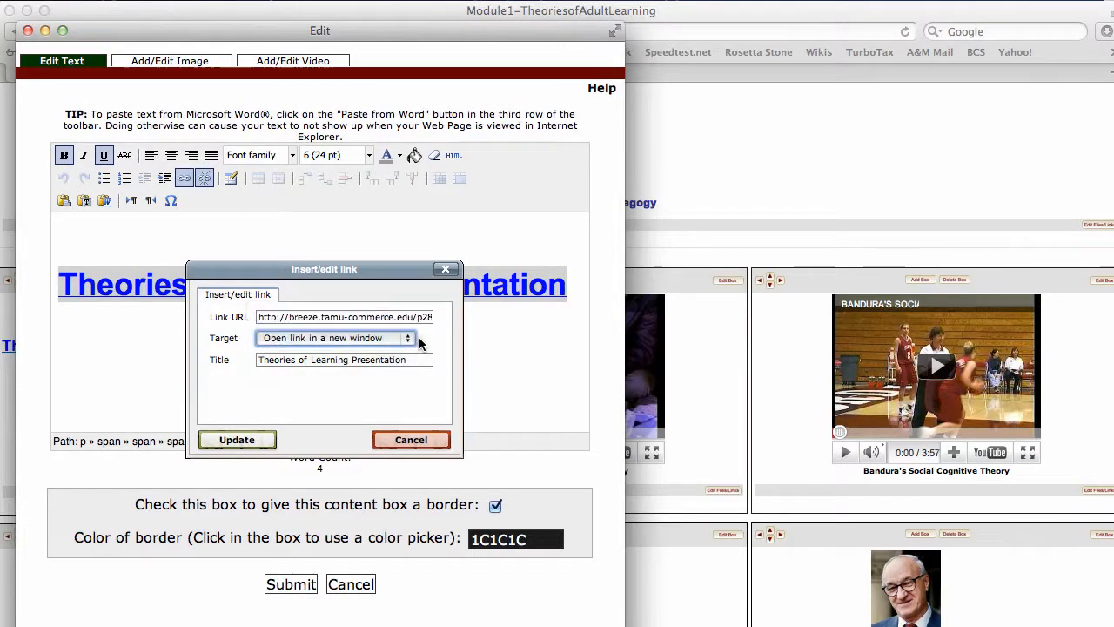
pyautogui.moveTo(388, 376)
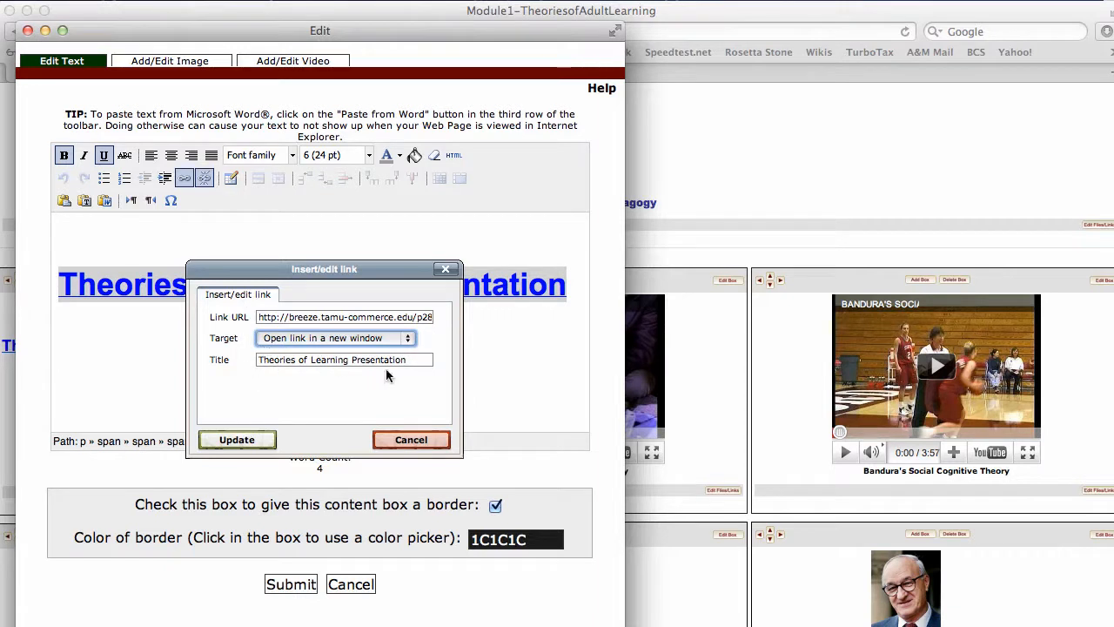
# Cancel the link settings and close the presentation box's editor without changes.
pyautogui.click(237, 439)
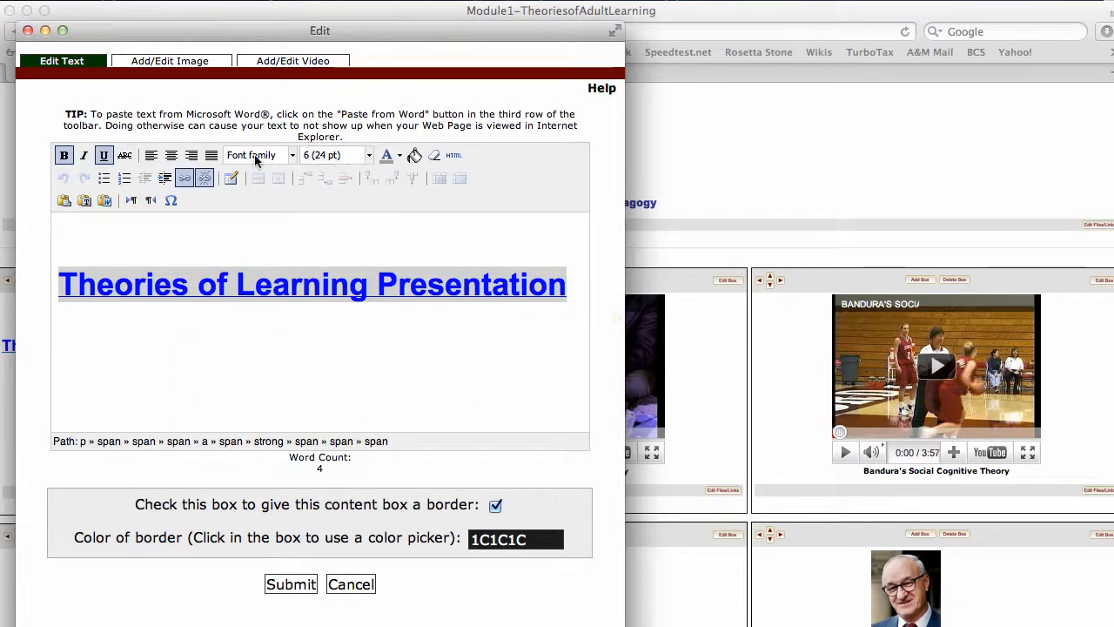
pyautogui.click(291, 585)
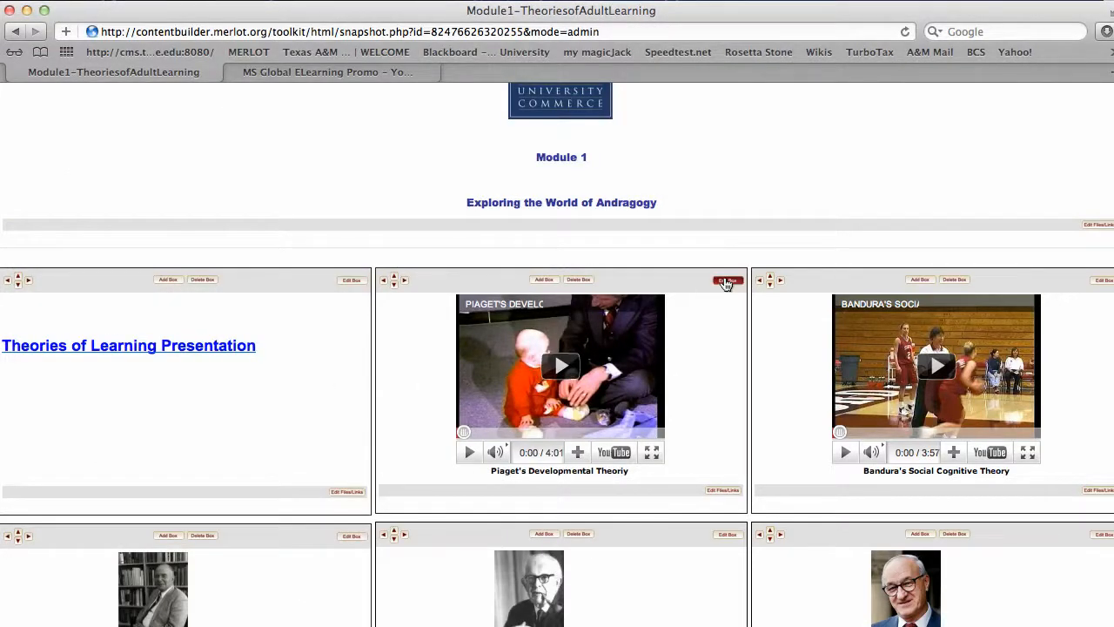
# Edit the Piaget video box and show its Add/Edit Video settings.
pyautogui.click(728, 278)
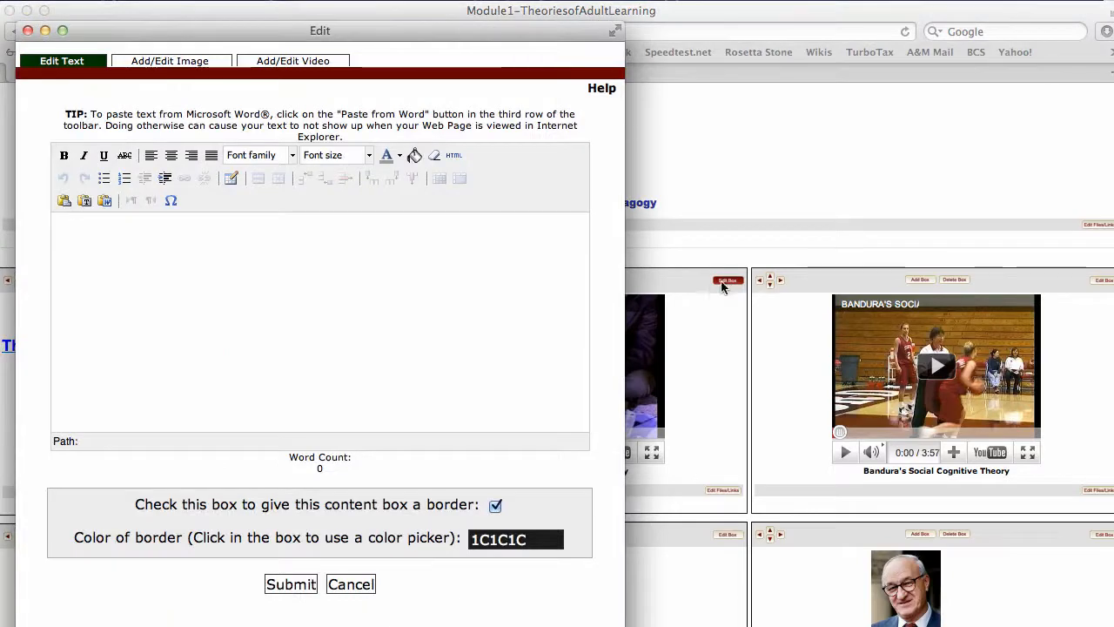
pyautogui.click(293, 60)
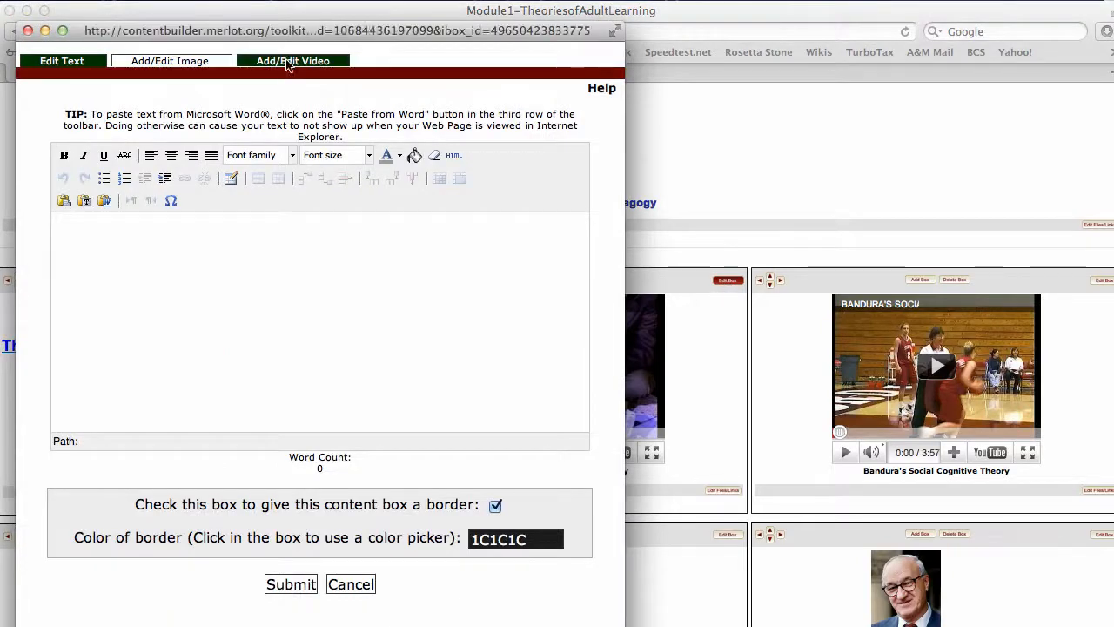
pyautogui.click(292, 59)
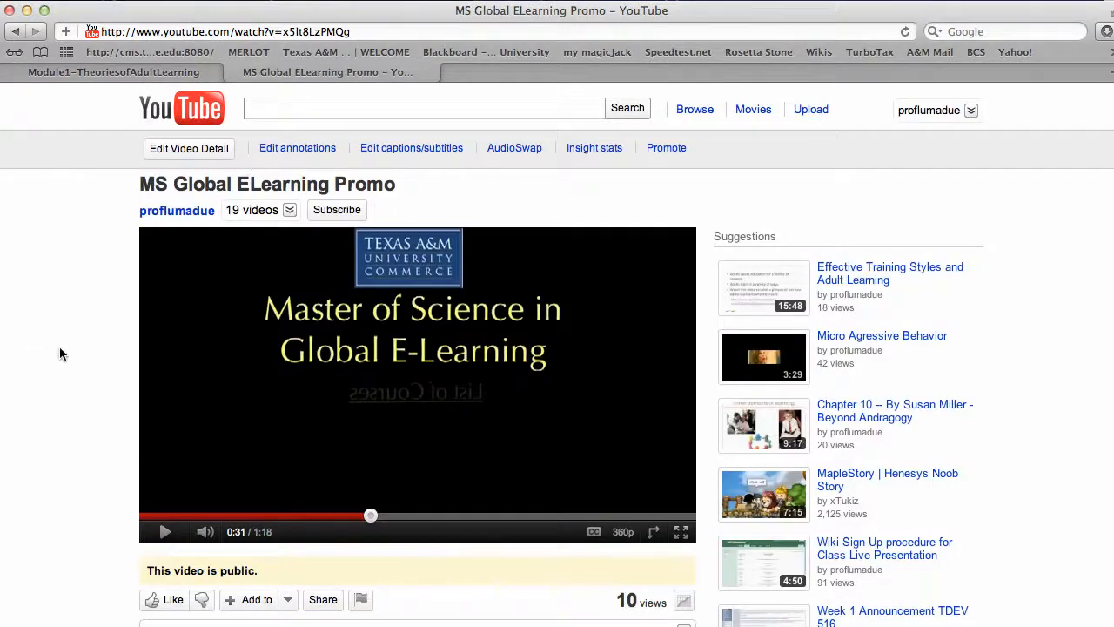
# Bring up the MS Global ELearning Promo video's embed options on YouTube, then return to the Module 1 page.
pyautogui.click(322, 598)
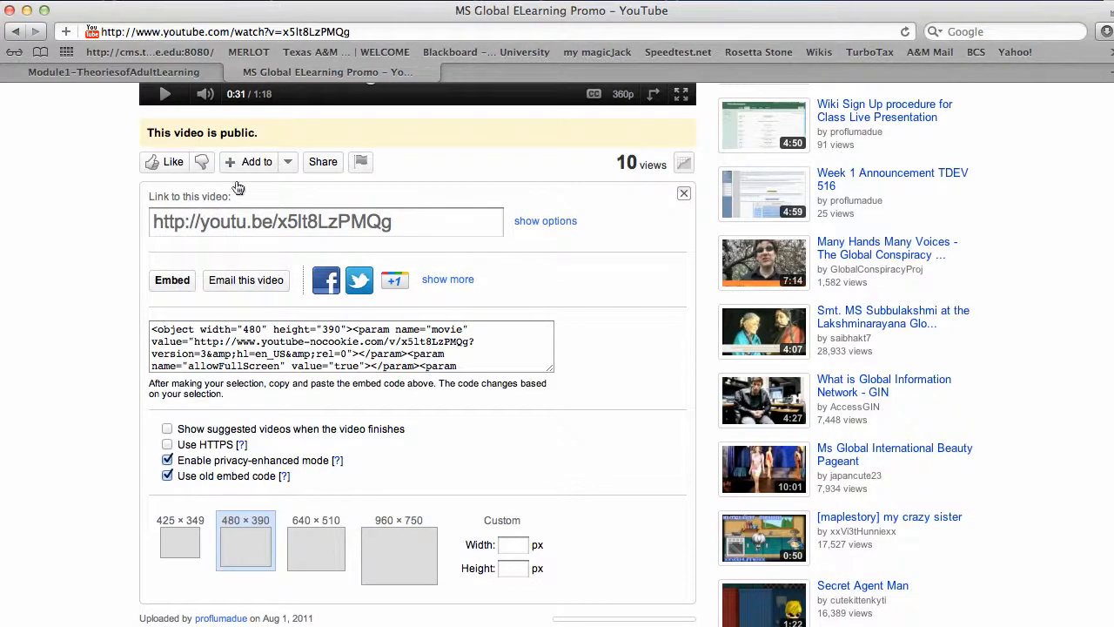
pyautogui.click(684, 194)
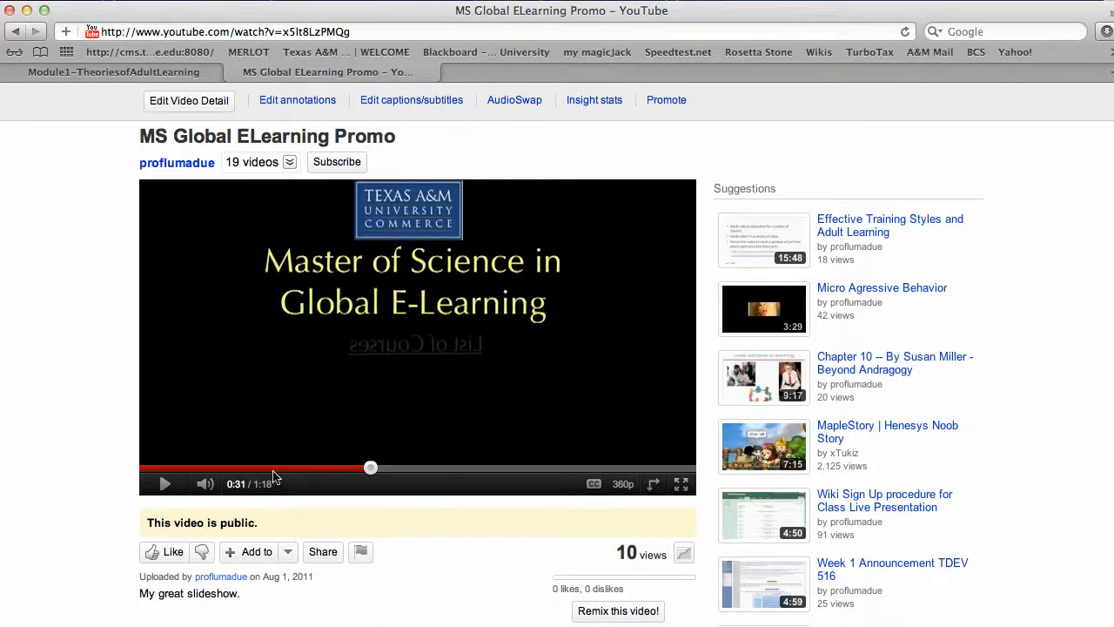
pyautogui.click(322, 550)
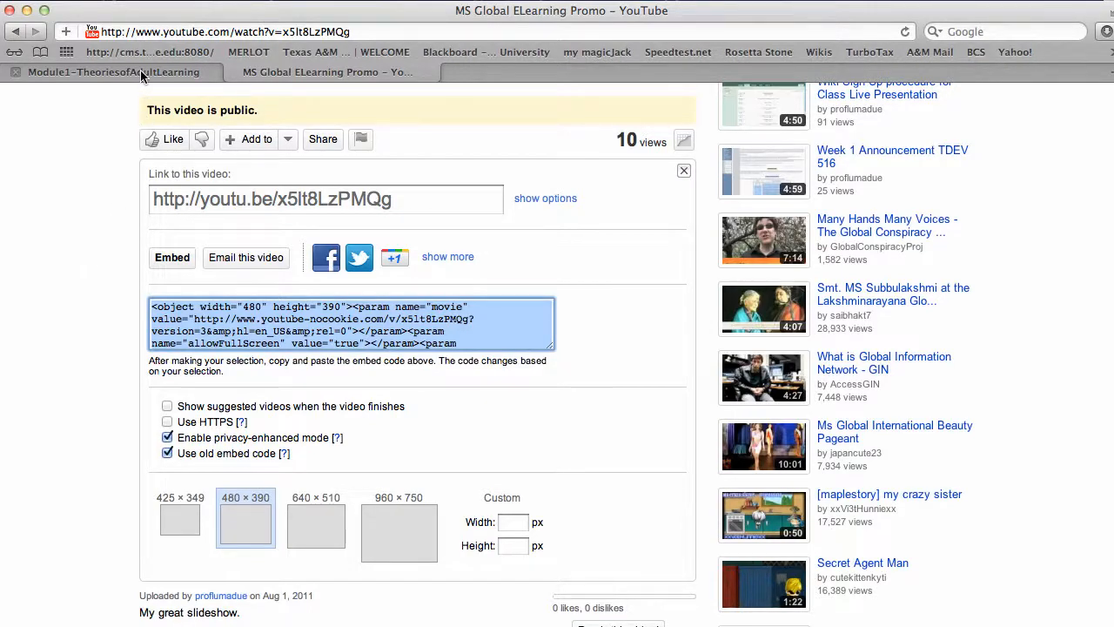
pyautogui.click(113, 71)
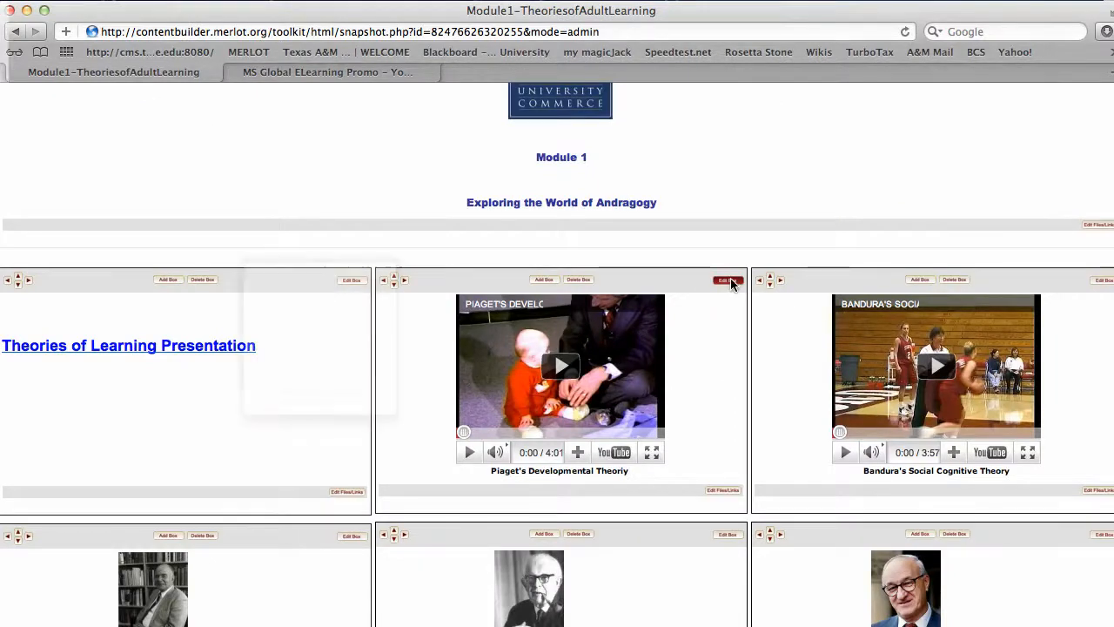
pyautogui.click(726, 280)
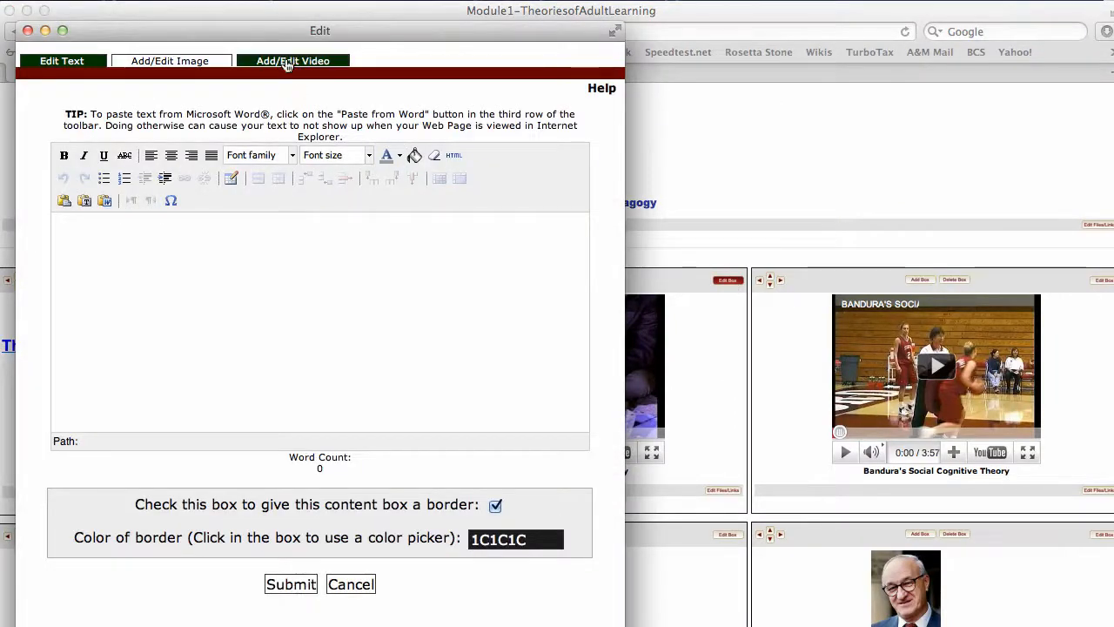
pyautogui.click(293, 60)
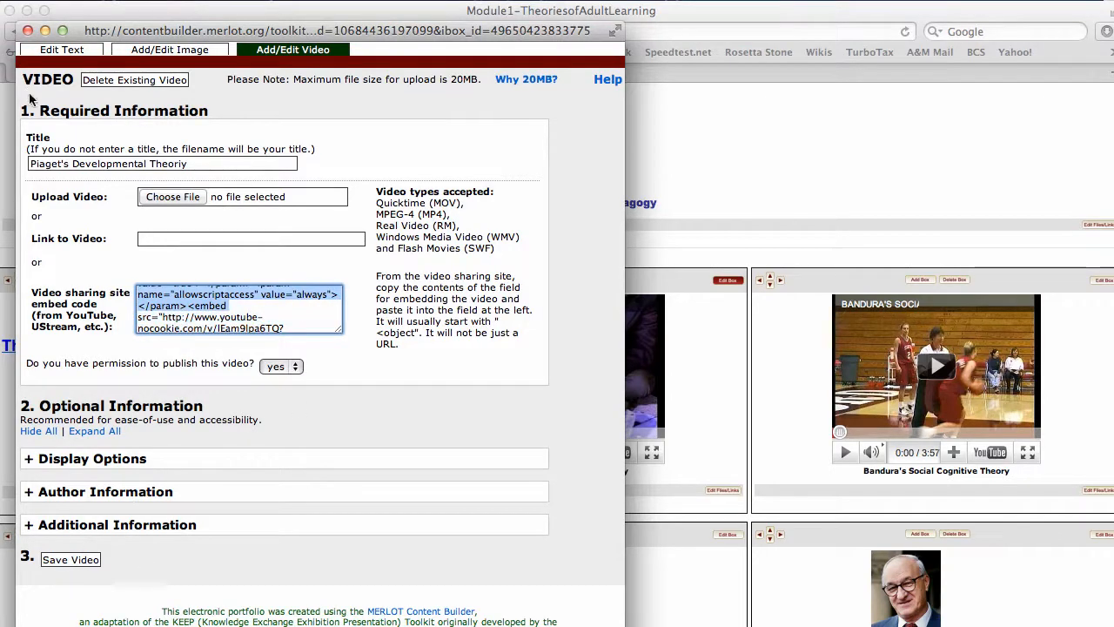
pyautogui.click(69, 558)
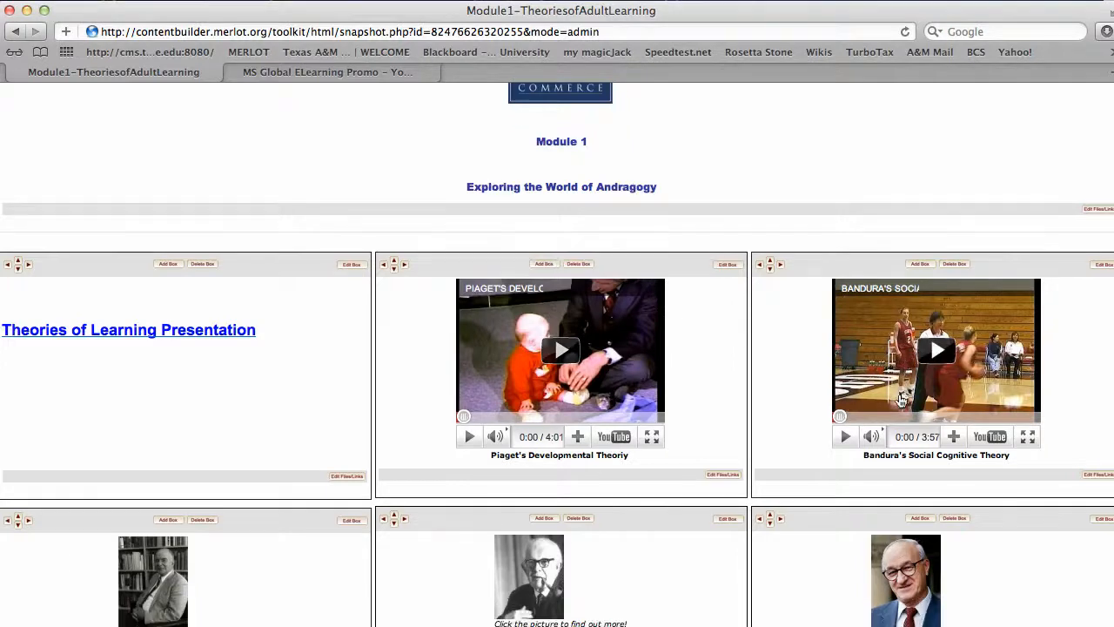
pyautogui.scroll(-3)
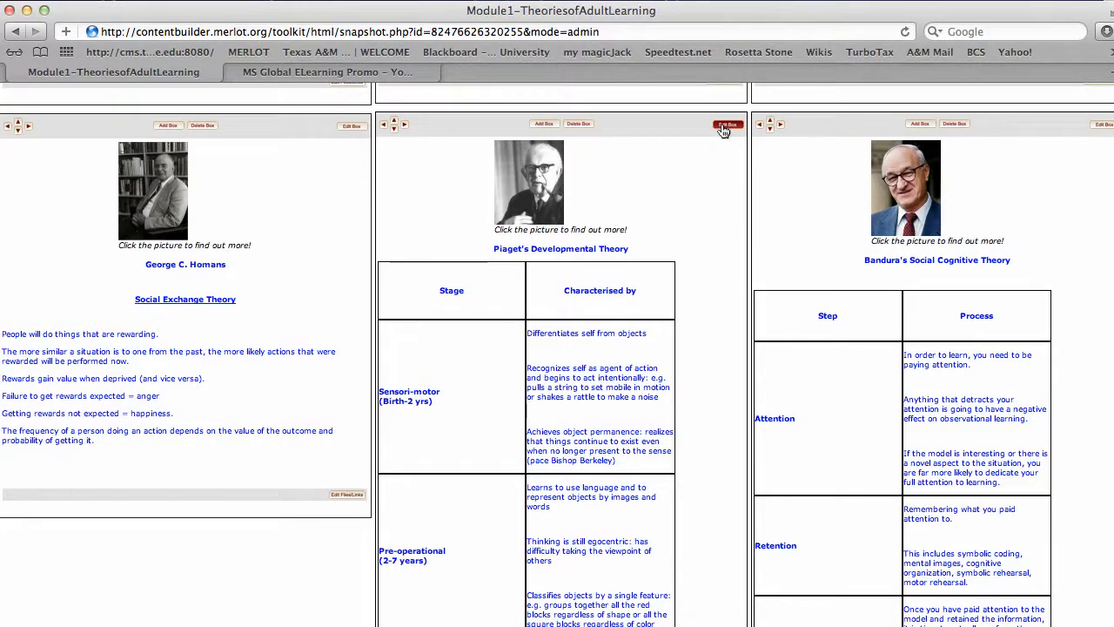
pyautogui.click(726, 125)
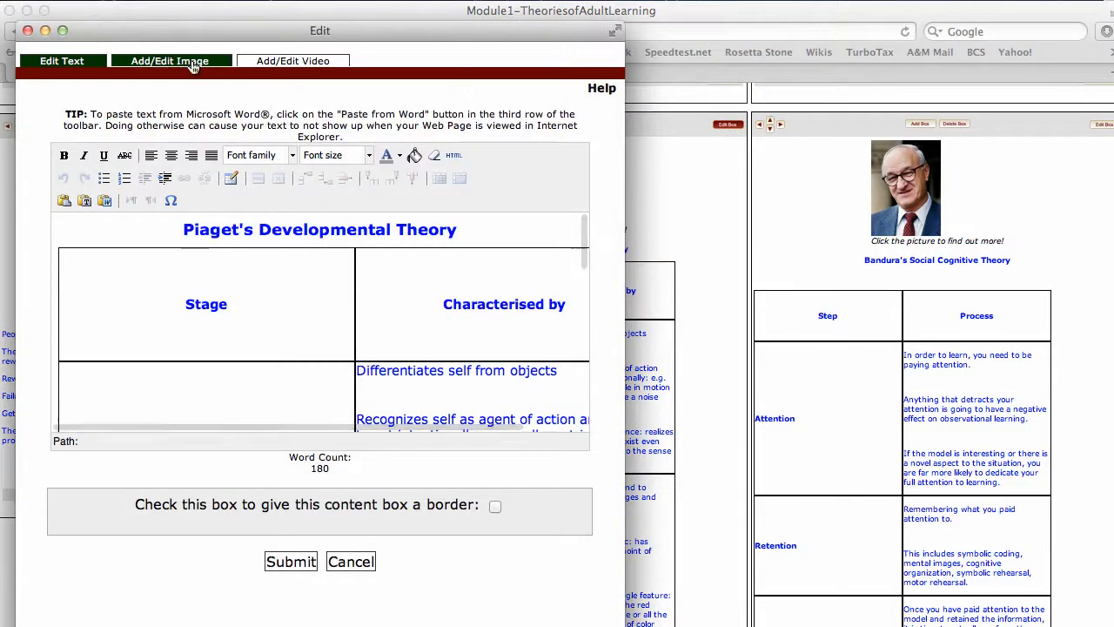
pyautogui.click(171, 60)
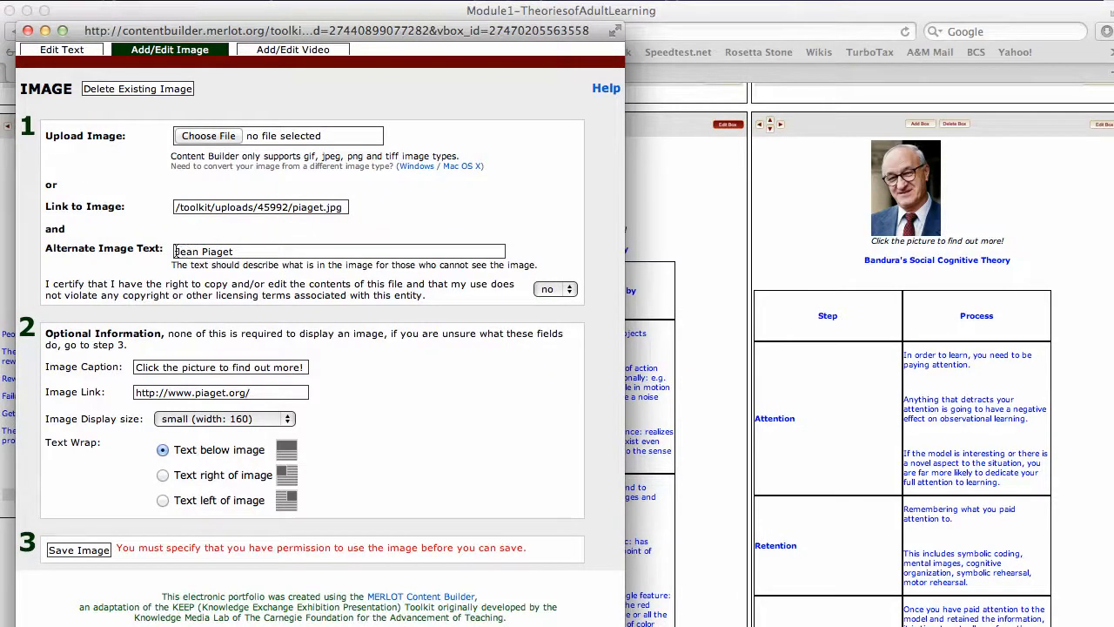
pyautogui.click(338, 251)
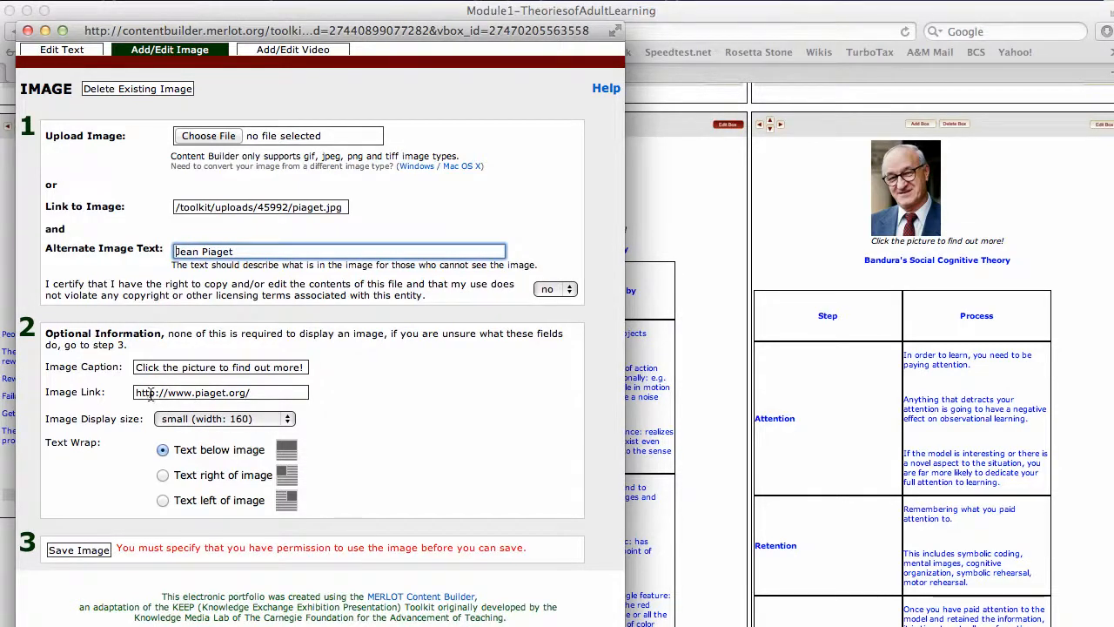
pyautogui.click(221, 392)
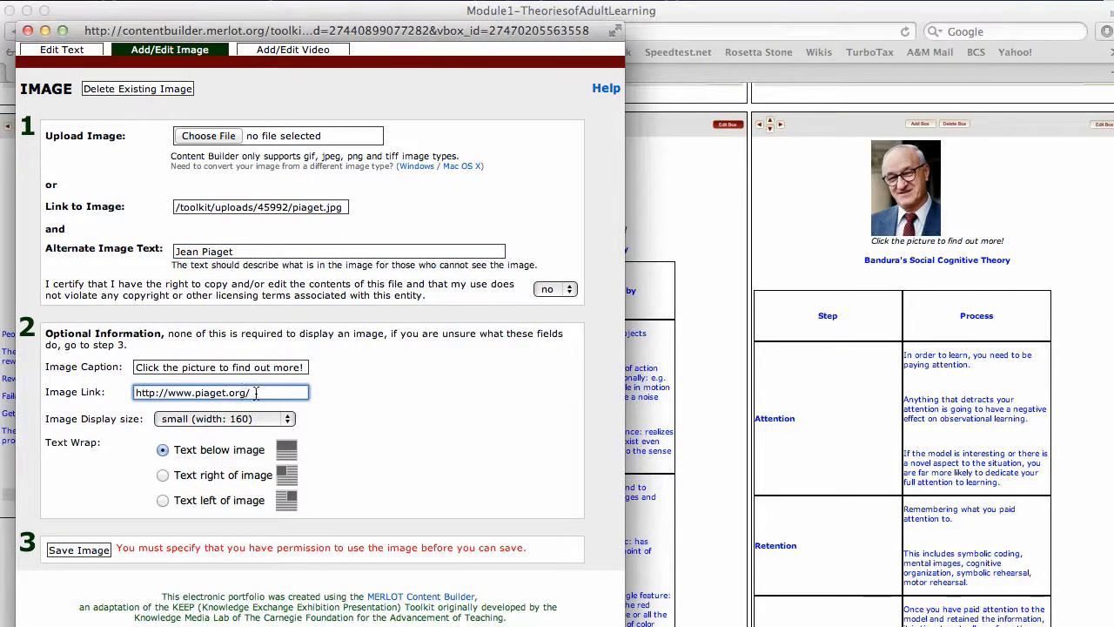
pyautogui.tripleClick(222, 392)
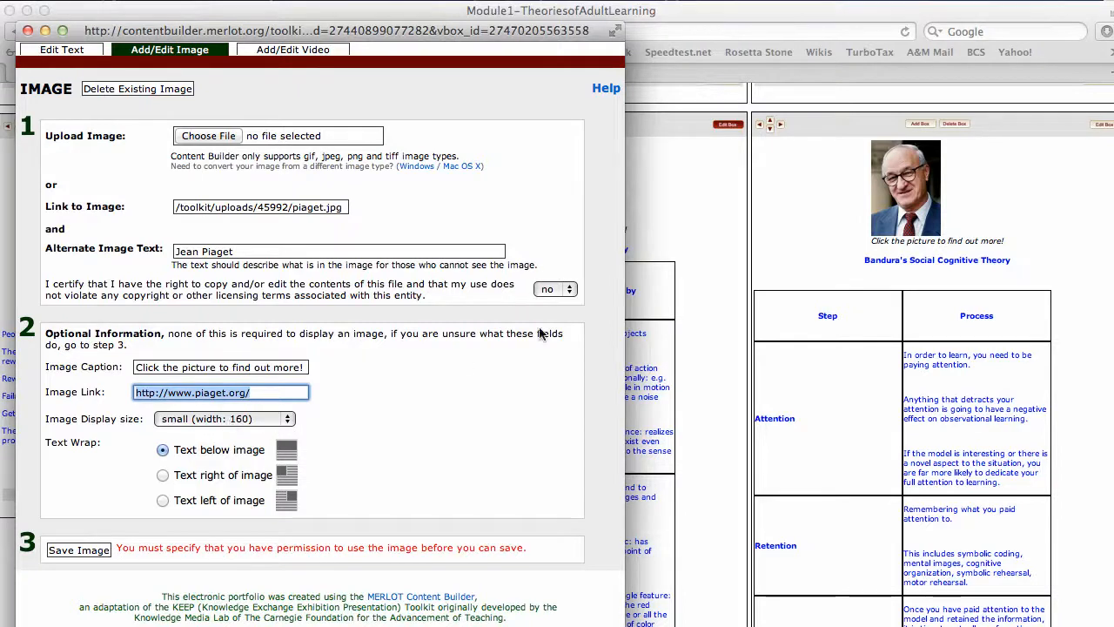
pyautogui.click(553, 289)
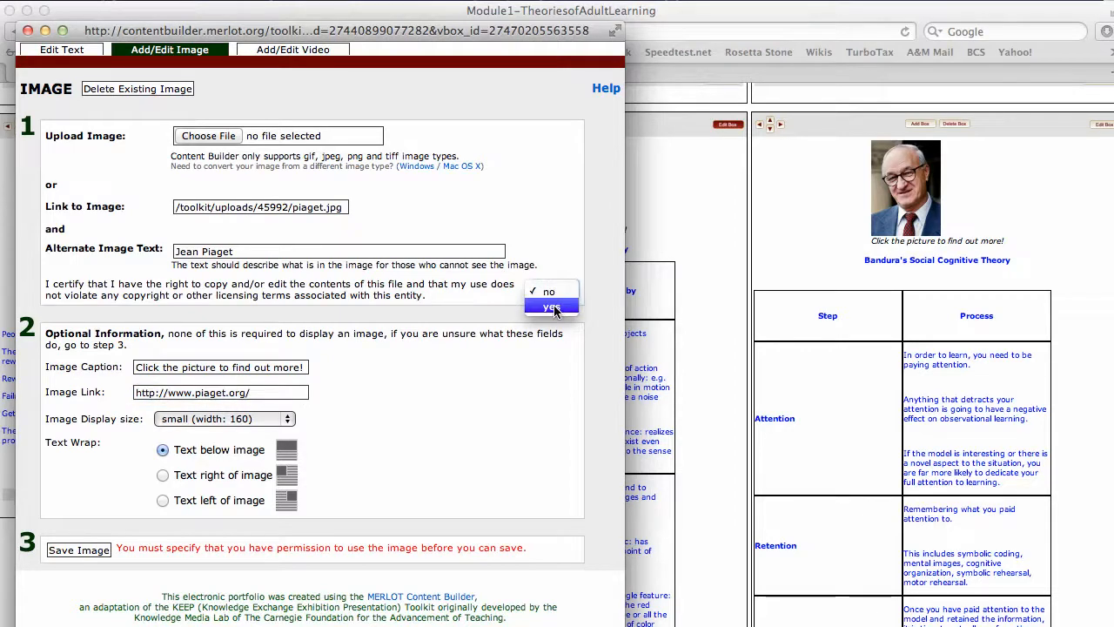
pyautogui.click(550, 306)
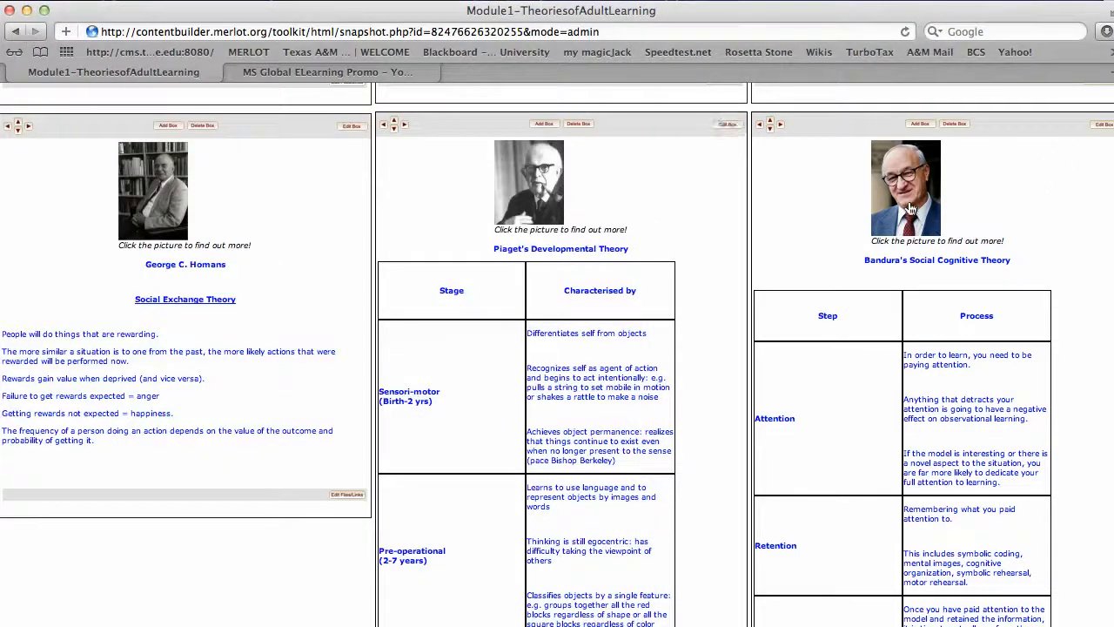
pyautogui.moveTo(188, 233)
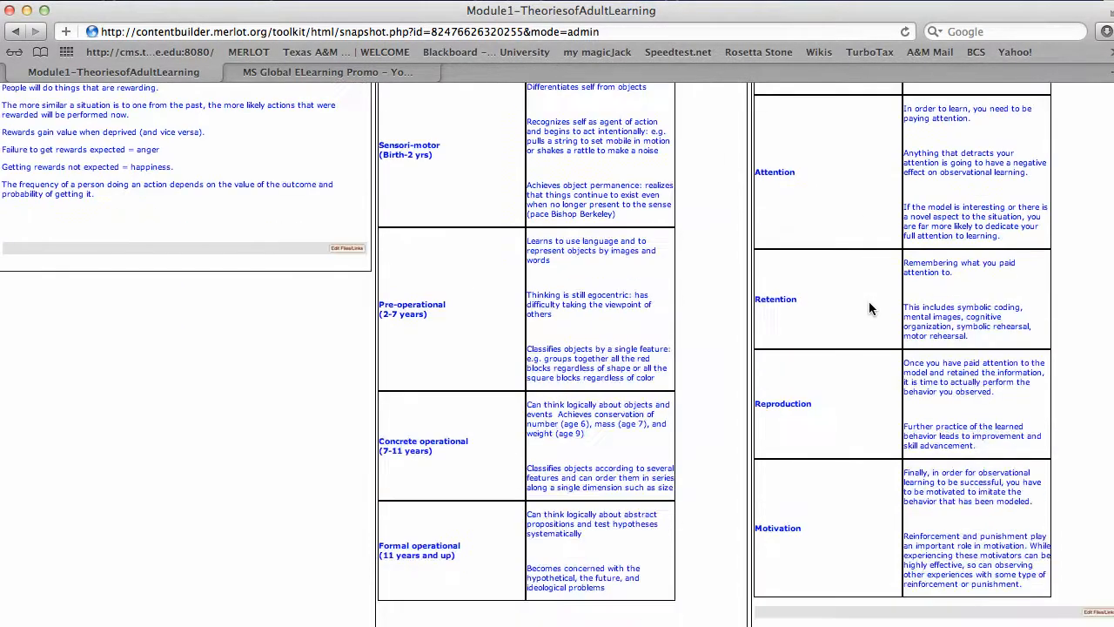
pyautogui.scroll(-3)
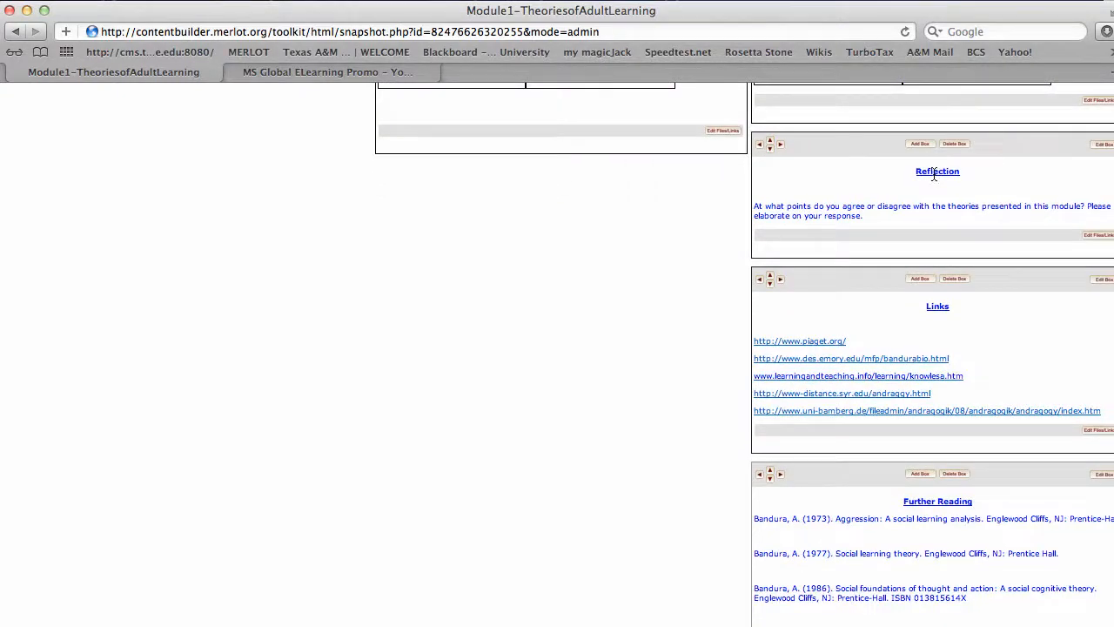
pyautogui.scroll(-3)
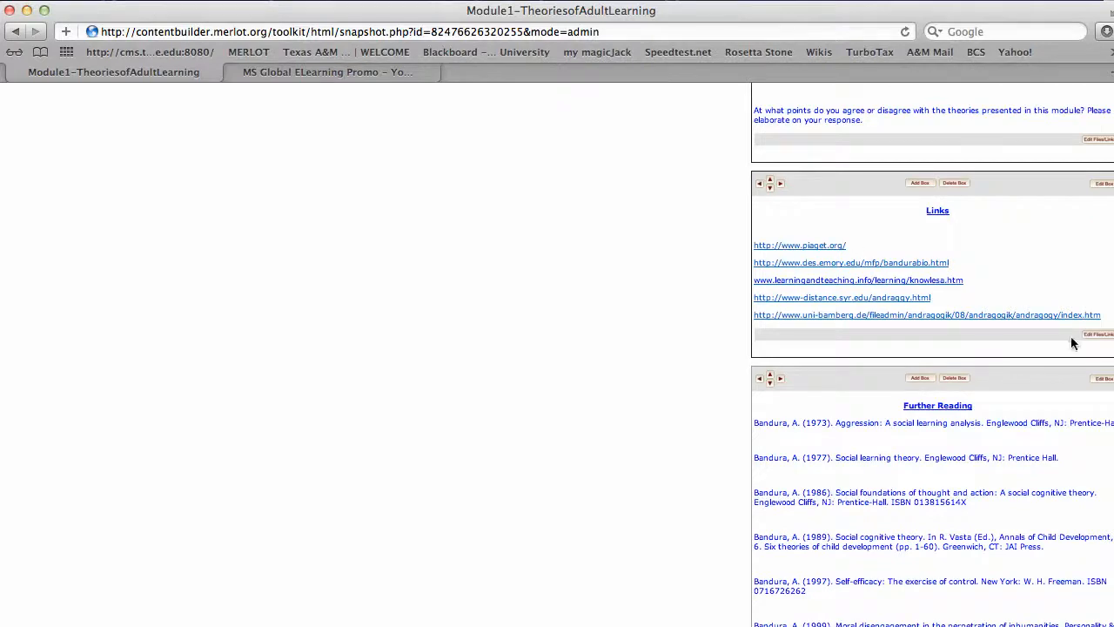
pyautogui.click(1098, 334)
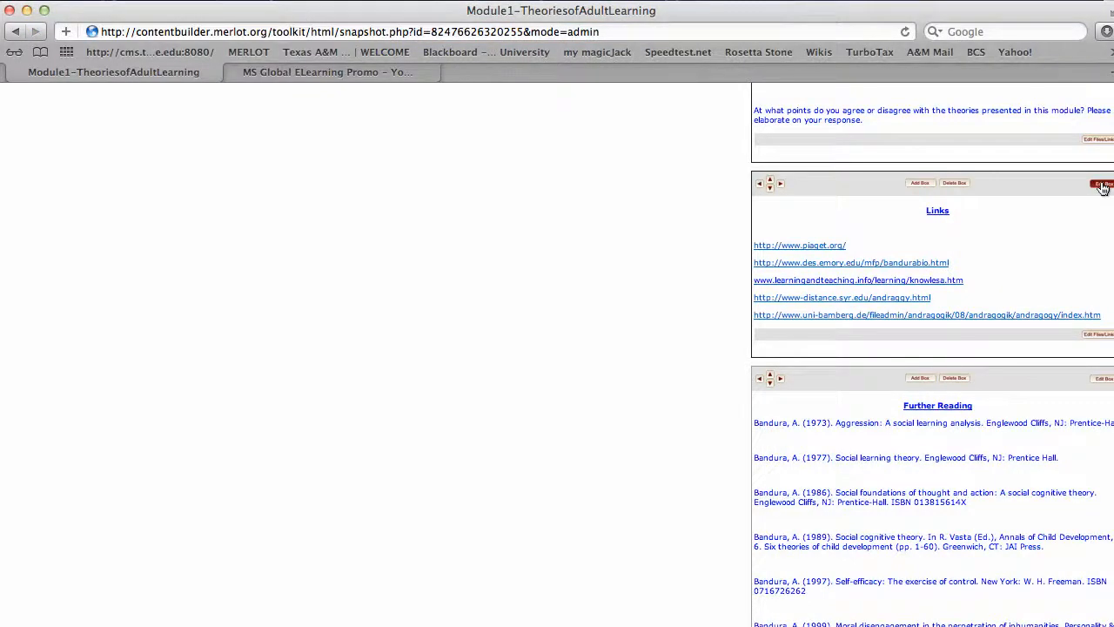
pyautogui.click(1100, 182)
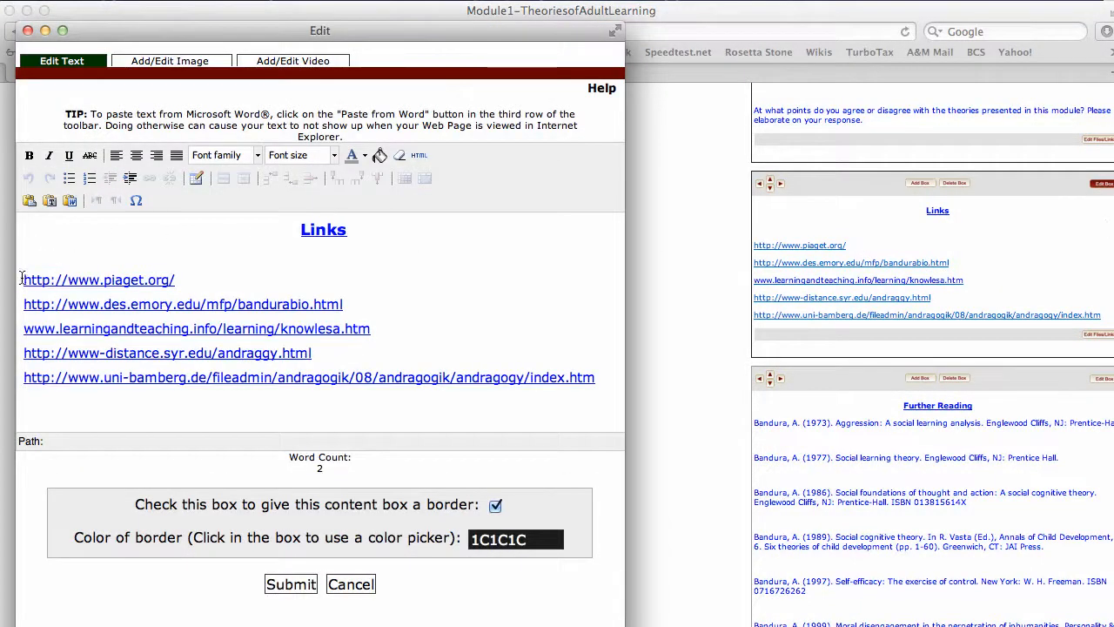
pyautogui.click(97, 279)
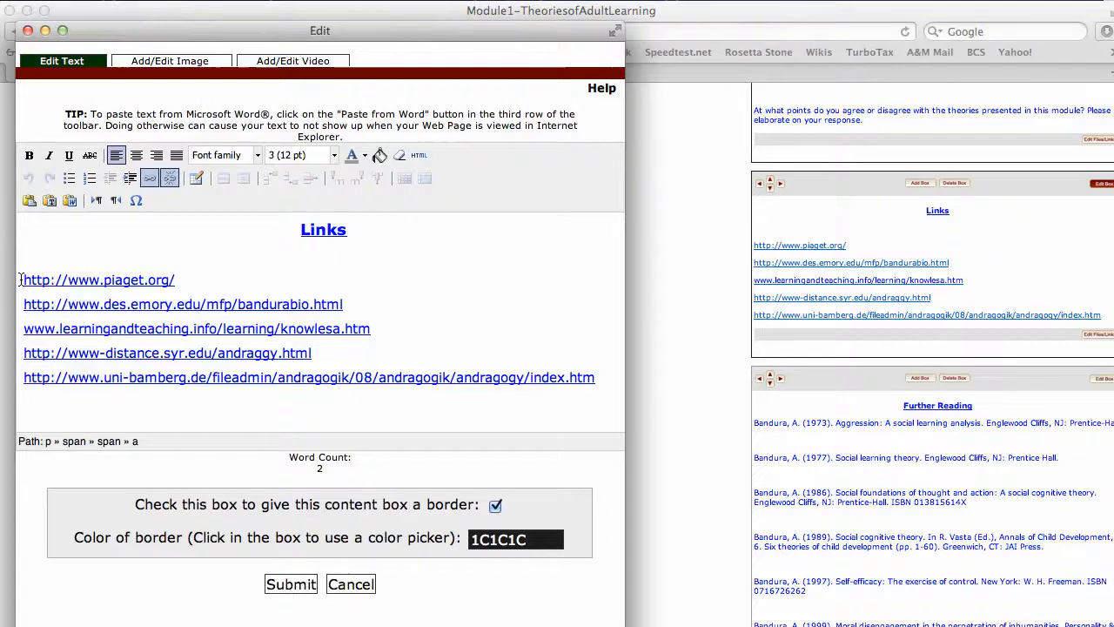
pyautogui.moveTo(24, 303); pyautogui.dragTo(596, 376)
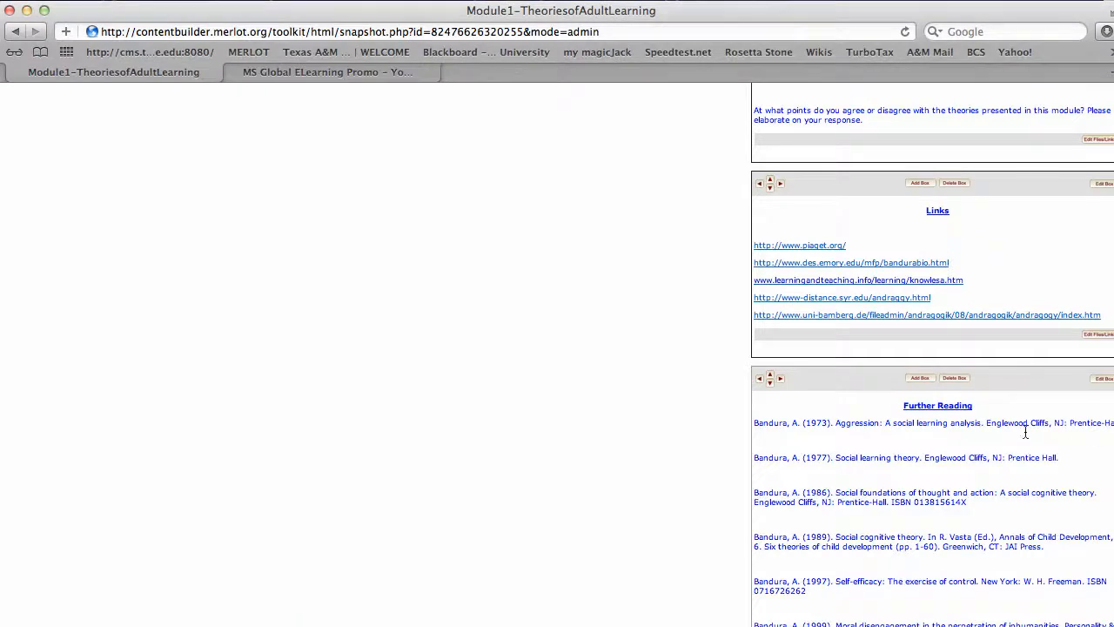
pyautogui.scroll(-3)
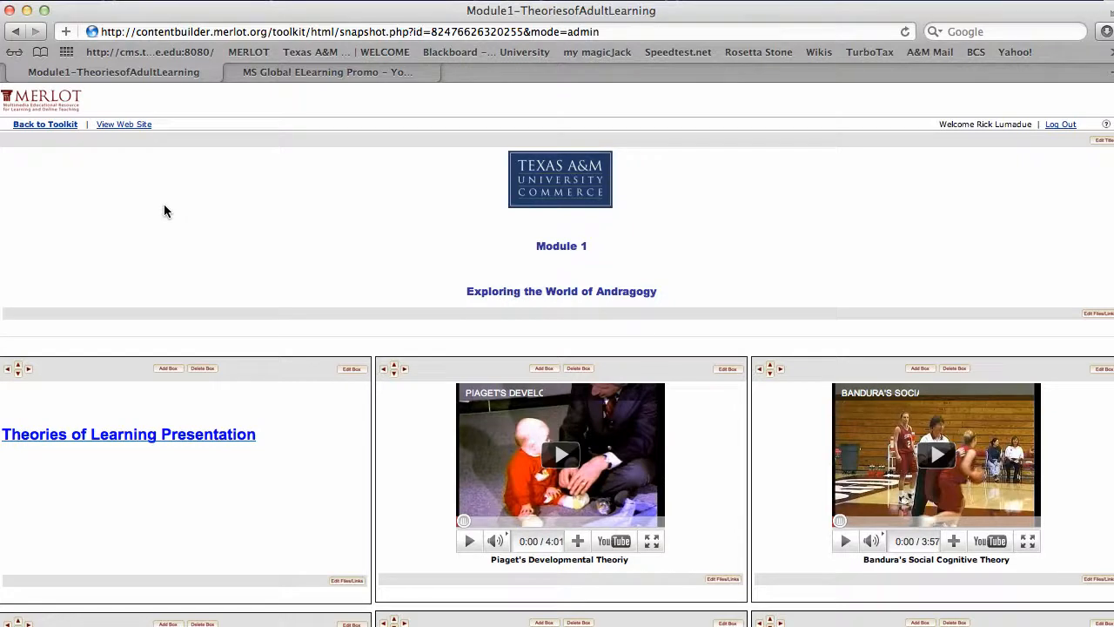
pyautogui.moveTo(430, 339)
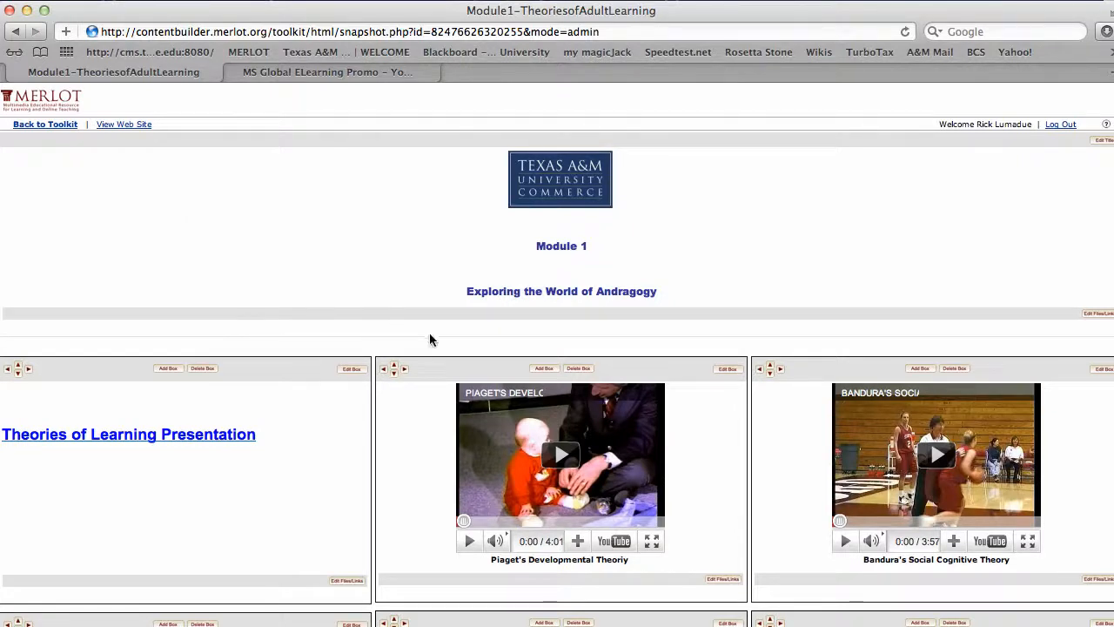